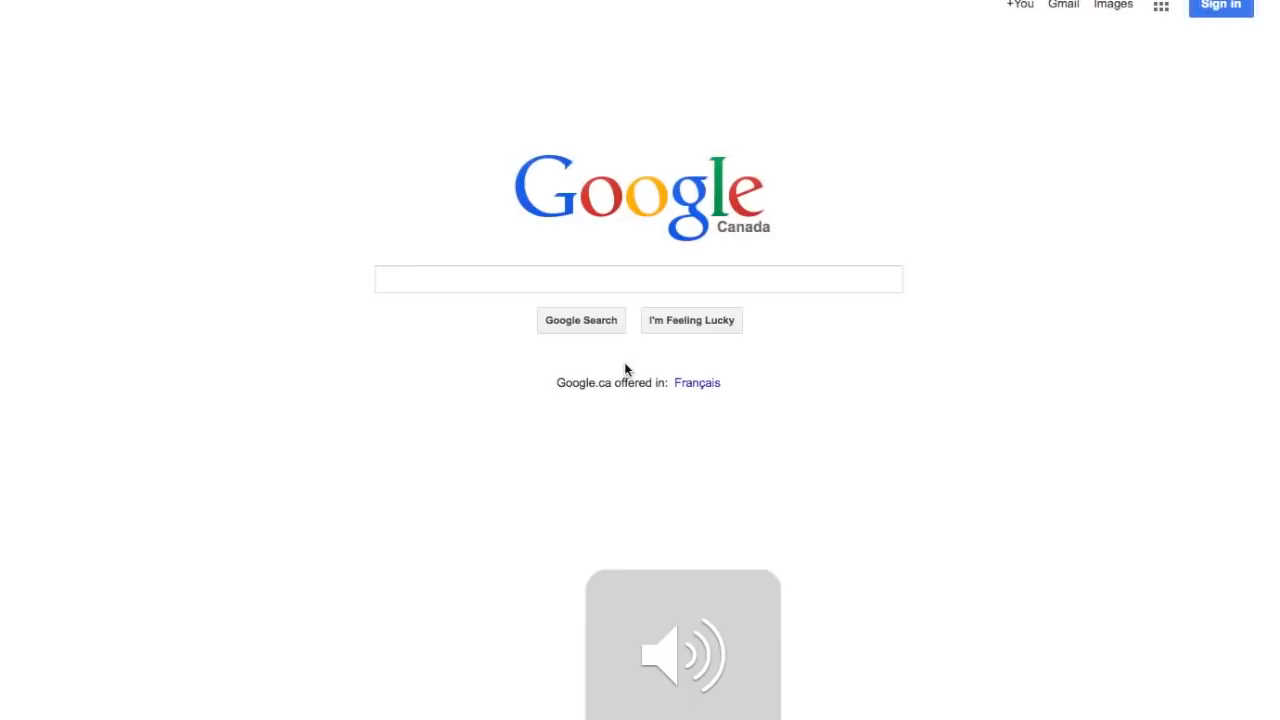
Search Google for "pokemon card maker app".
left_click(638, 278)
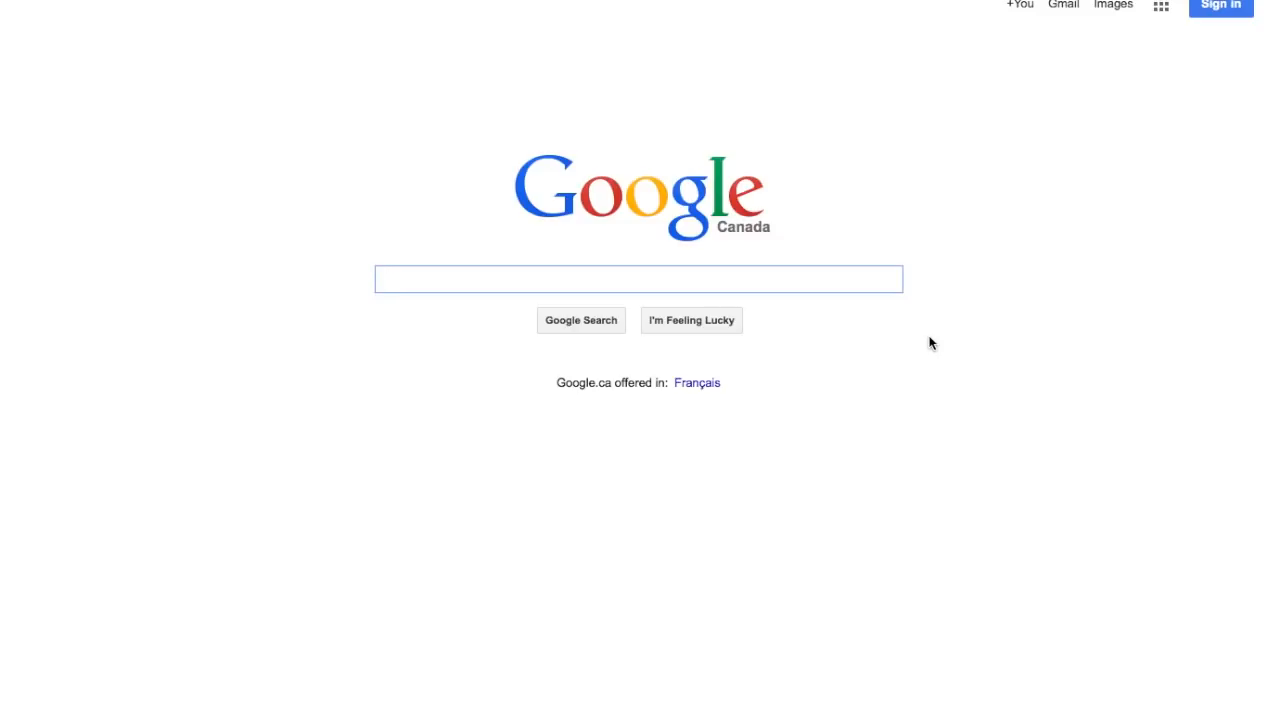
type("pokemon card maker app")
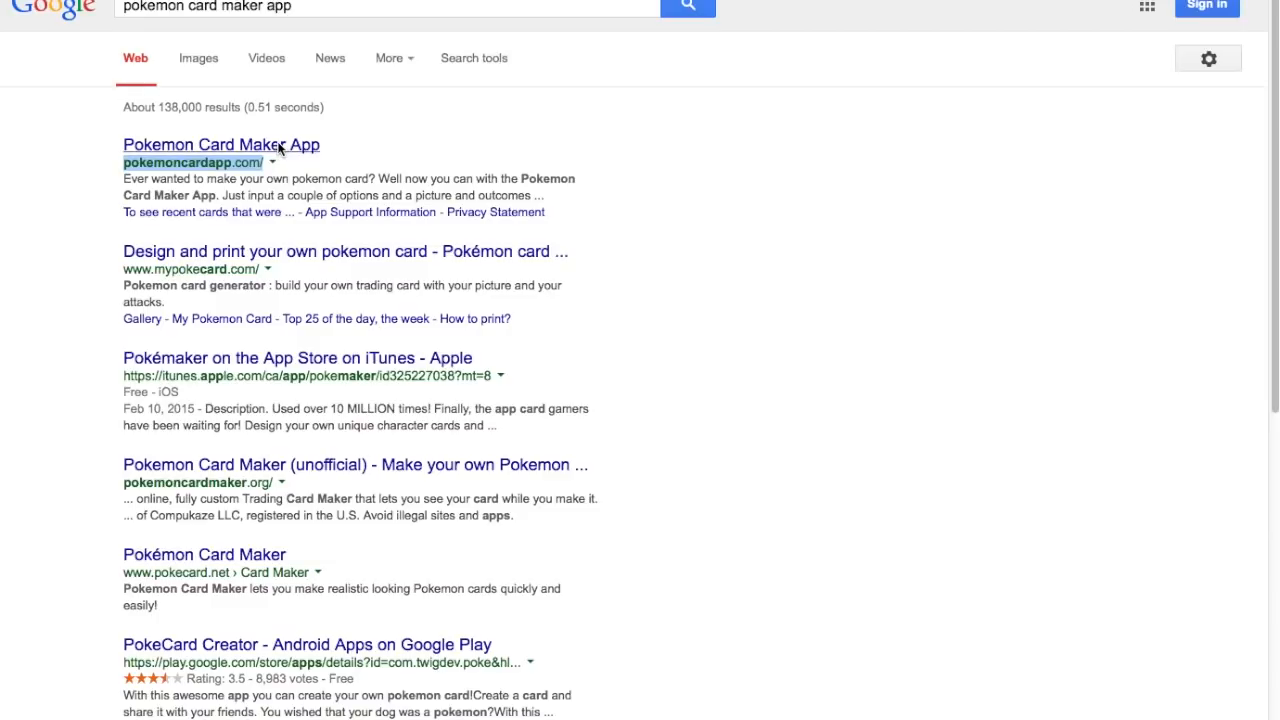
Go to pokemoncardapp.com and scroll down through the blank Pokemon Info form.
left_click(222, 144)
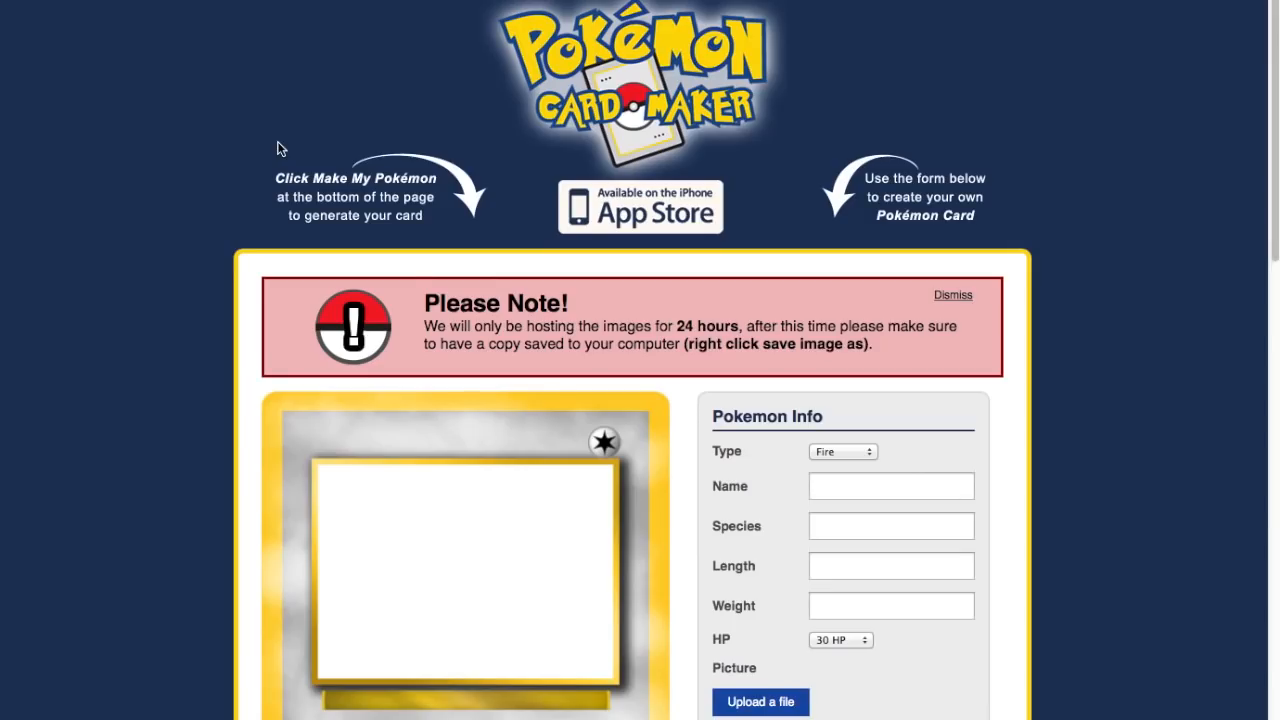
scroll("down", 3)
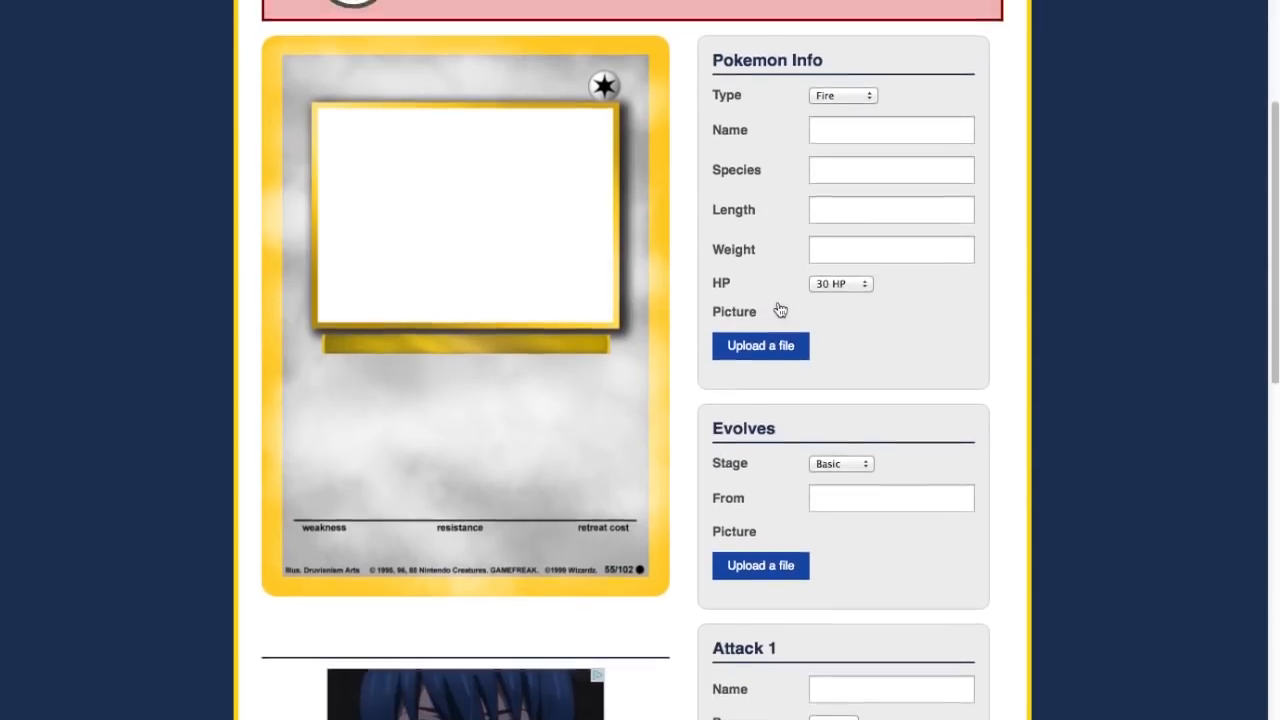
scroll("down", 3)
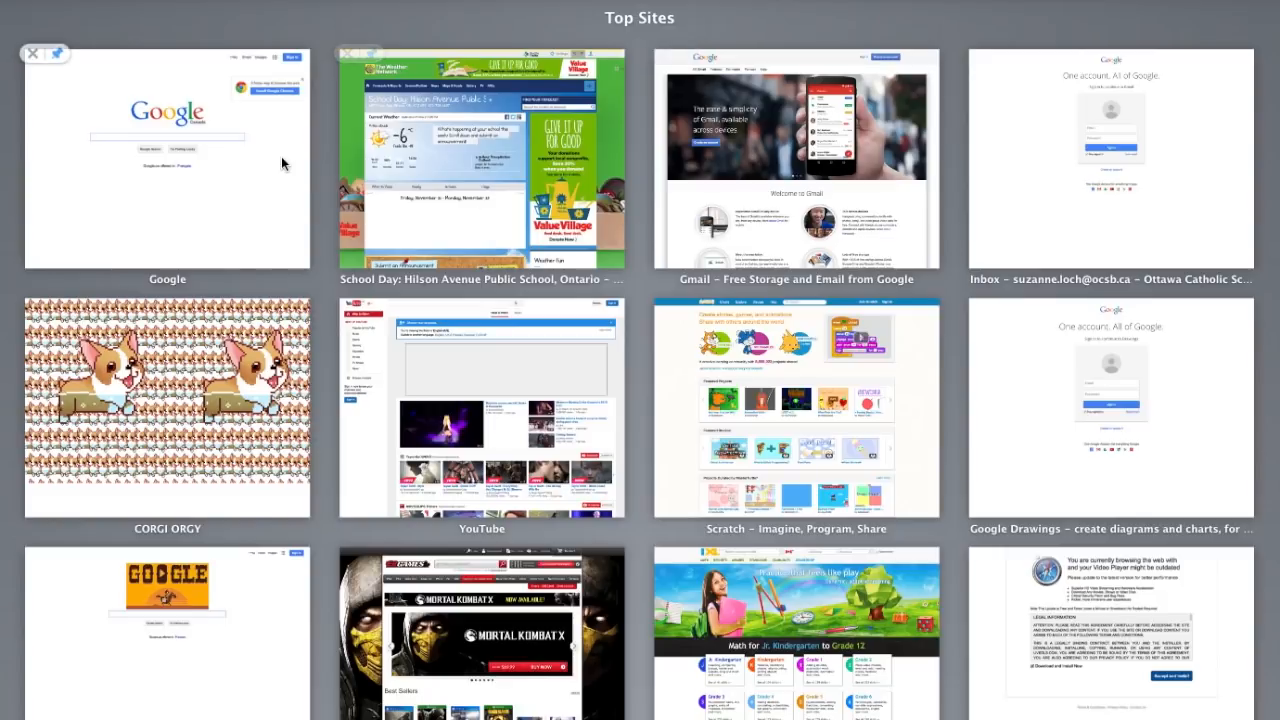
Search "freddy fazbear" and view the image results.
type("freddy fazbear")
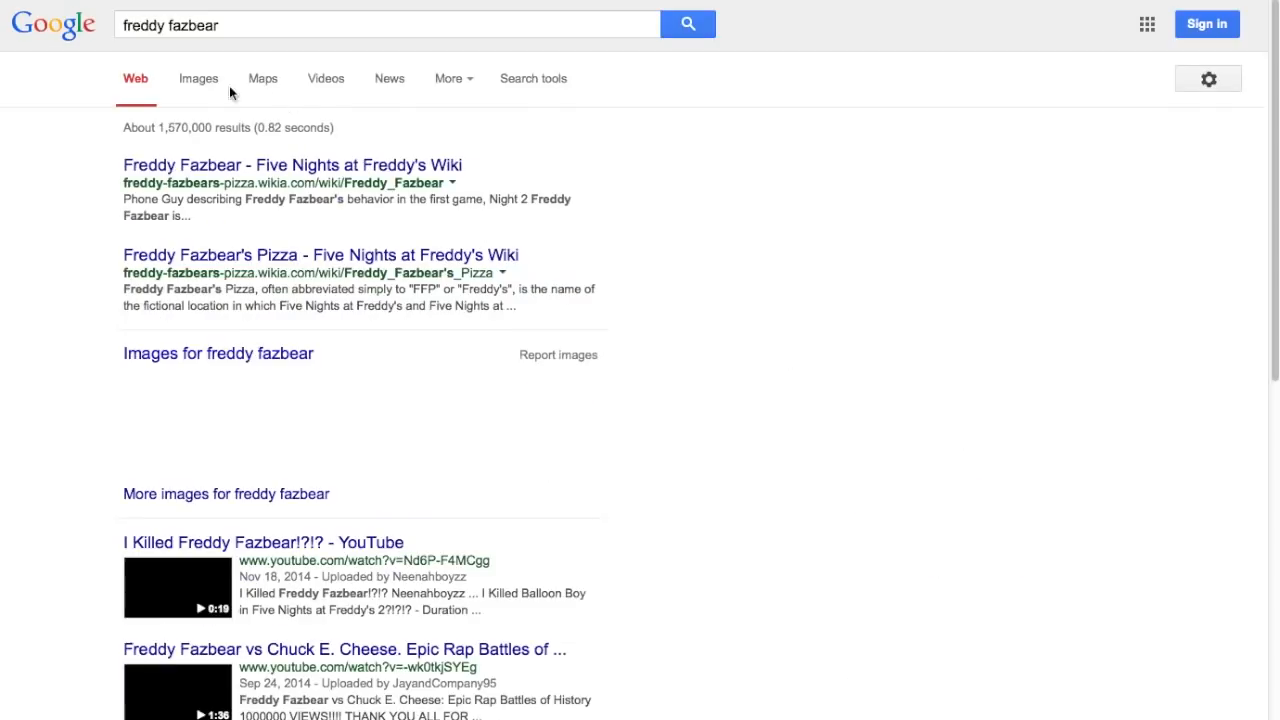
left_click(198, 78)
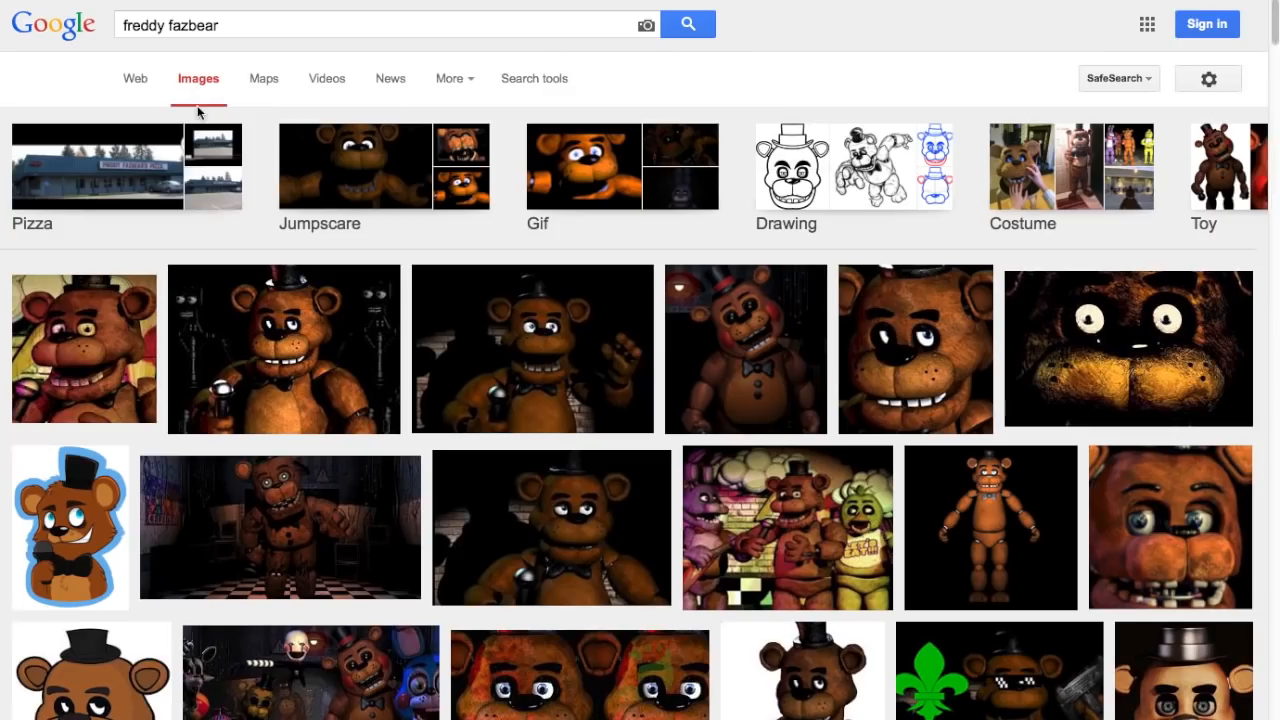
mouse_move(476, 370)
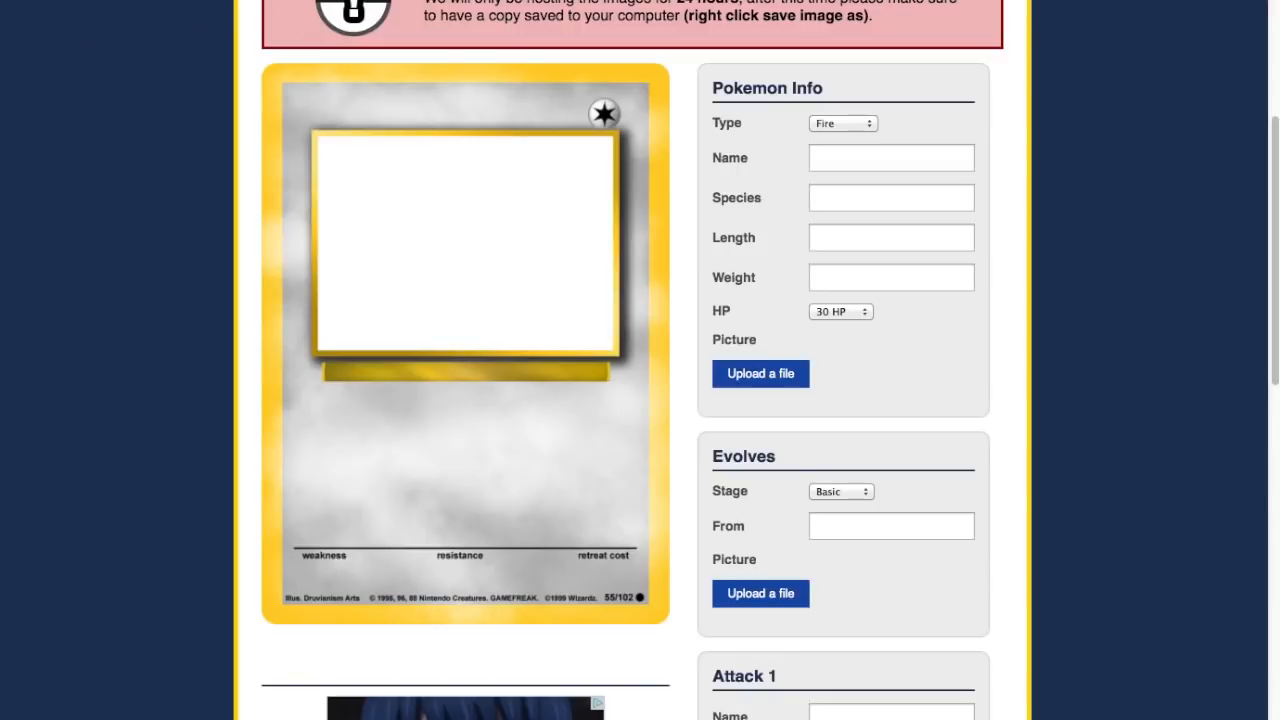
mouse_move(840, 124)
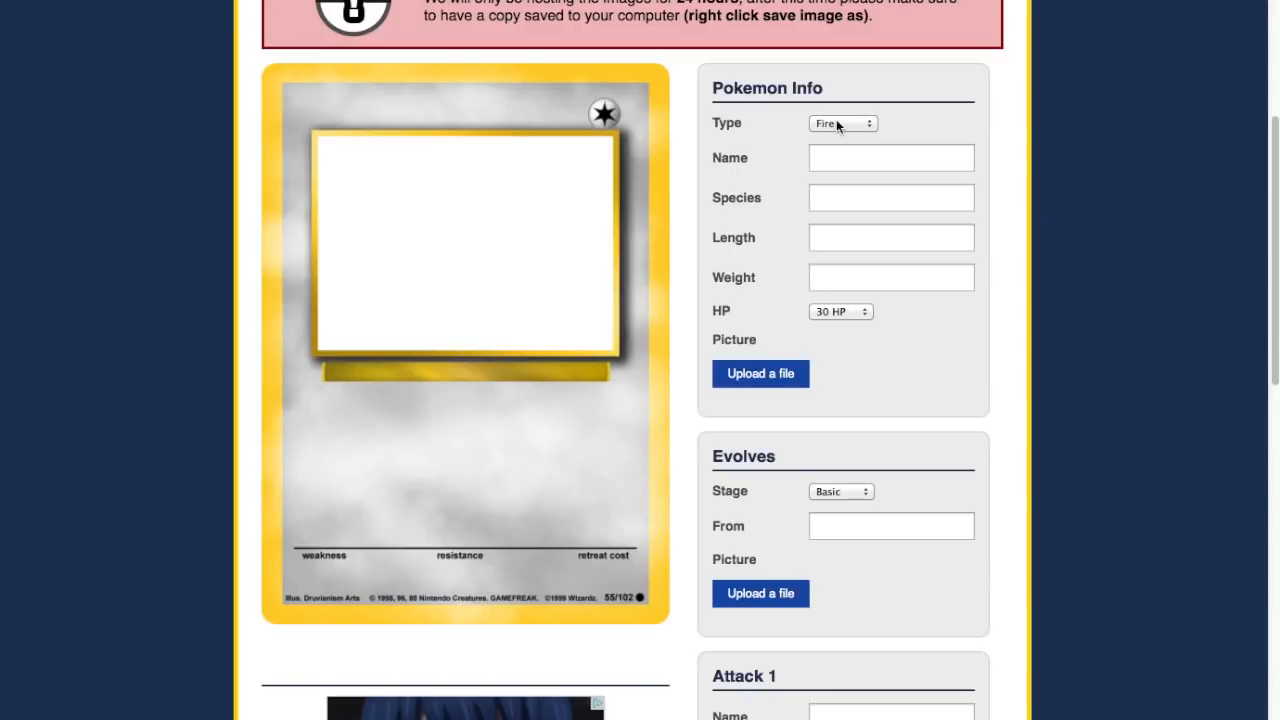
Set Type Steel, Name Freddy Fazbear, Species Bear, Length and Weight ???
left_click(842, 124)
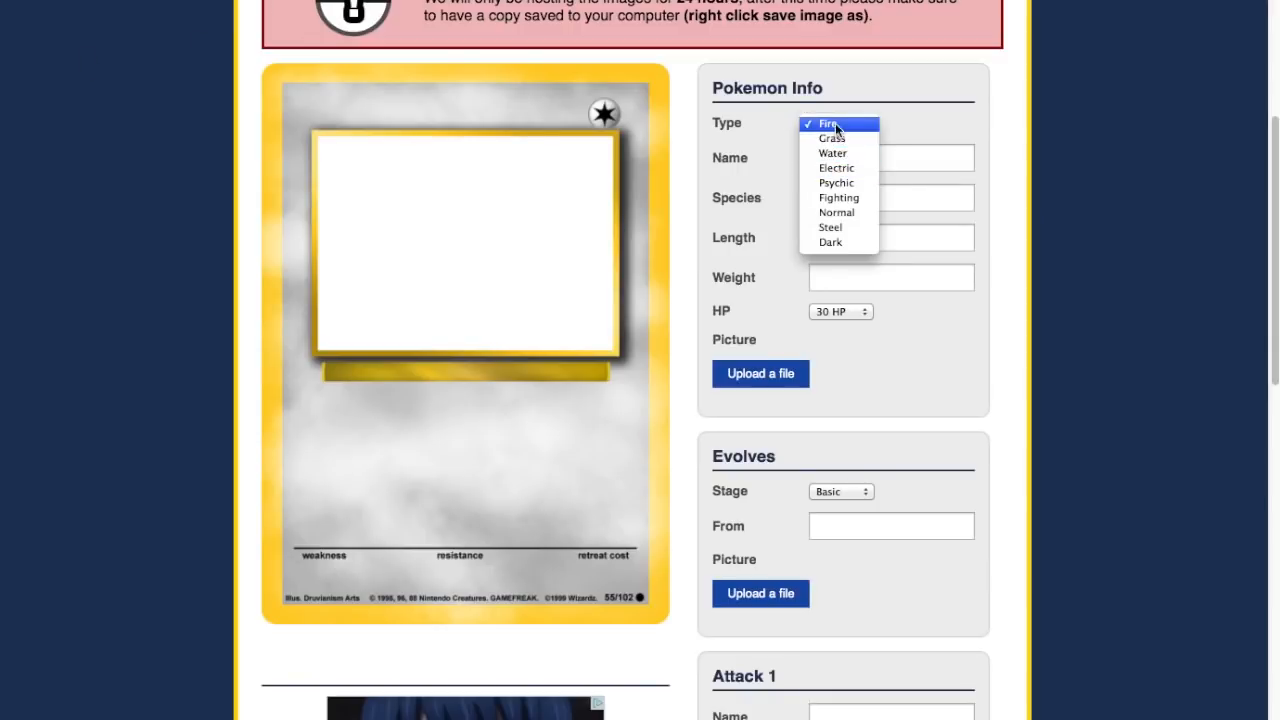
mouse_move(838, 198)
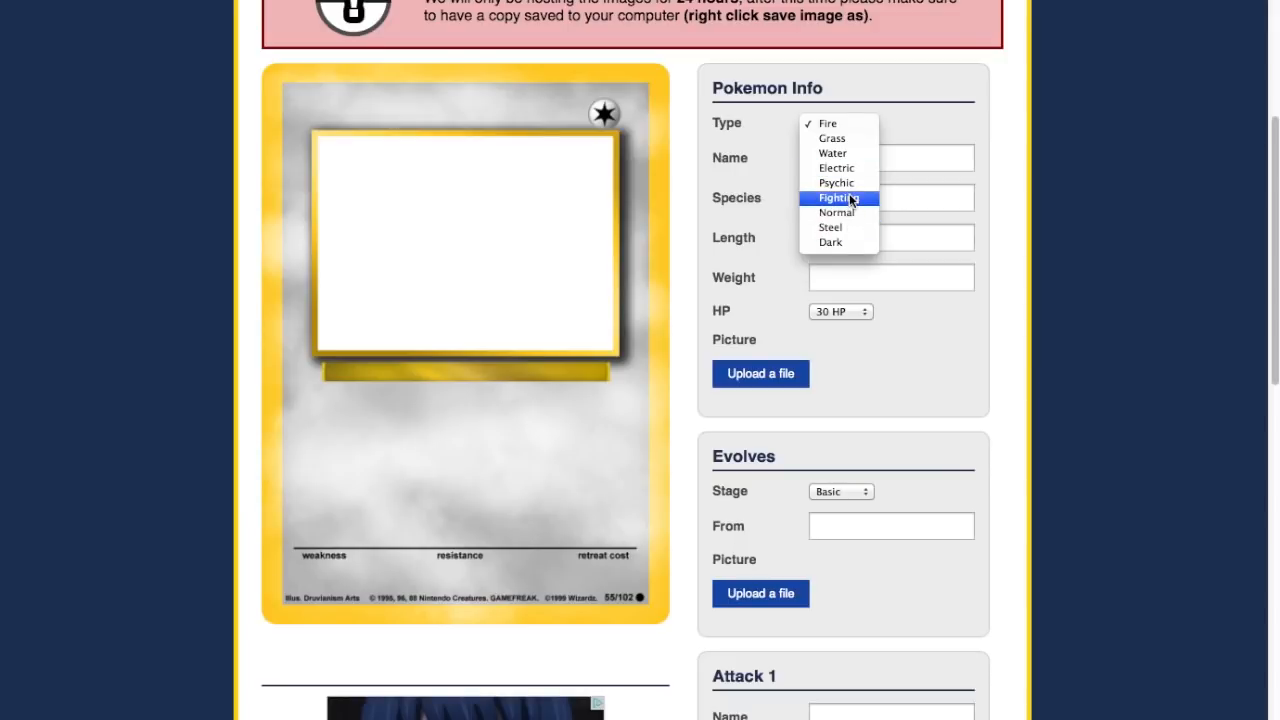
mouse_move(830, 228)
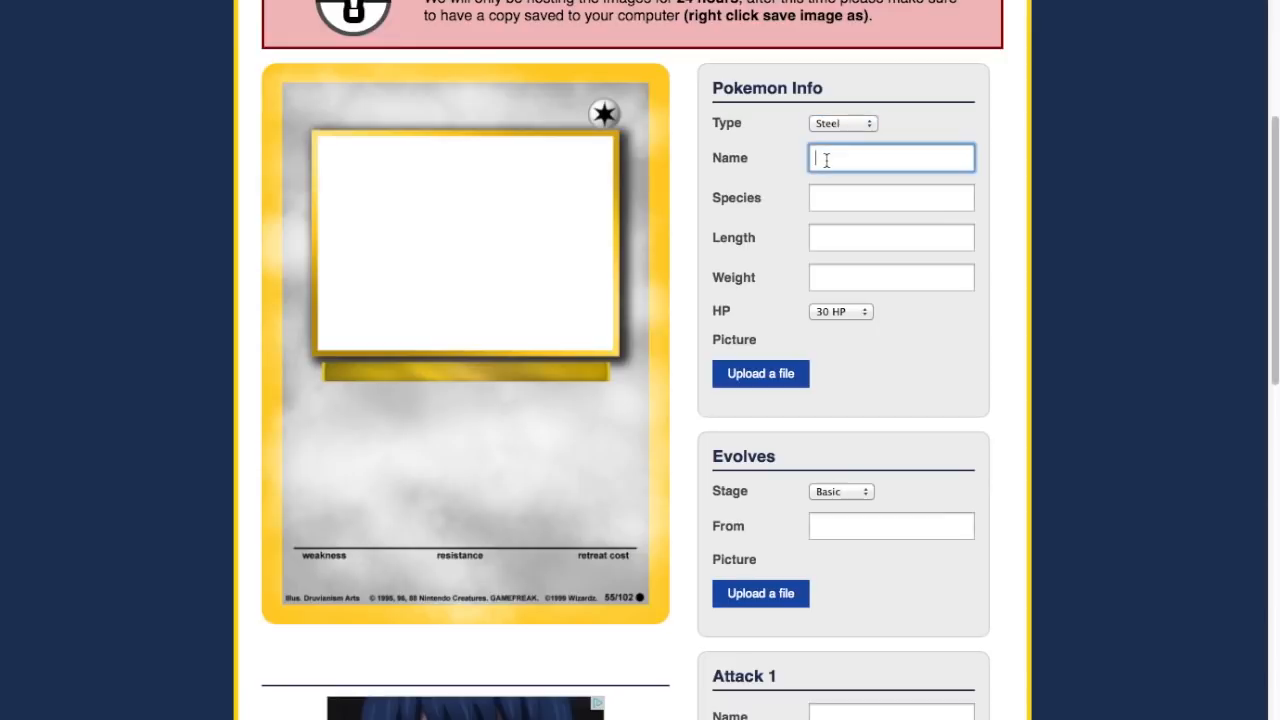
type("Freddy")
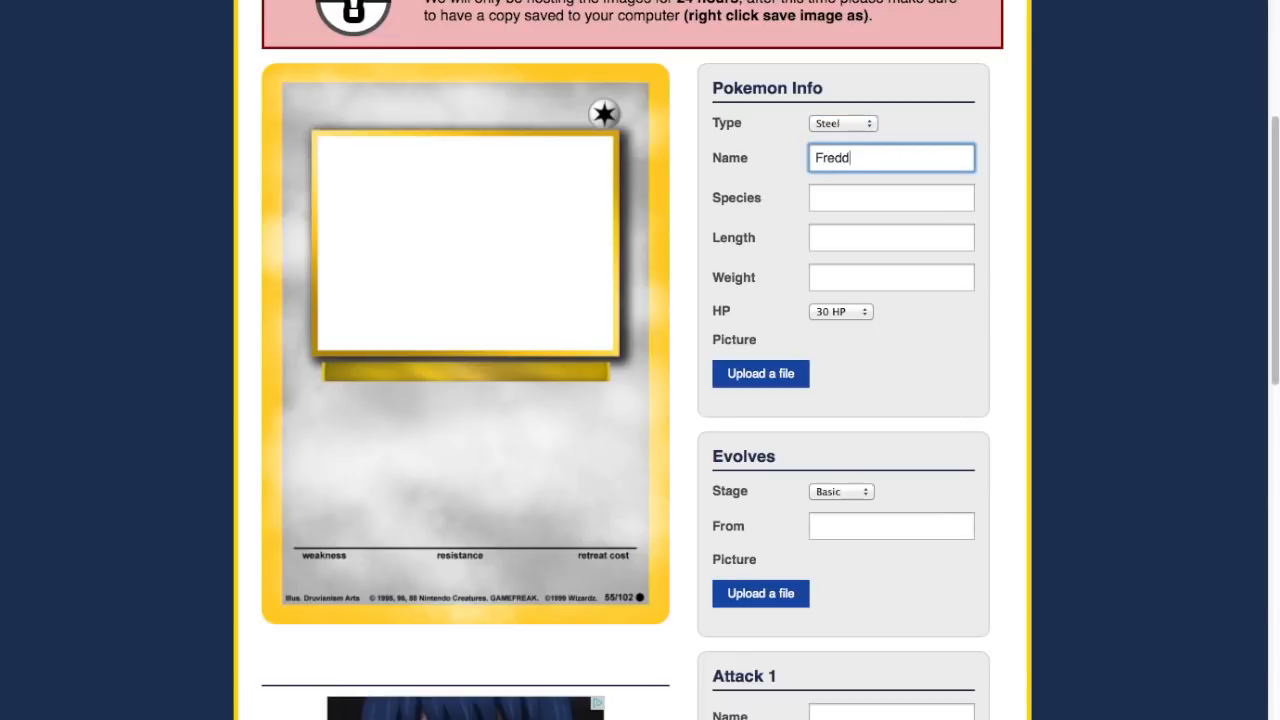
type("y Fazbear")
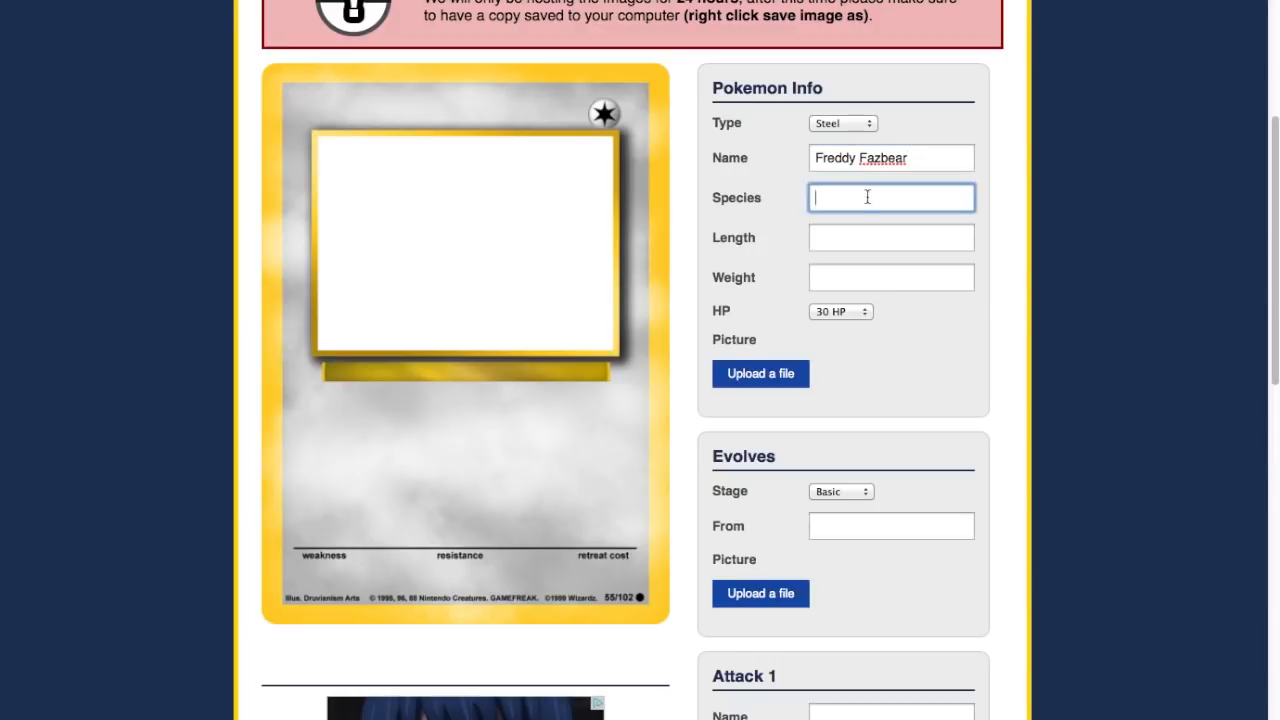
type("Bear")
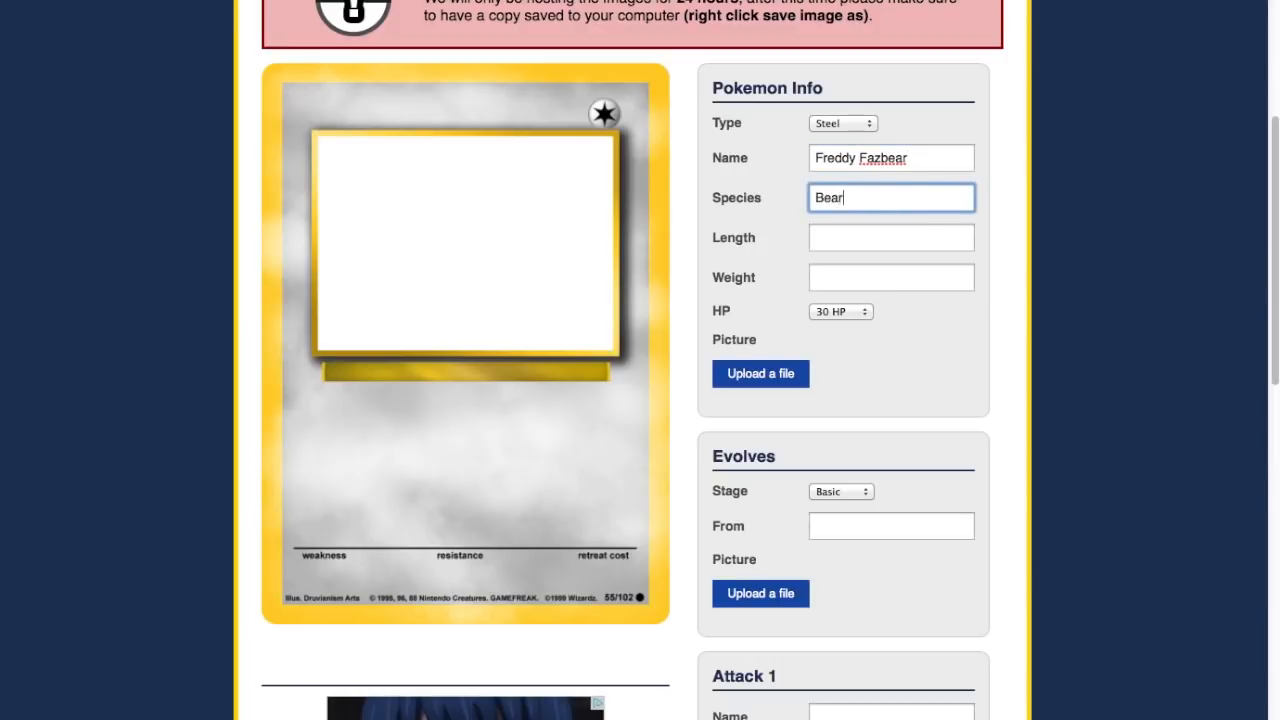
type("???")
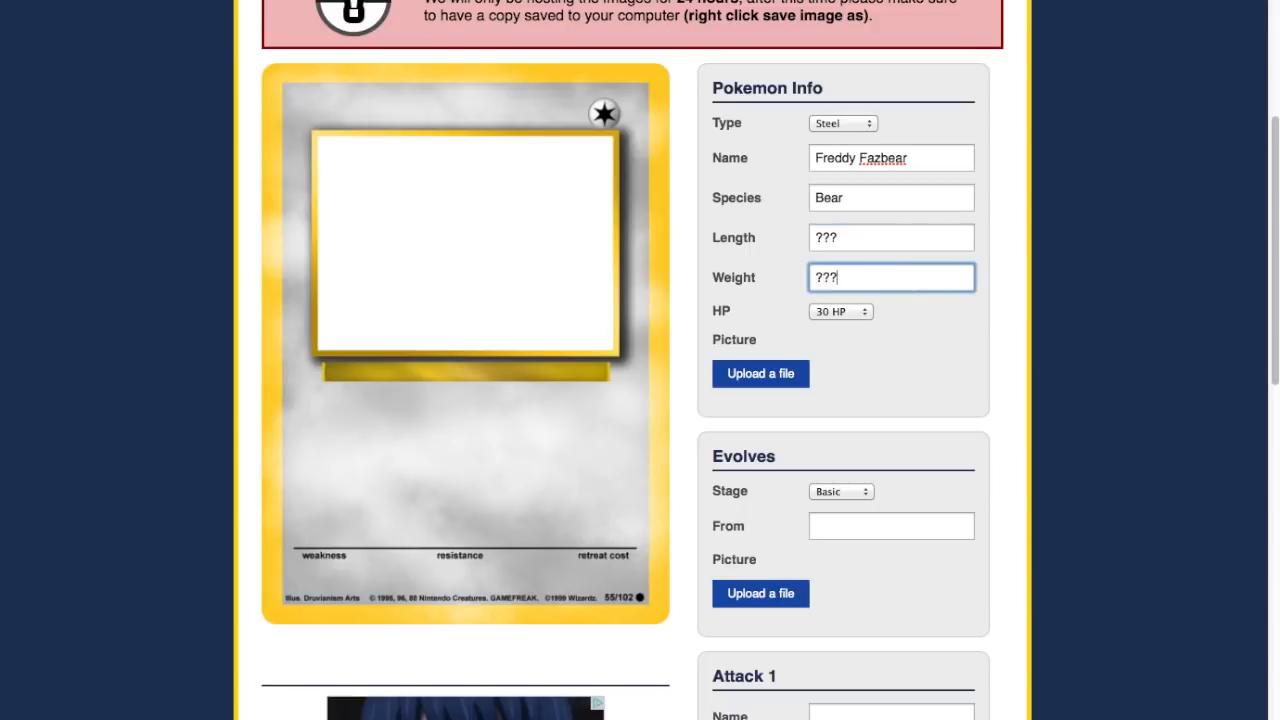
Set the card's HP to 200.
left_click(840, 312)
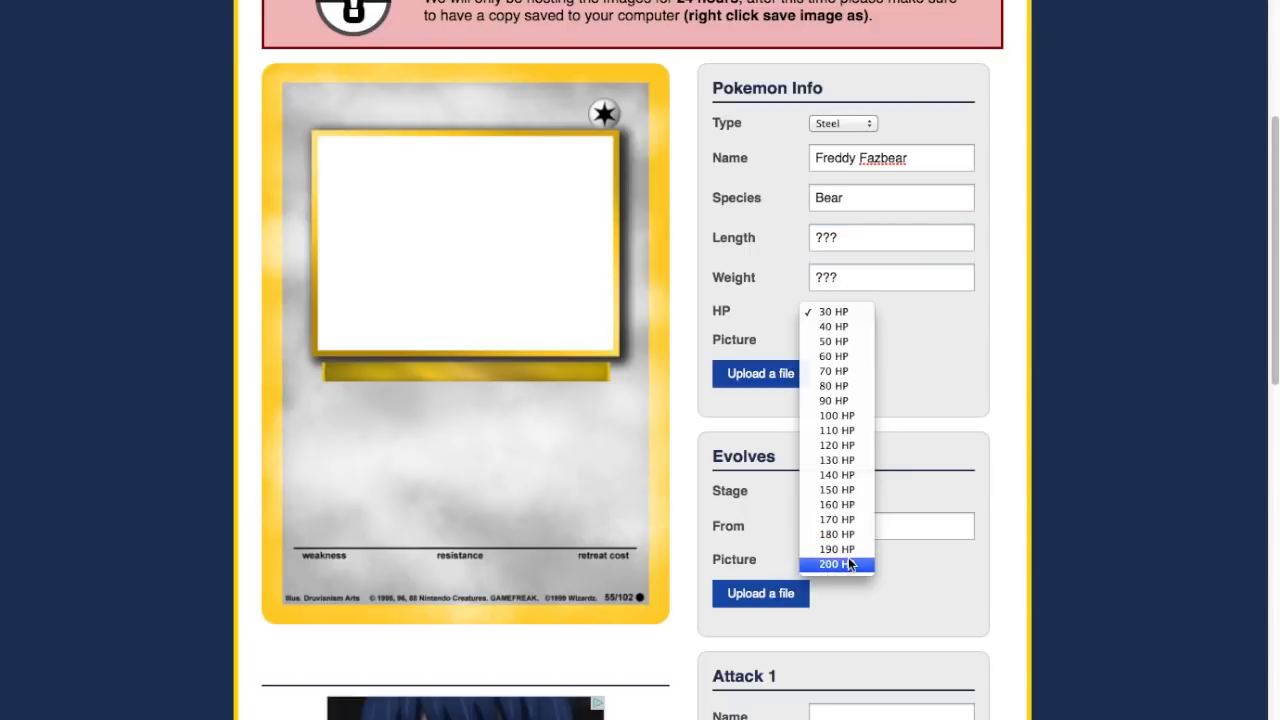
left_click(836, 564)
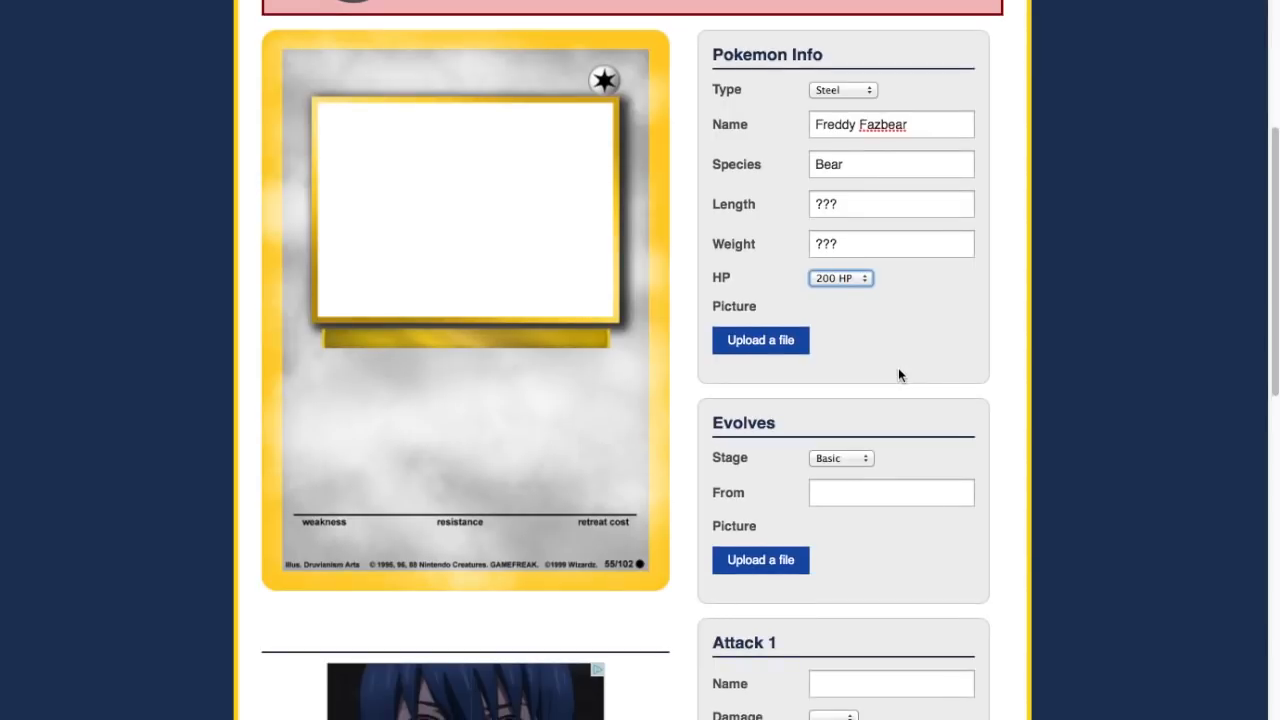
scroll("down", 3)
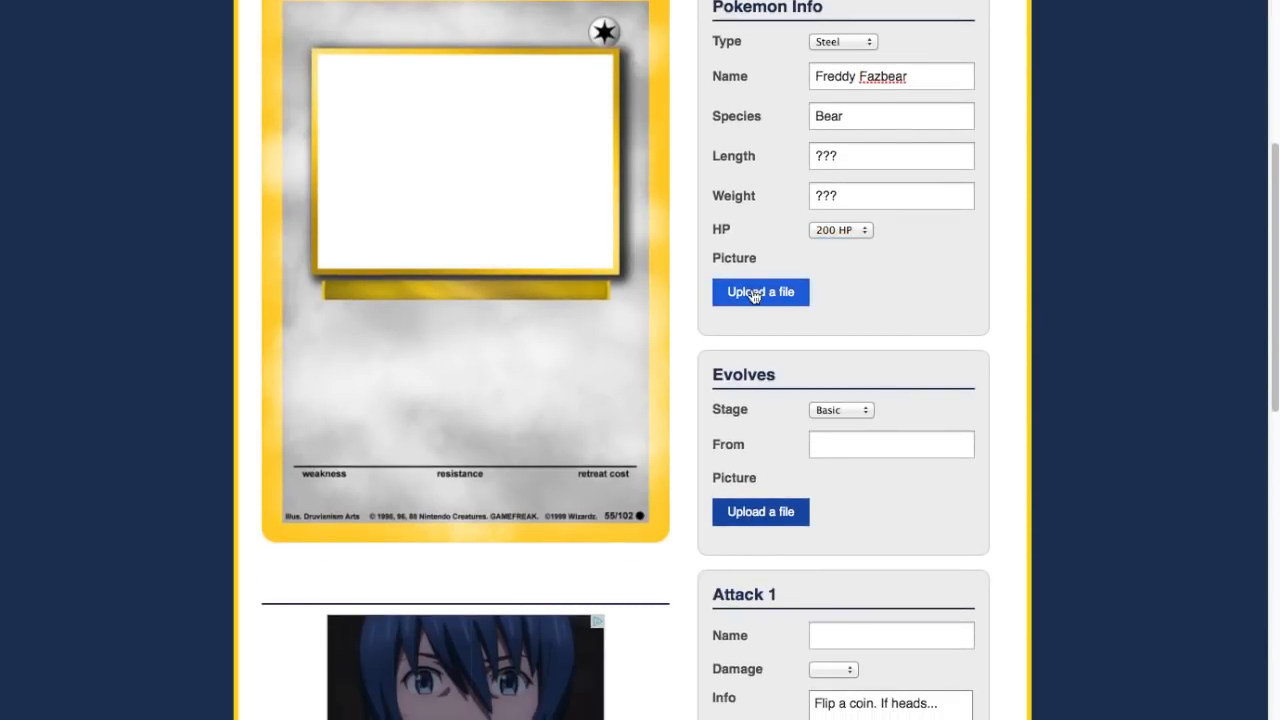
Upload Unknown-47.jpeg from the Desktop as the Pokemon's picture.
left_click(760, 292)
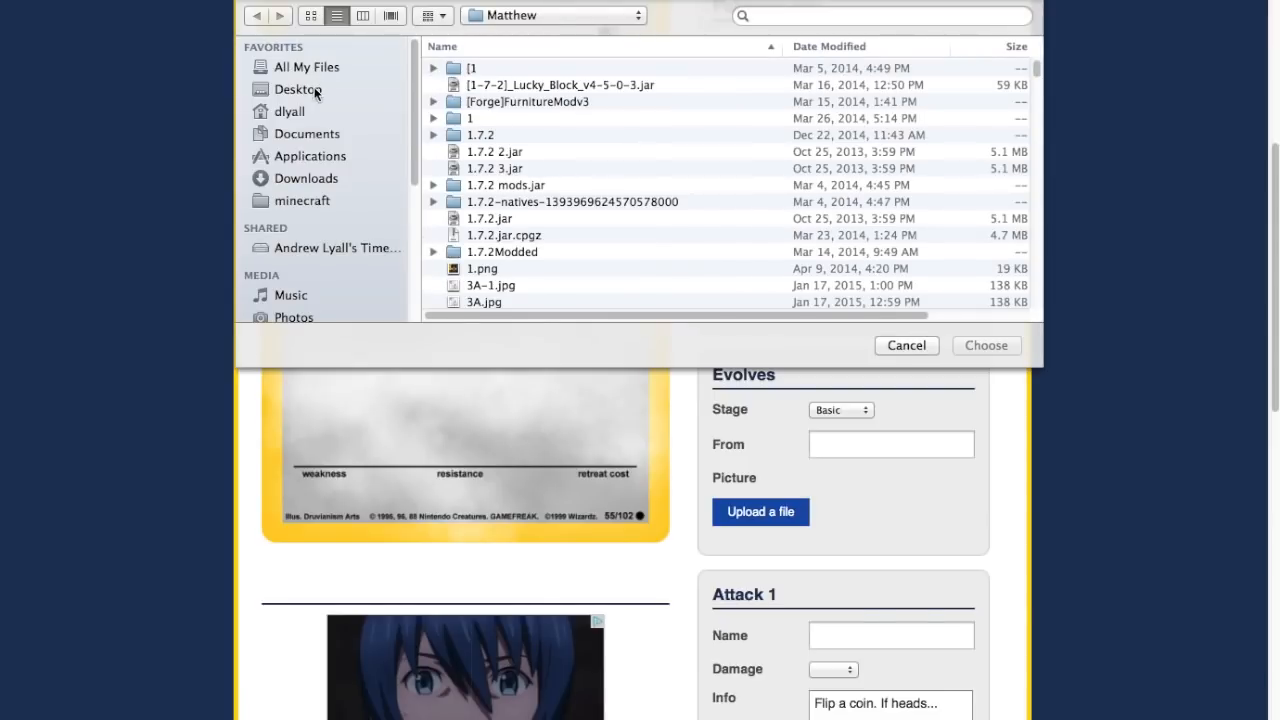
left_click(300, 88)
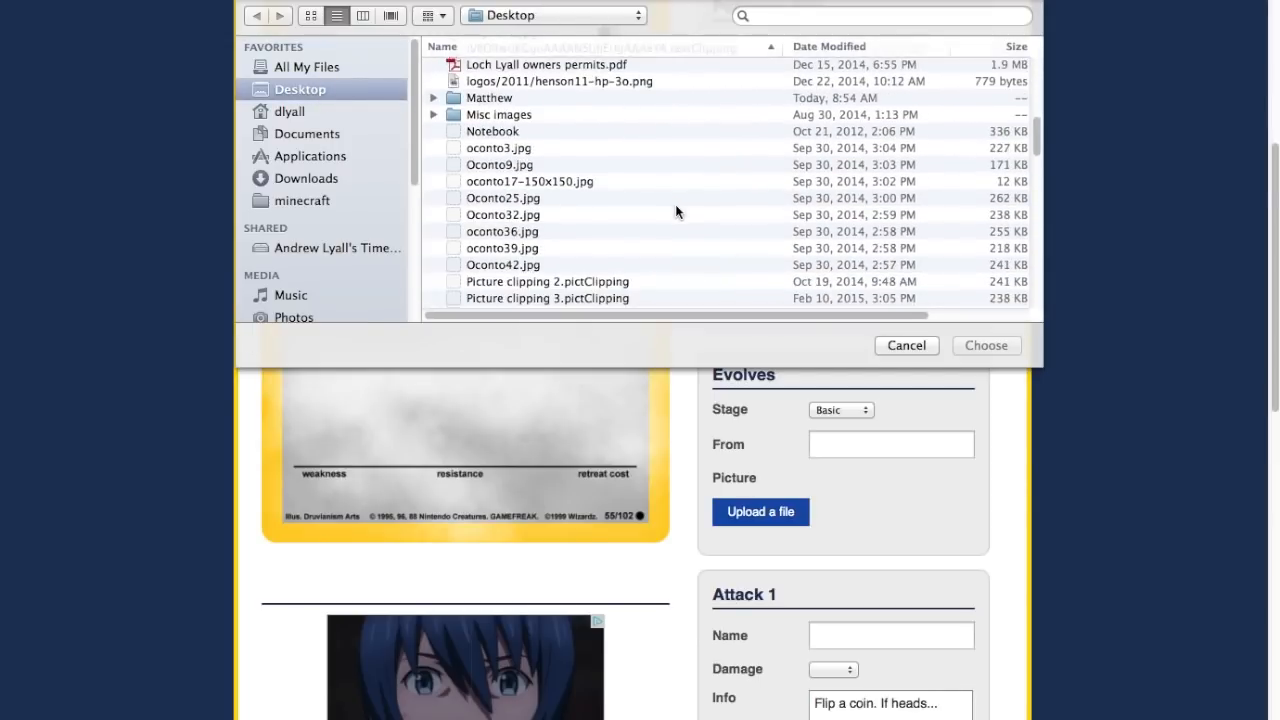
scroll("down", 3)
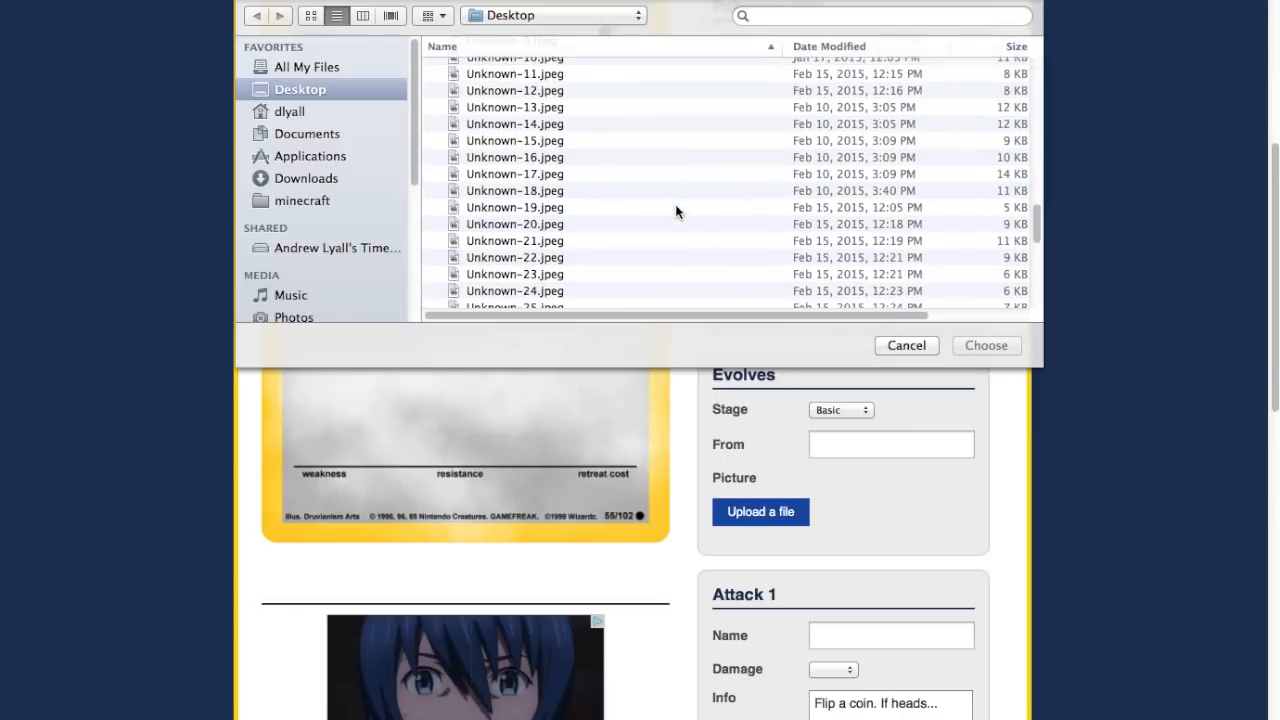
scroll("down", 3)
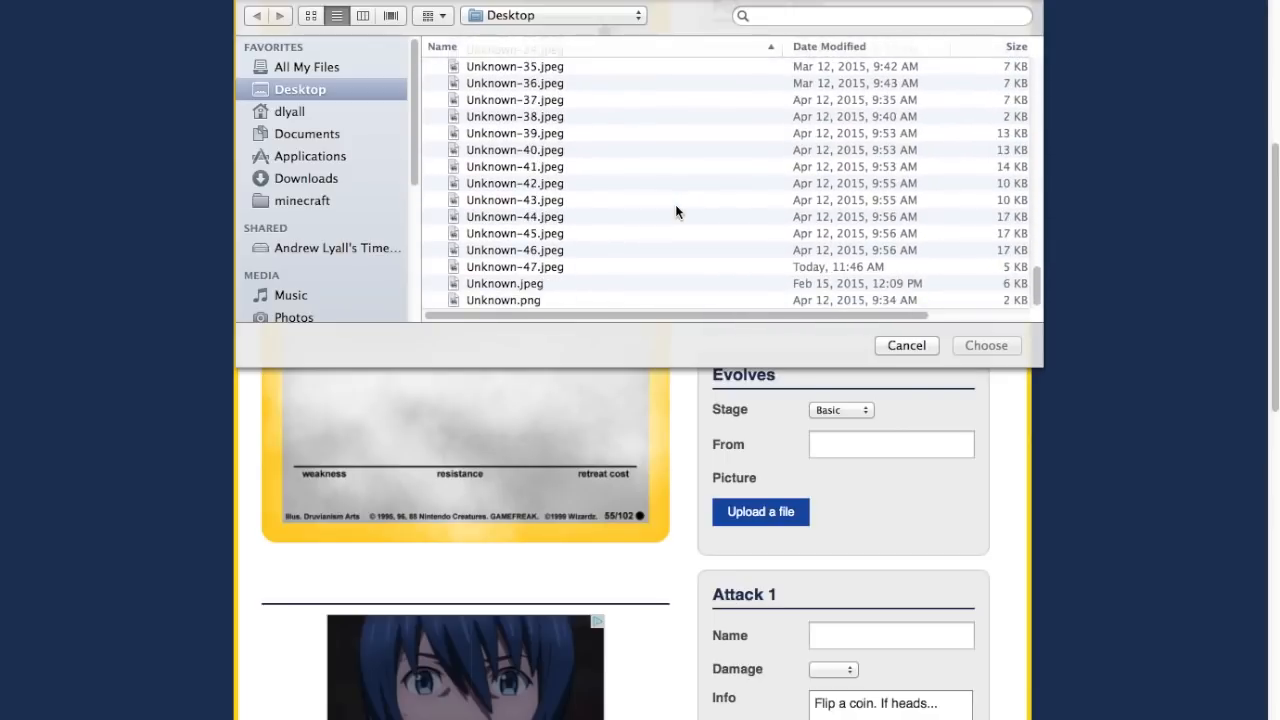
left_click(514, 266)
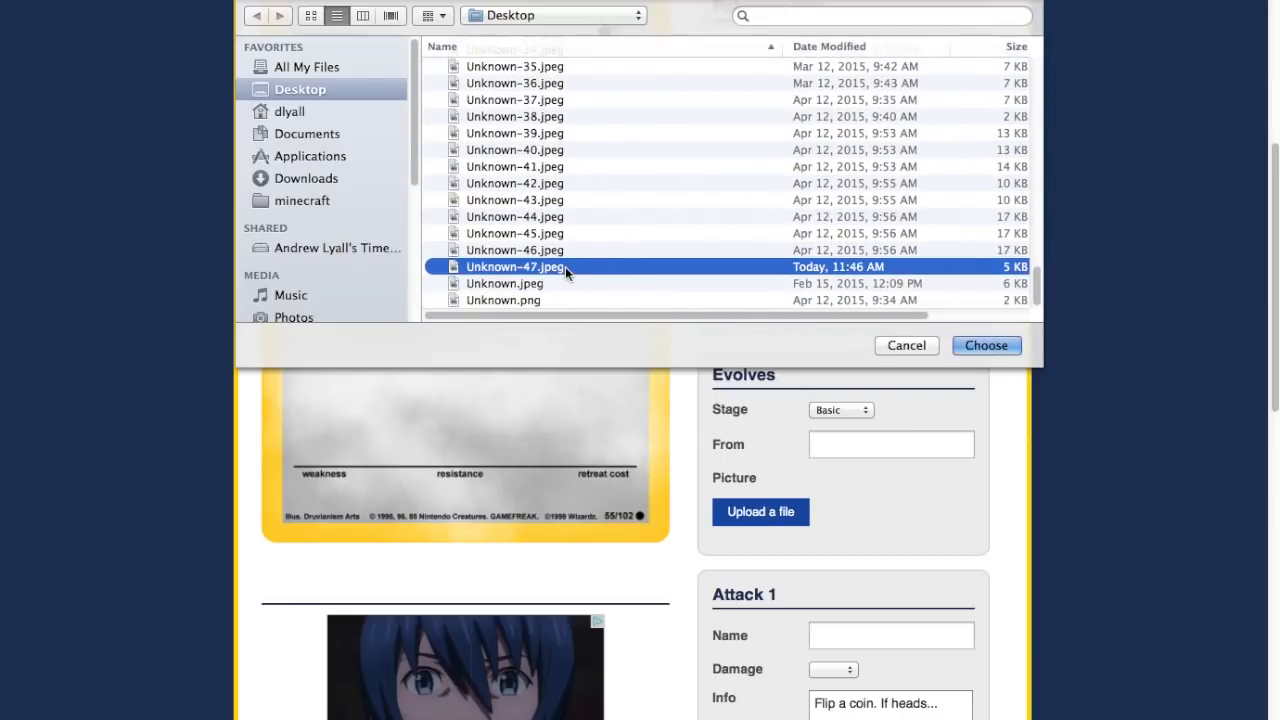
left_click(984, 344)
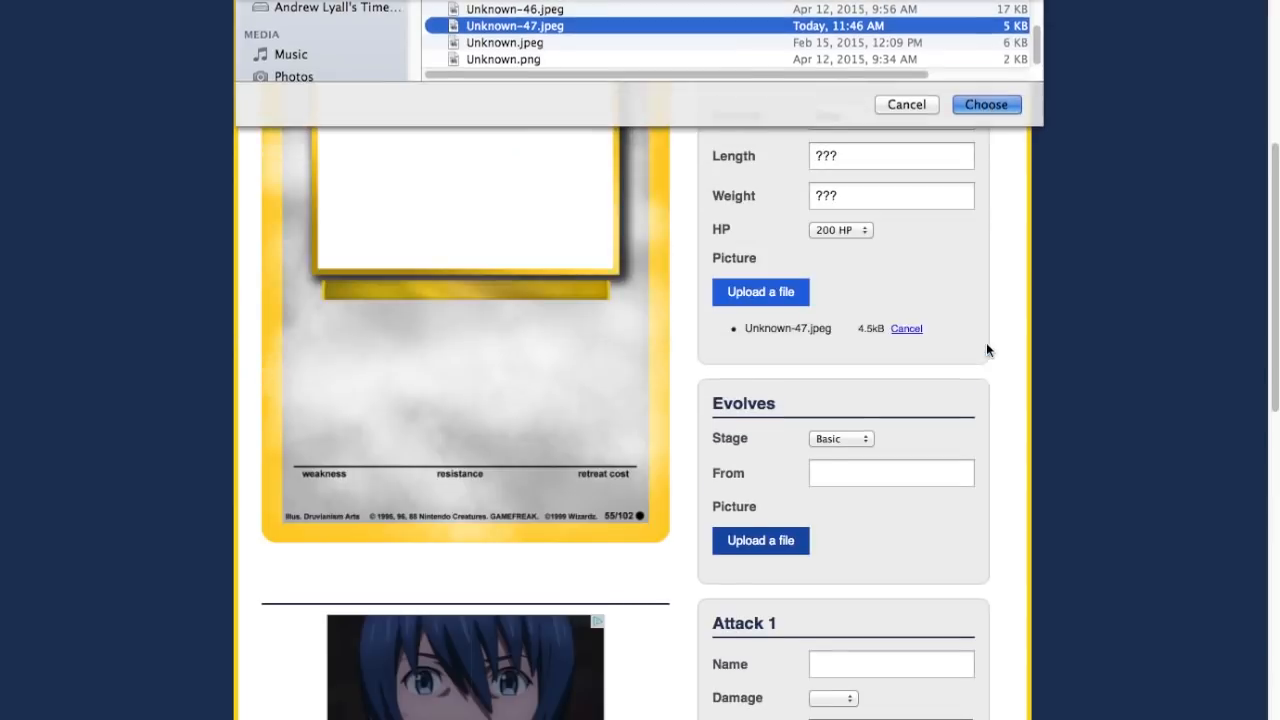
left_click(984, 104)
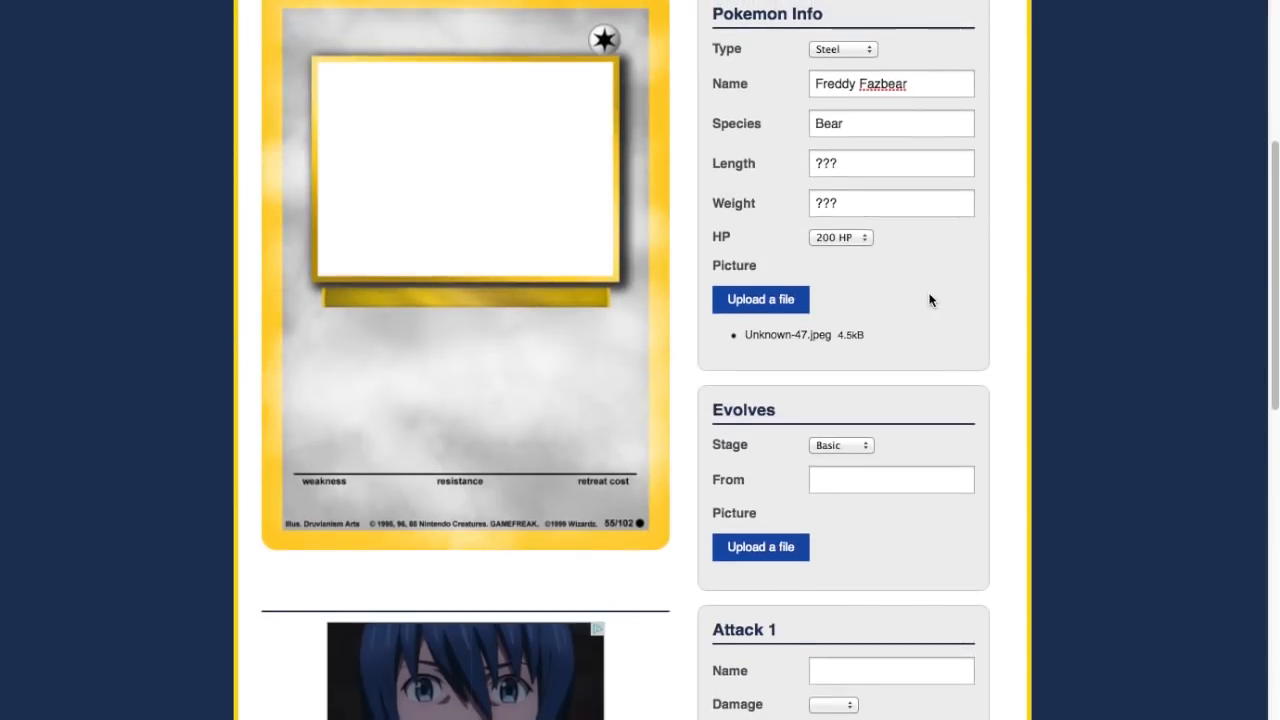
Set the Evolves stage to Stage 1.
scroll("down", 3)
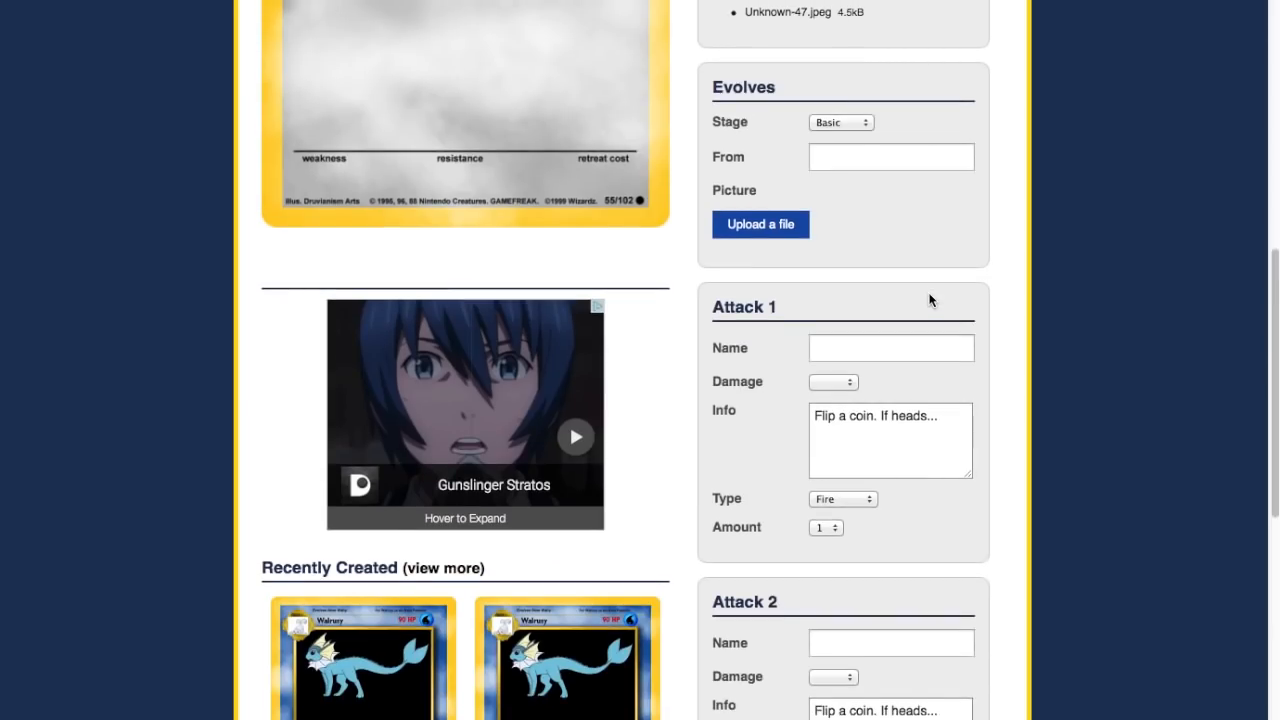
scroll("down", 3)
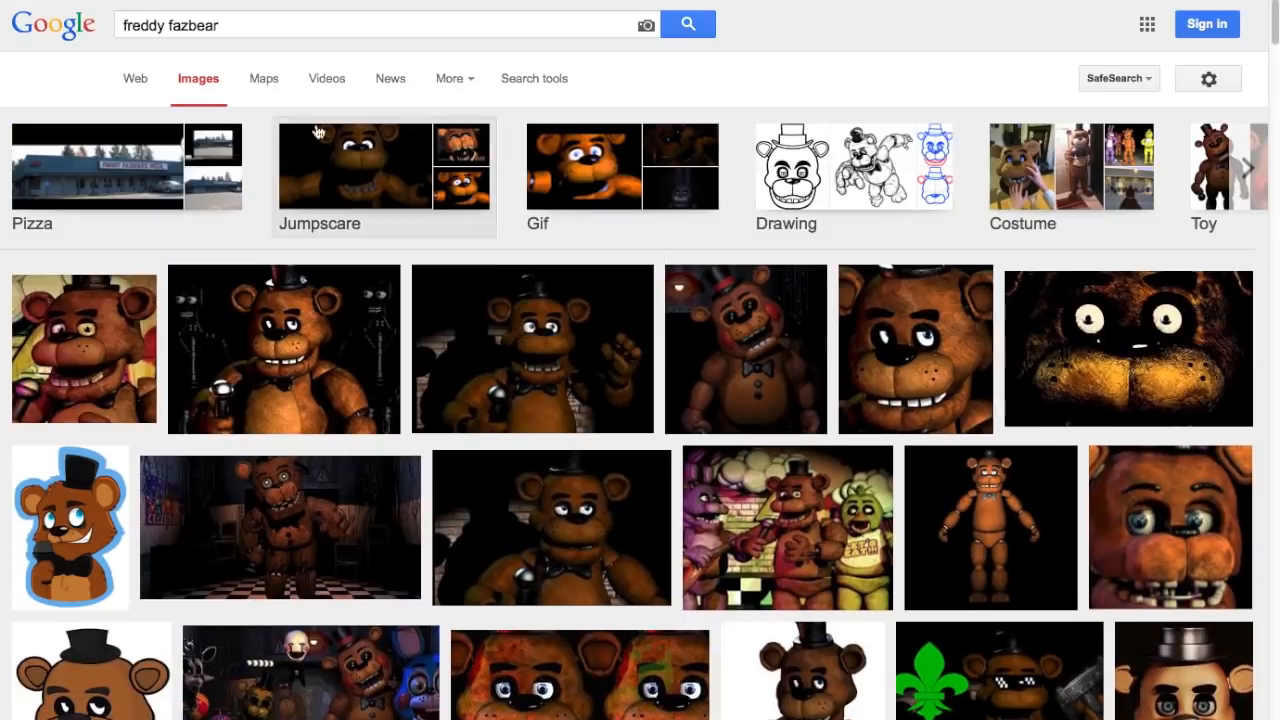
type("bab")
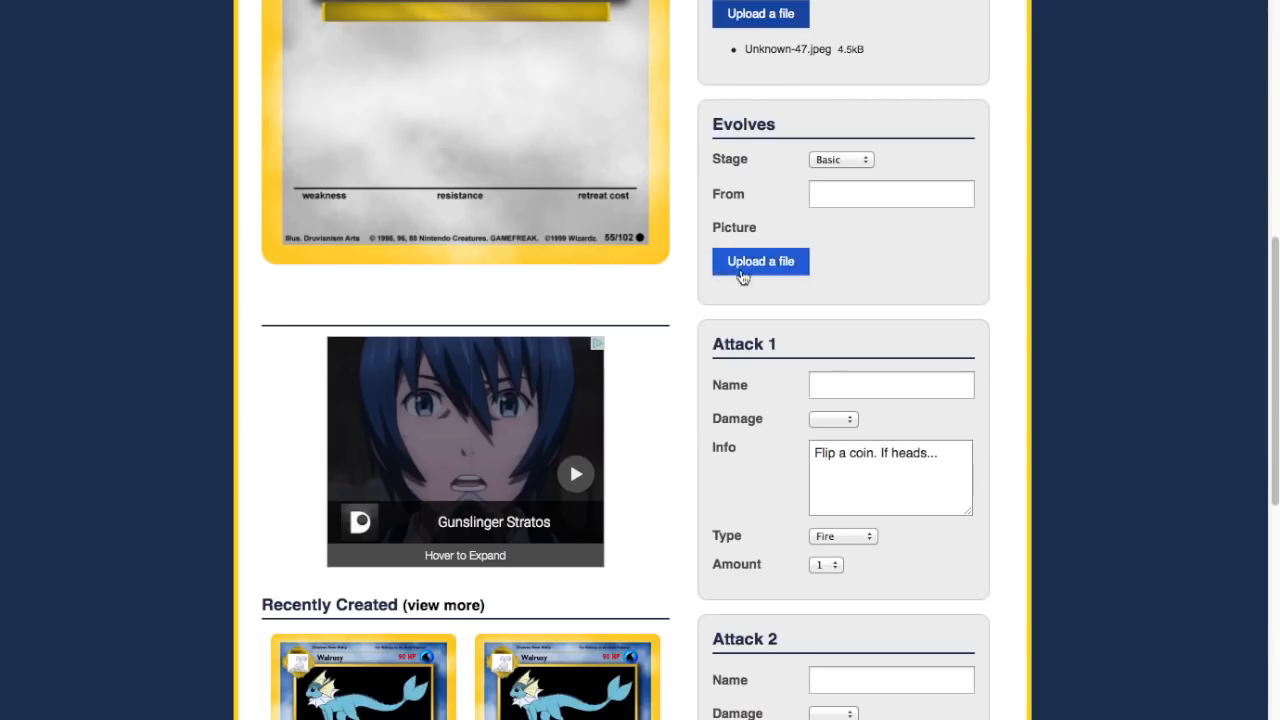
left_click(840, 160)
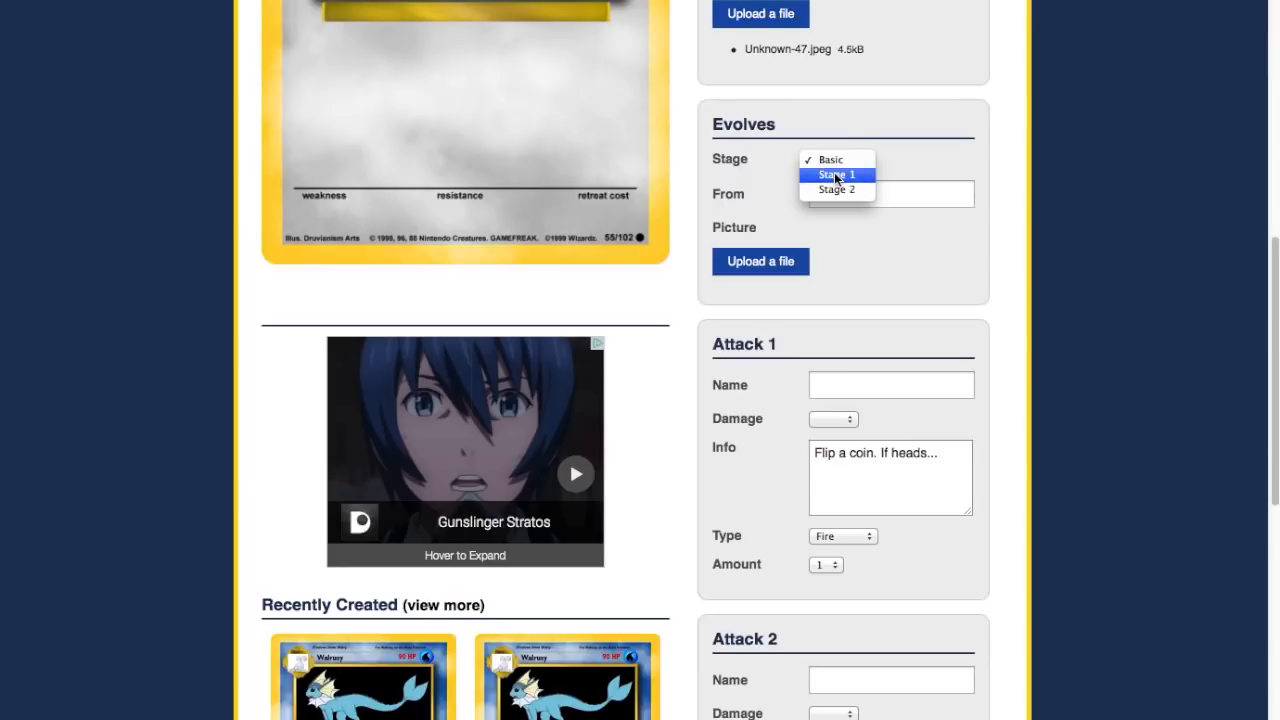
left_click(836, 174)
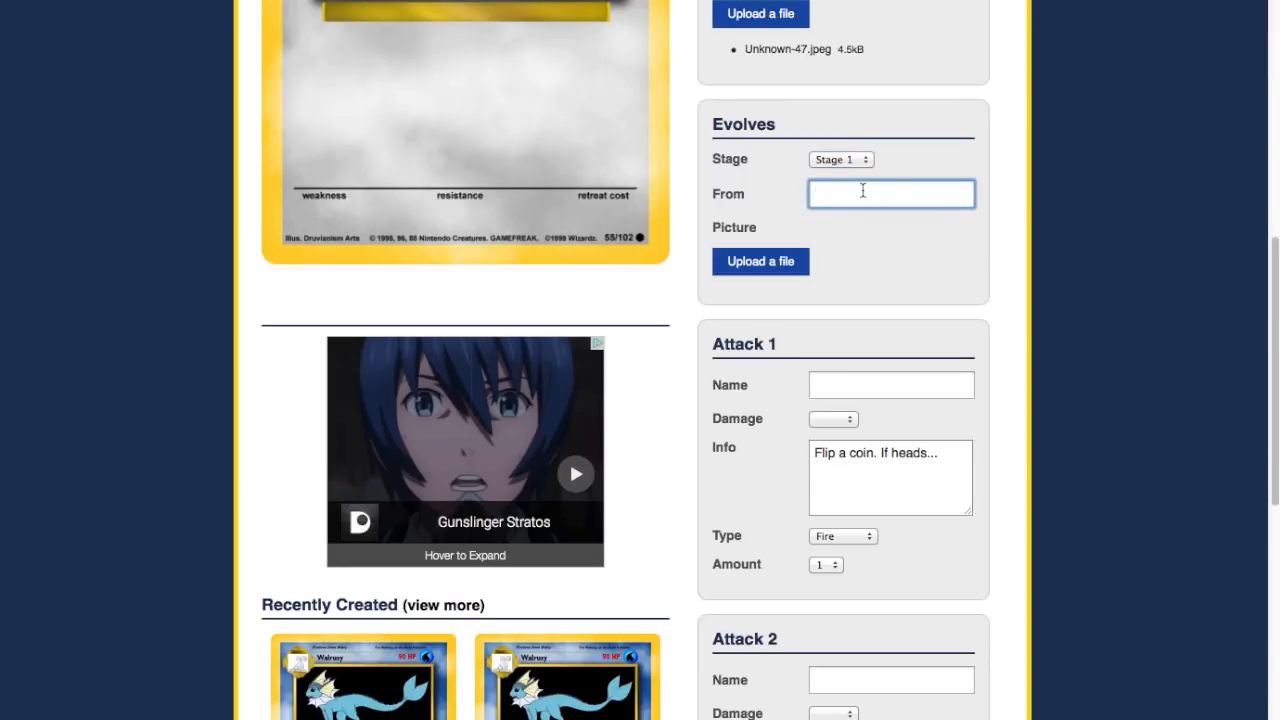
Enter Baby Fred as the Pokemon it evolves from.
type("Baby")
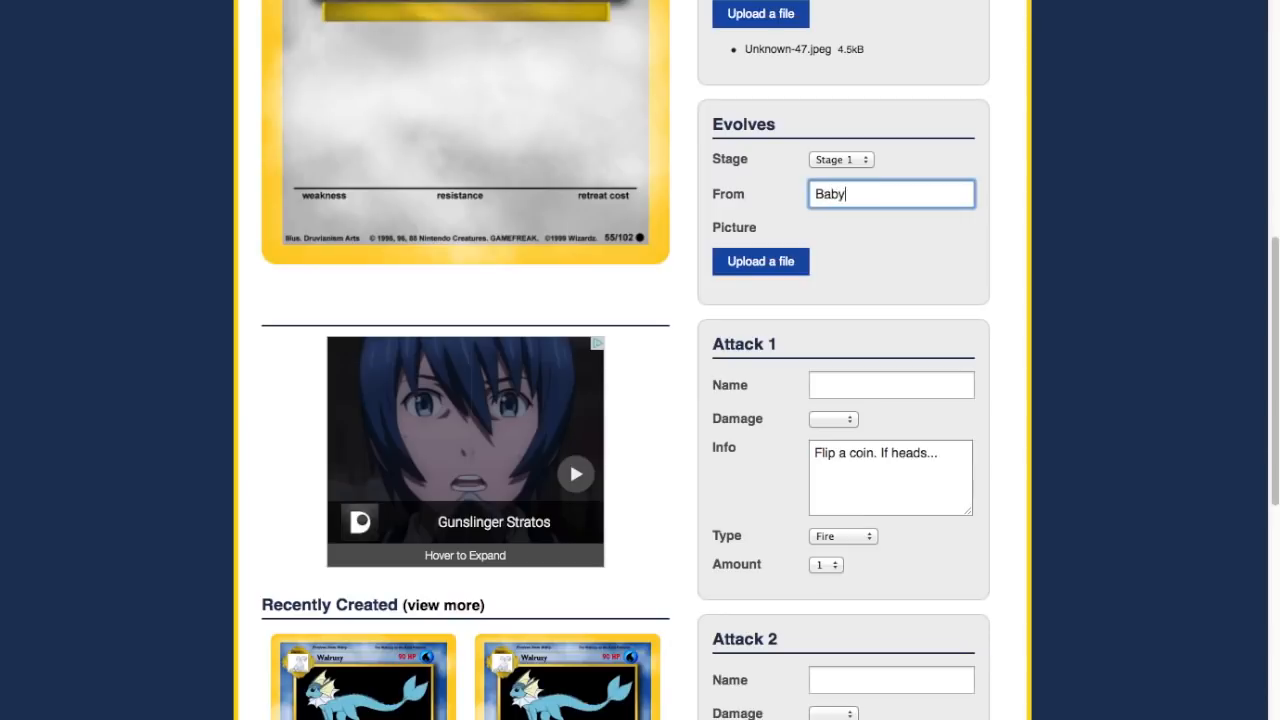
type("F")
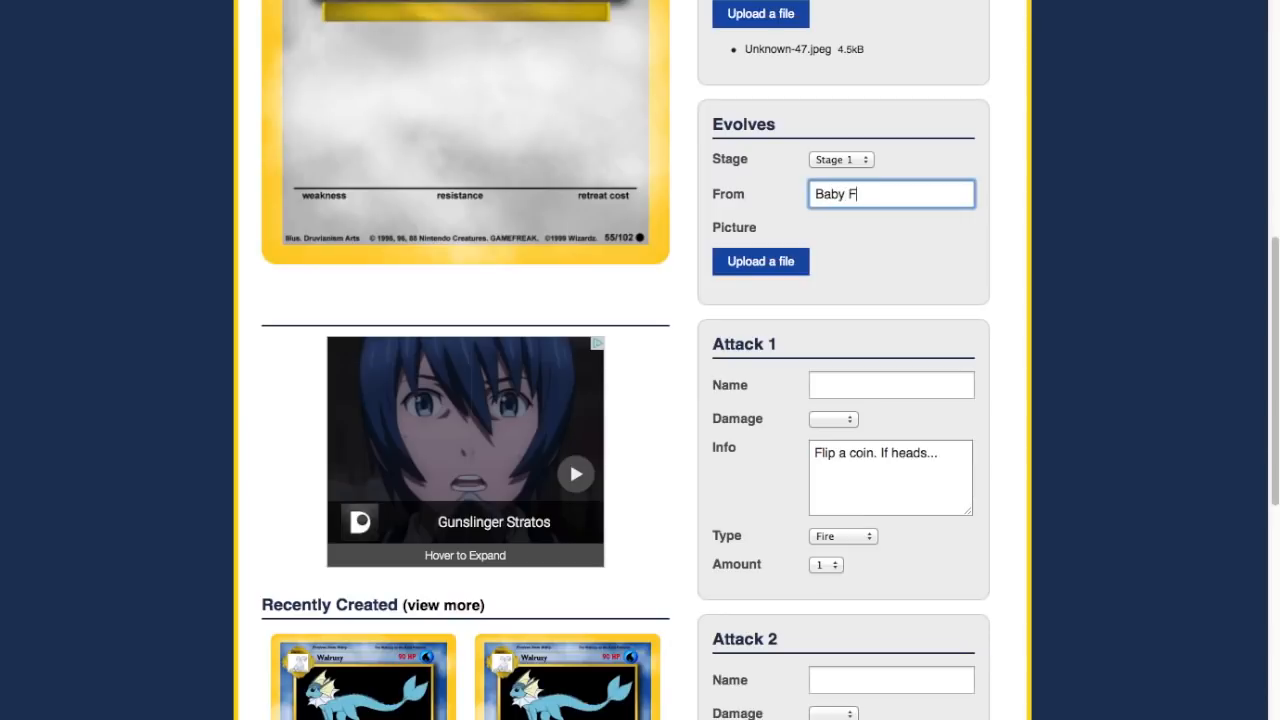
type("red")
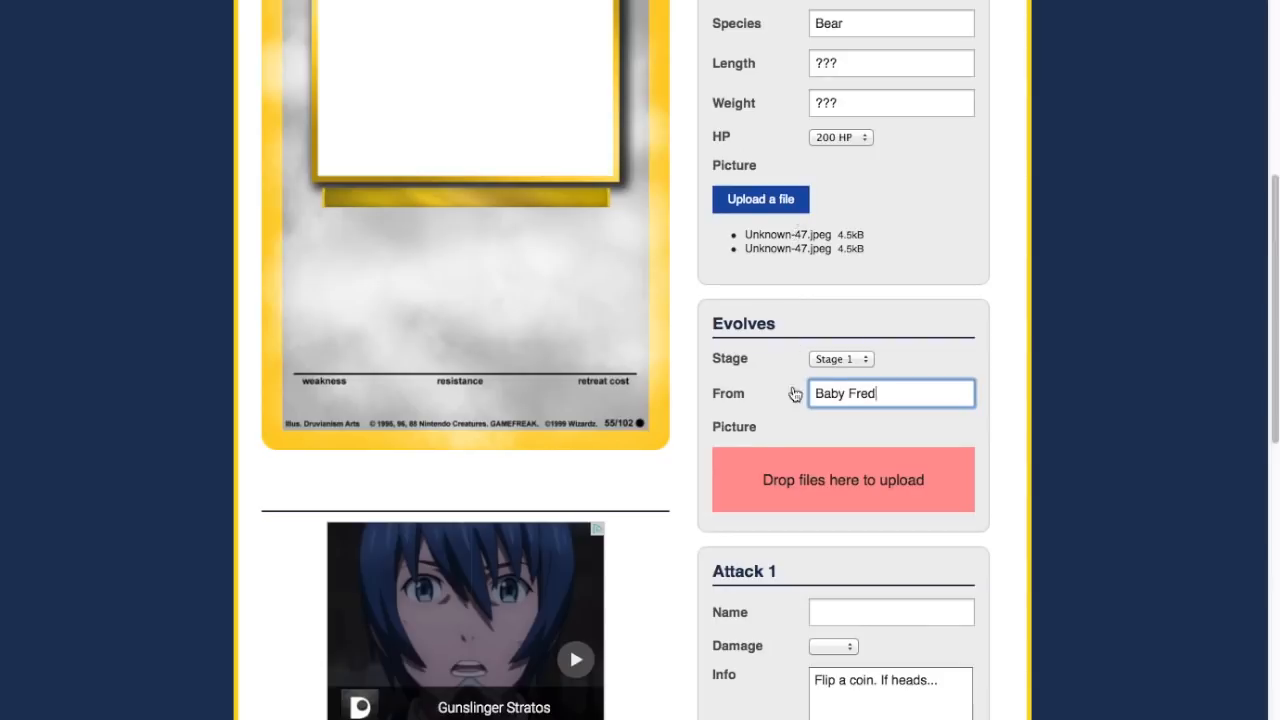
mouse_move(760, 396)
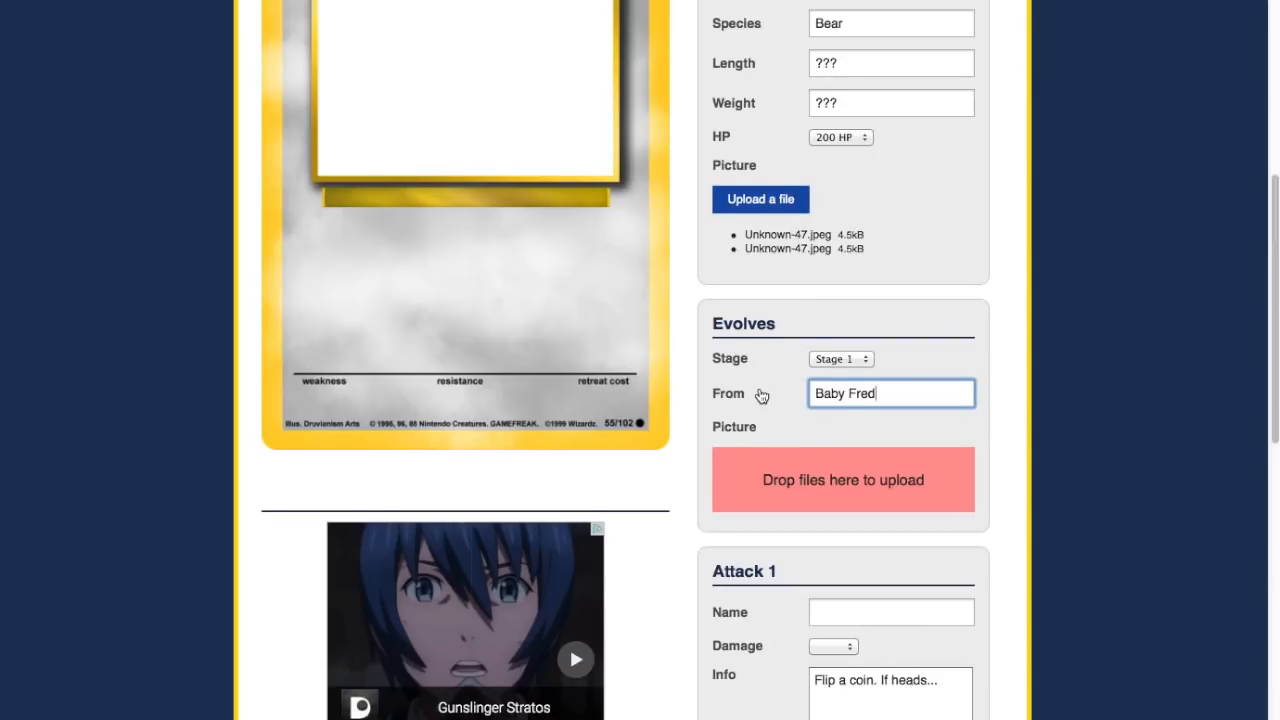
scroll("down", 3)
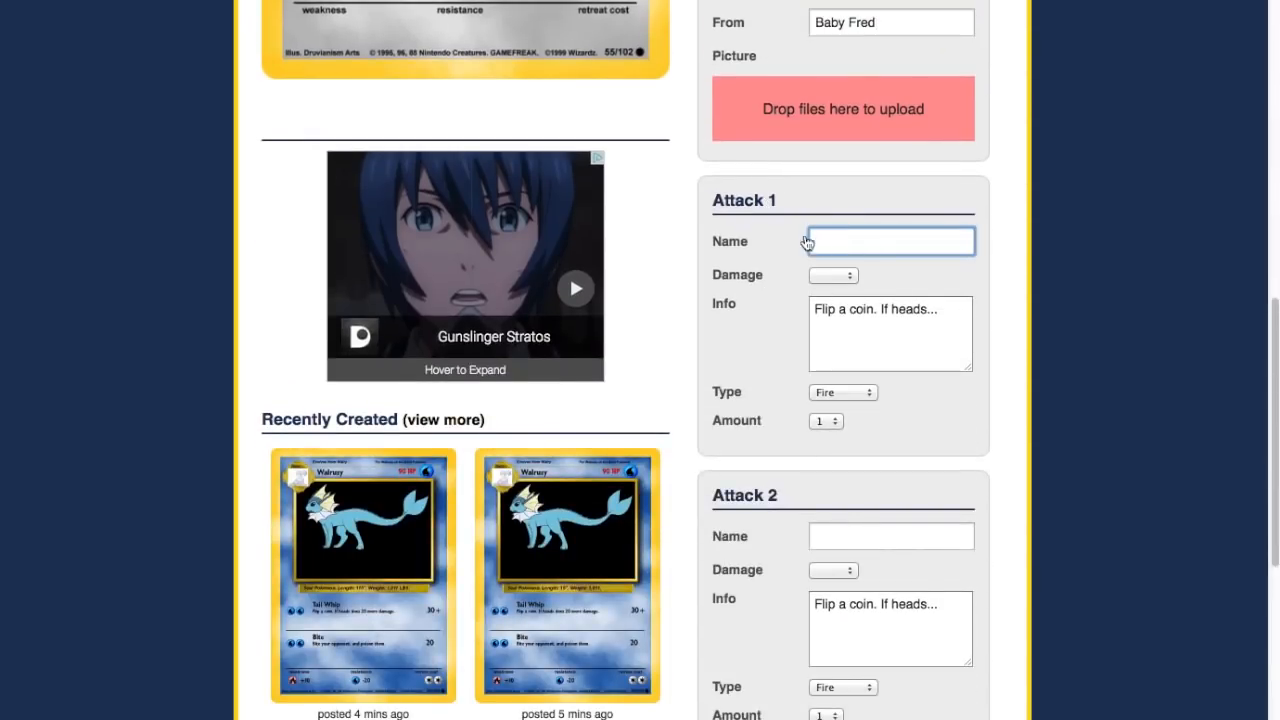
mouse_move(992, 236)
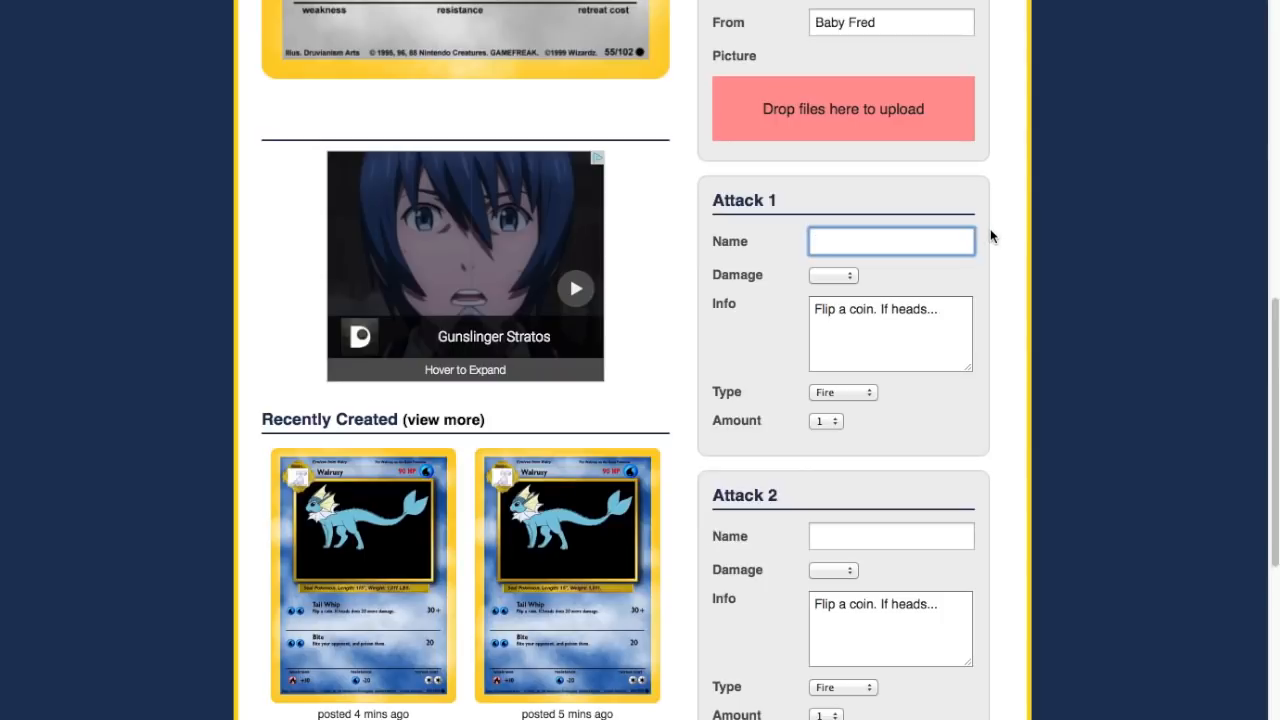
Make Attack 1 Fazbear March with 120 damage and amount 3.
type("Fazb")
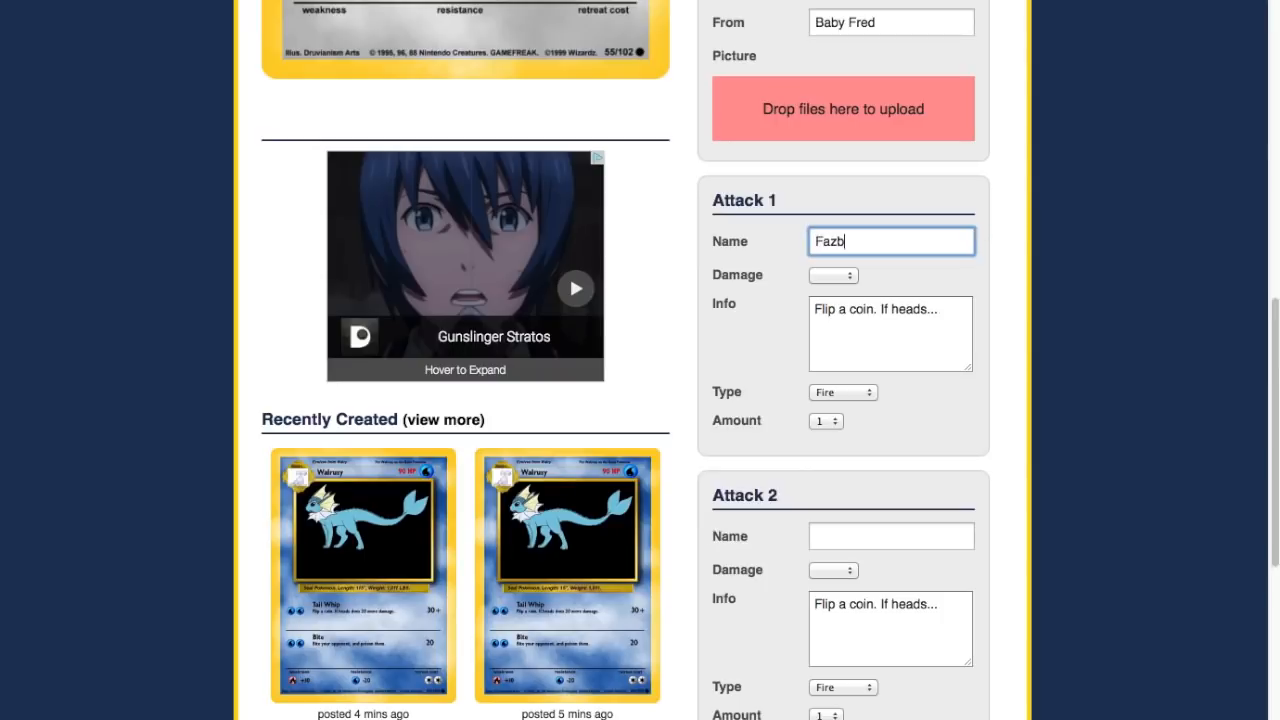
type("ear March")
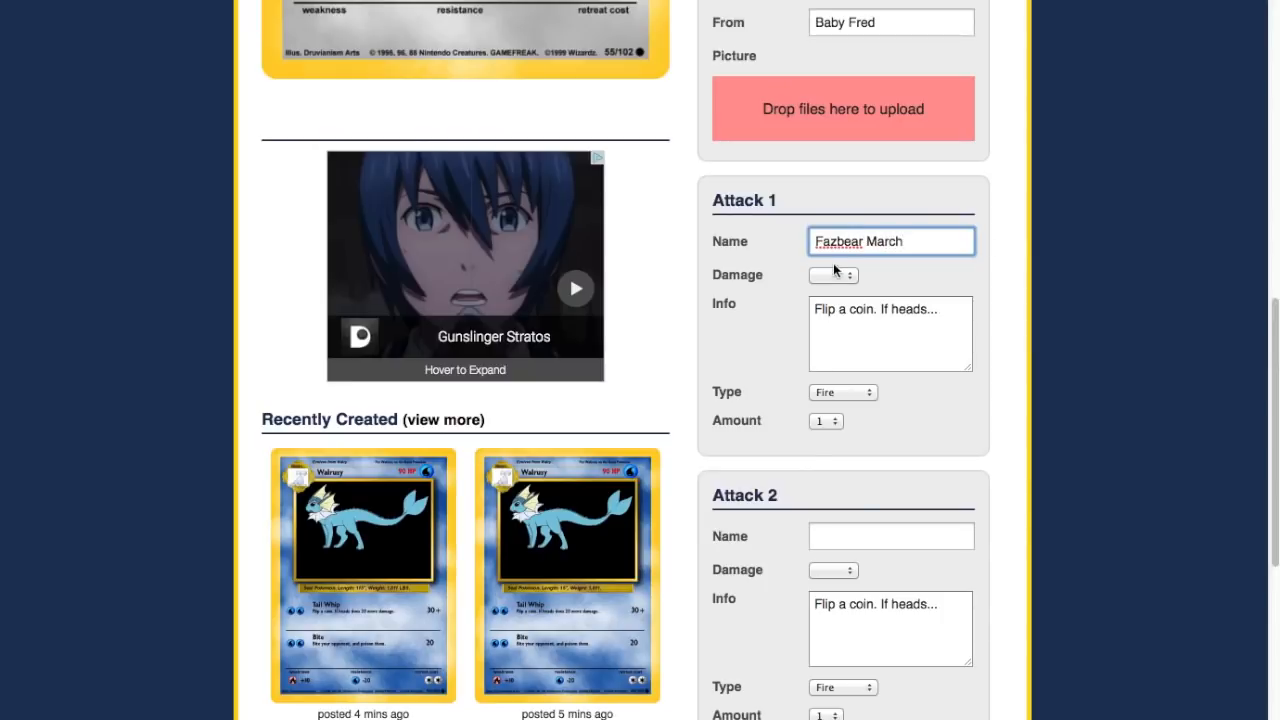
left_click(832, 276)
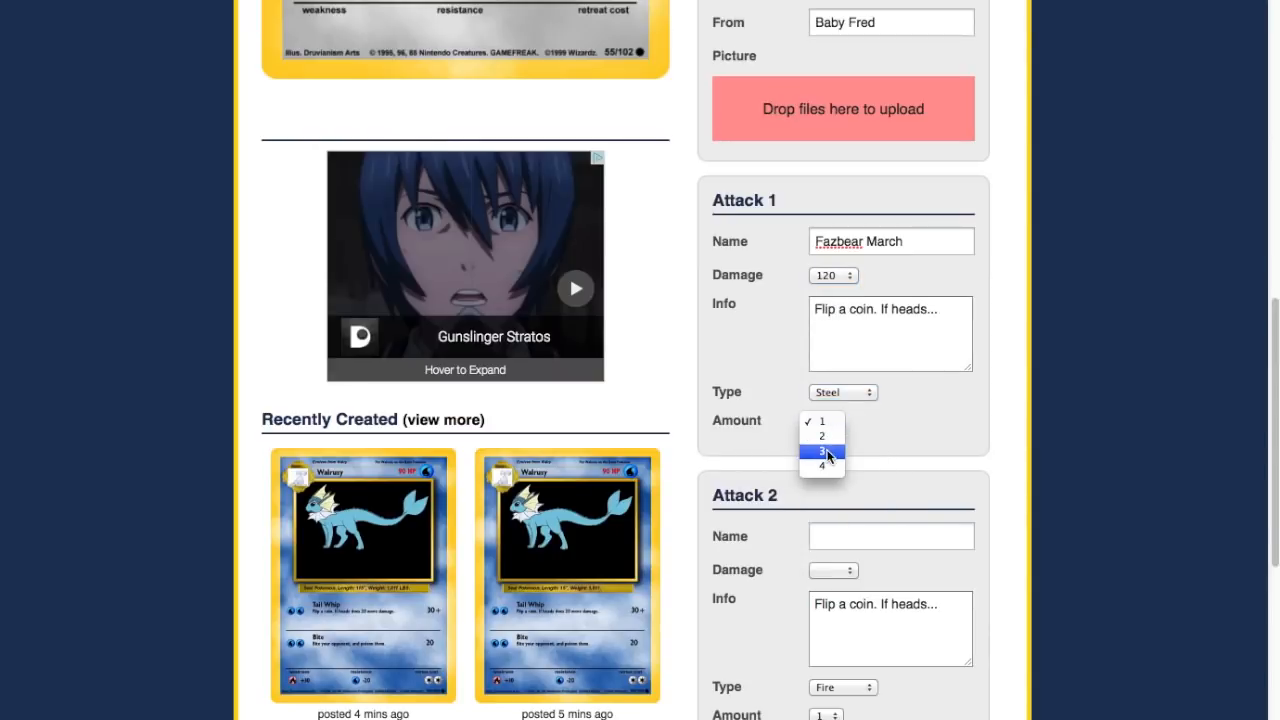
left_click(820, 452)
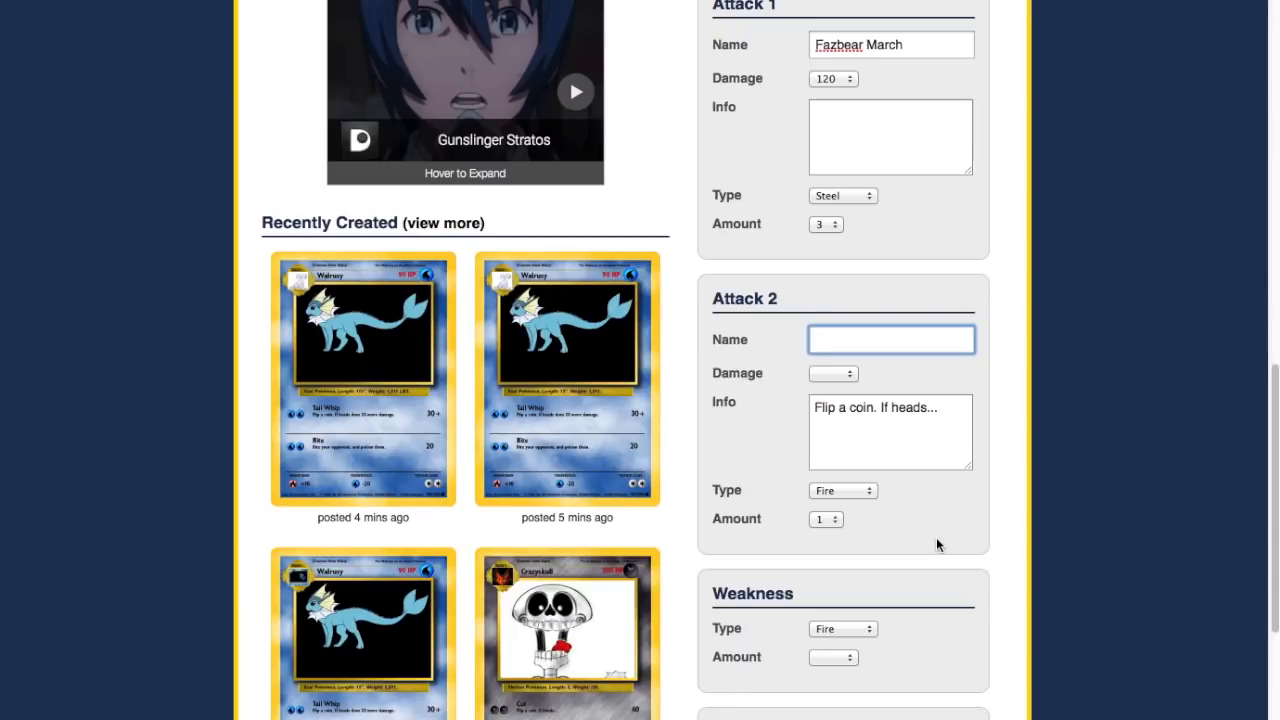
Name Attack 2 Stuff and set its type to Steel.
type("Stu")
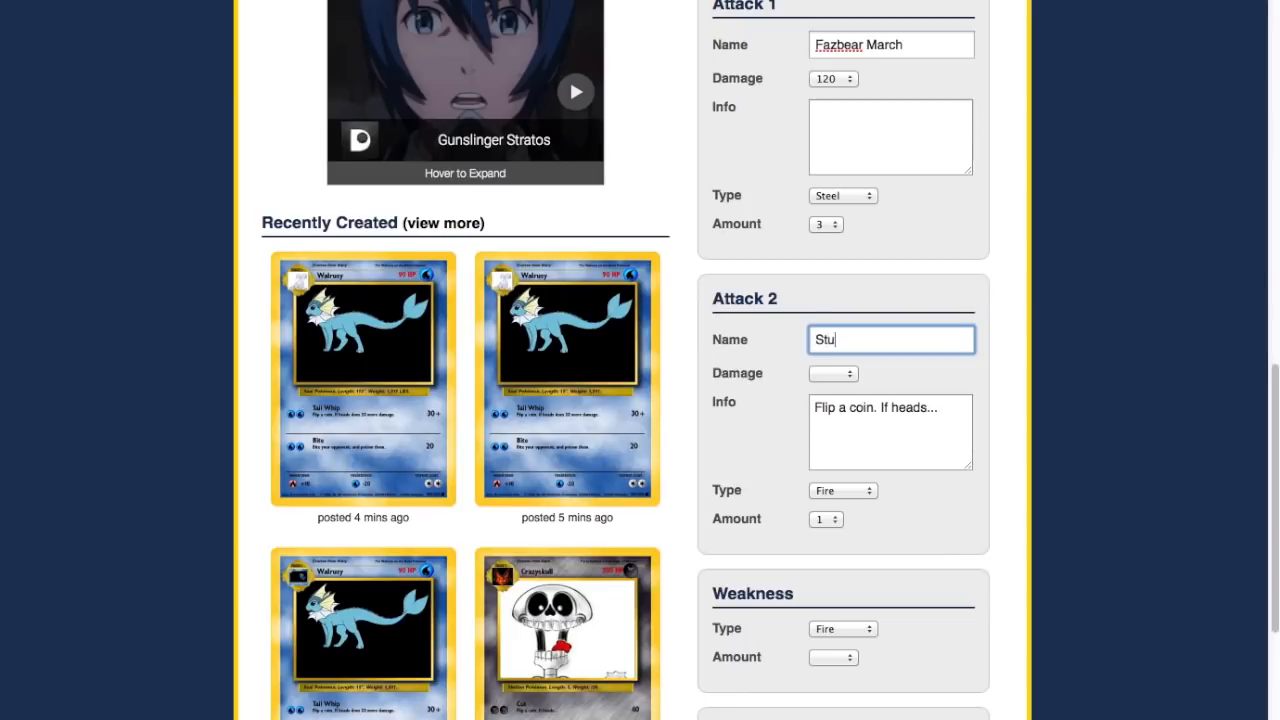
type("ff")
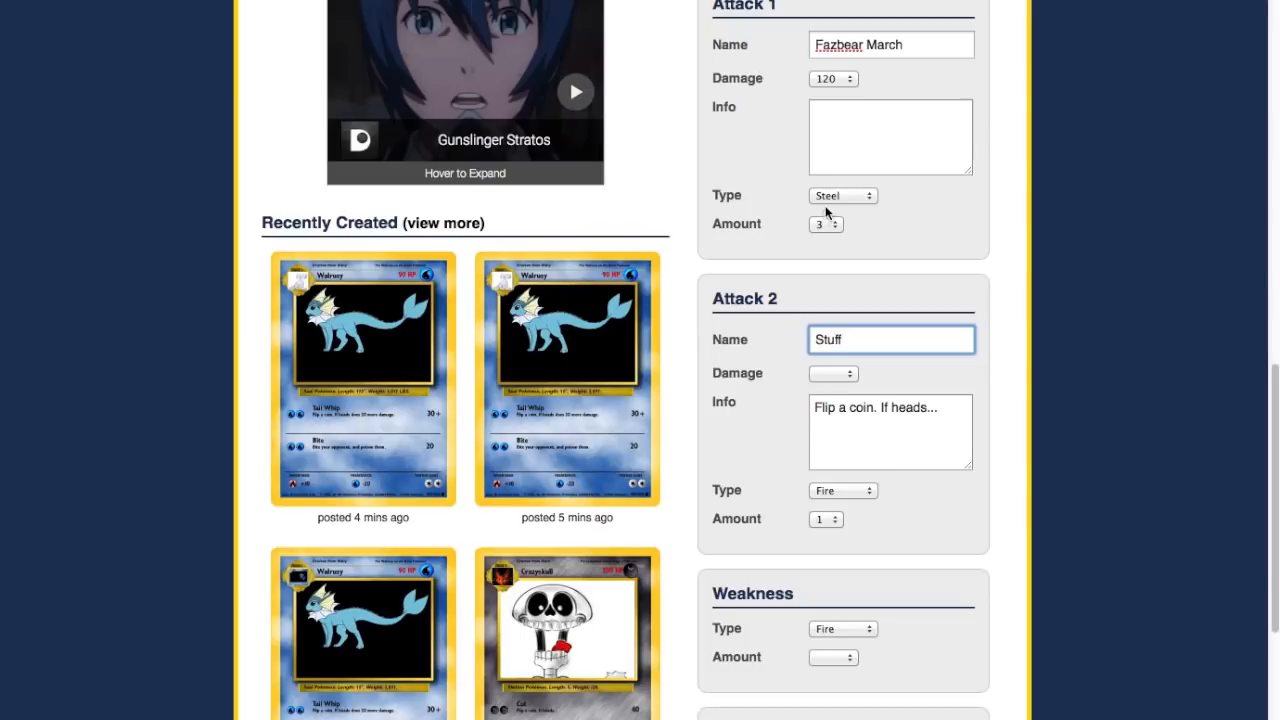
left_click(842, 196)
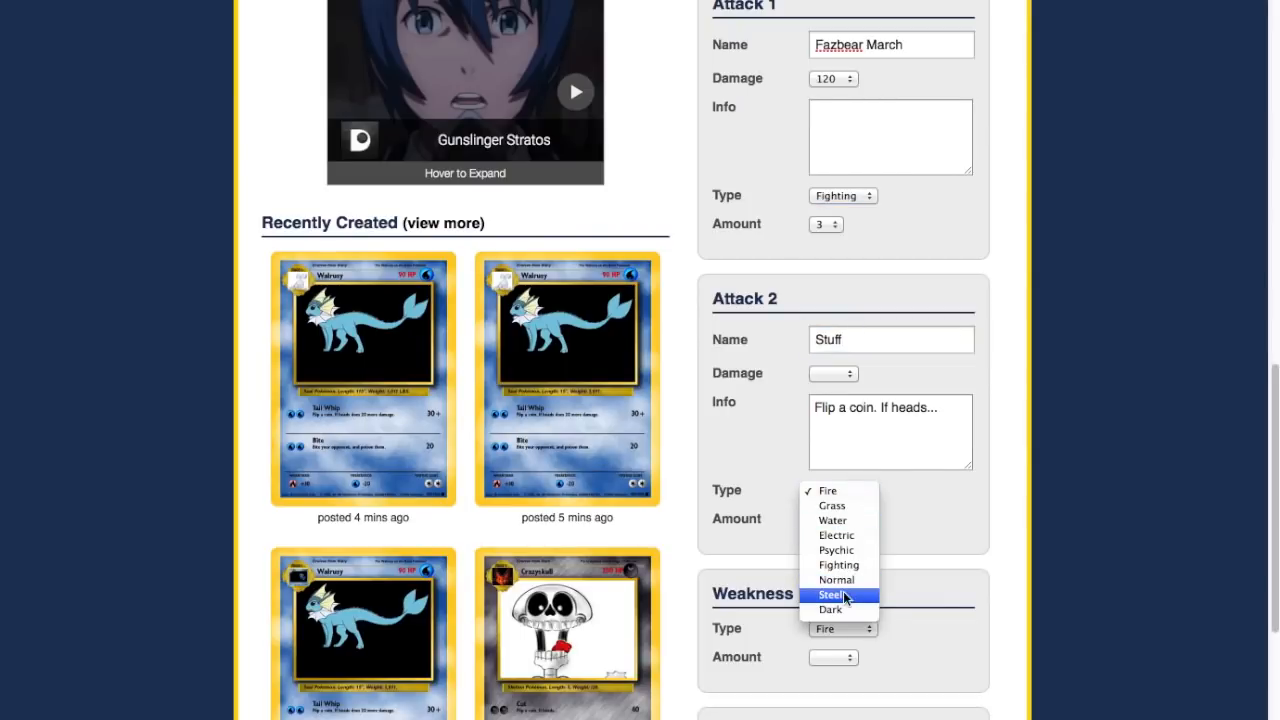
left_click(832, 594)
type(" this")
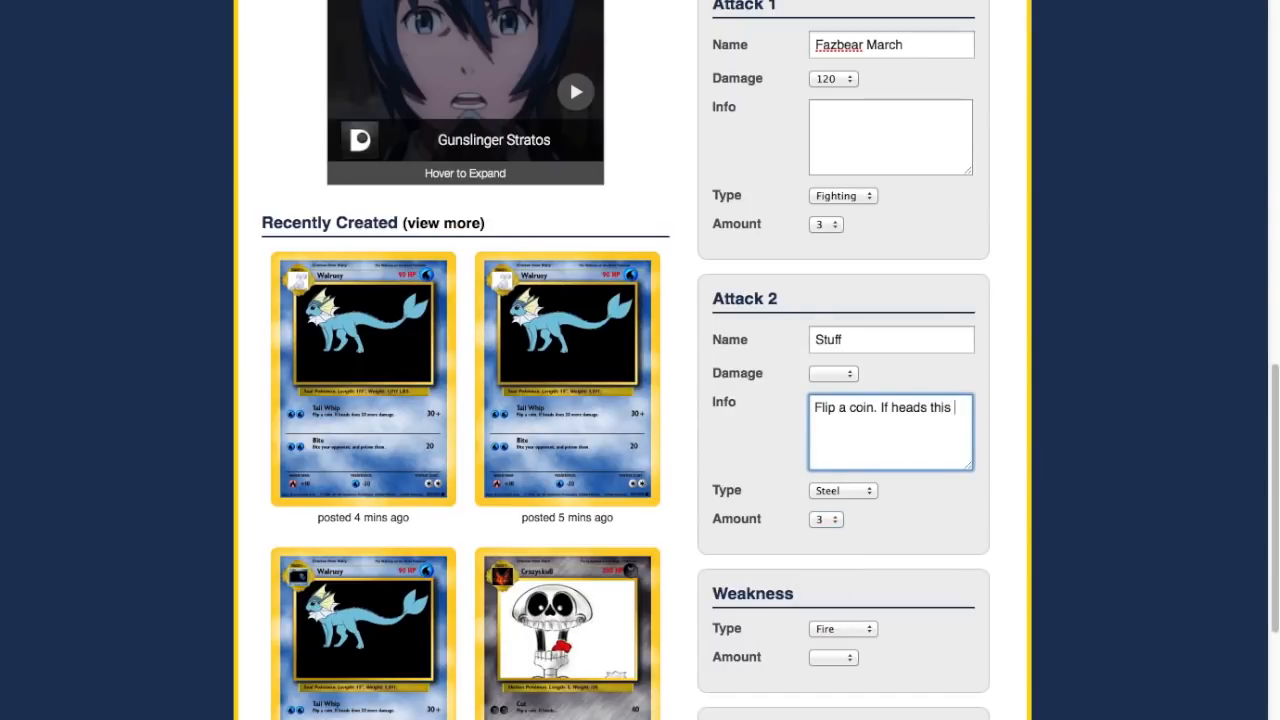
Write the coin-flip info: 200 damage if heads, 100 if tails, leaving Damage blank.
type("attack")
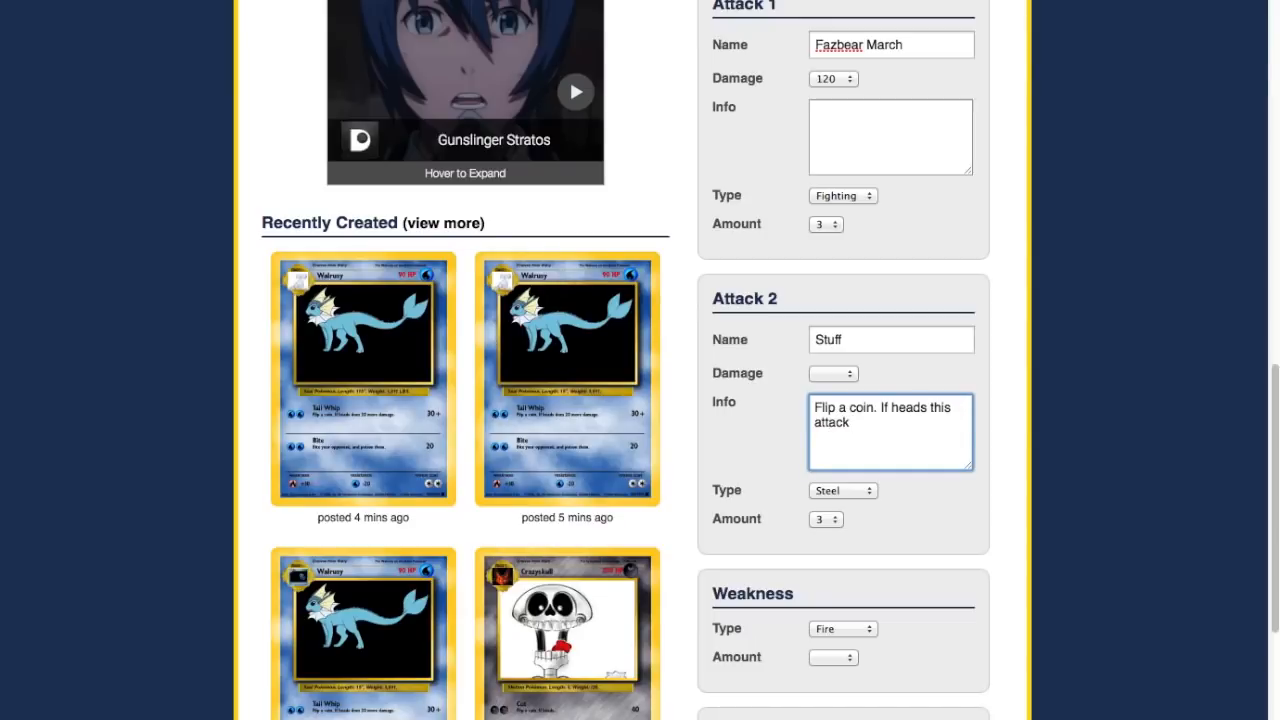
type("does 1")
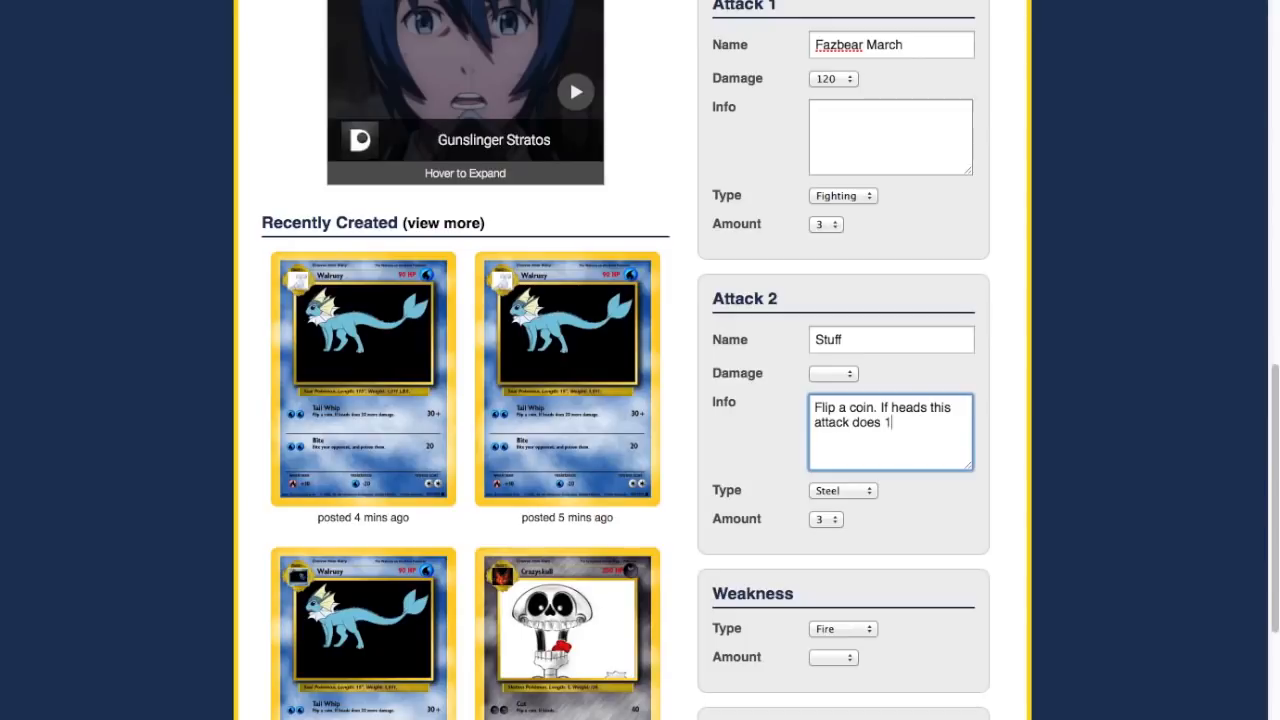
key("Backspace")
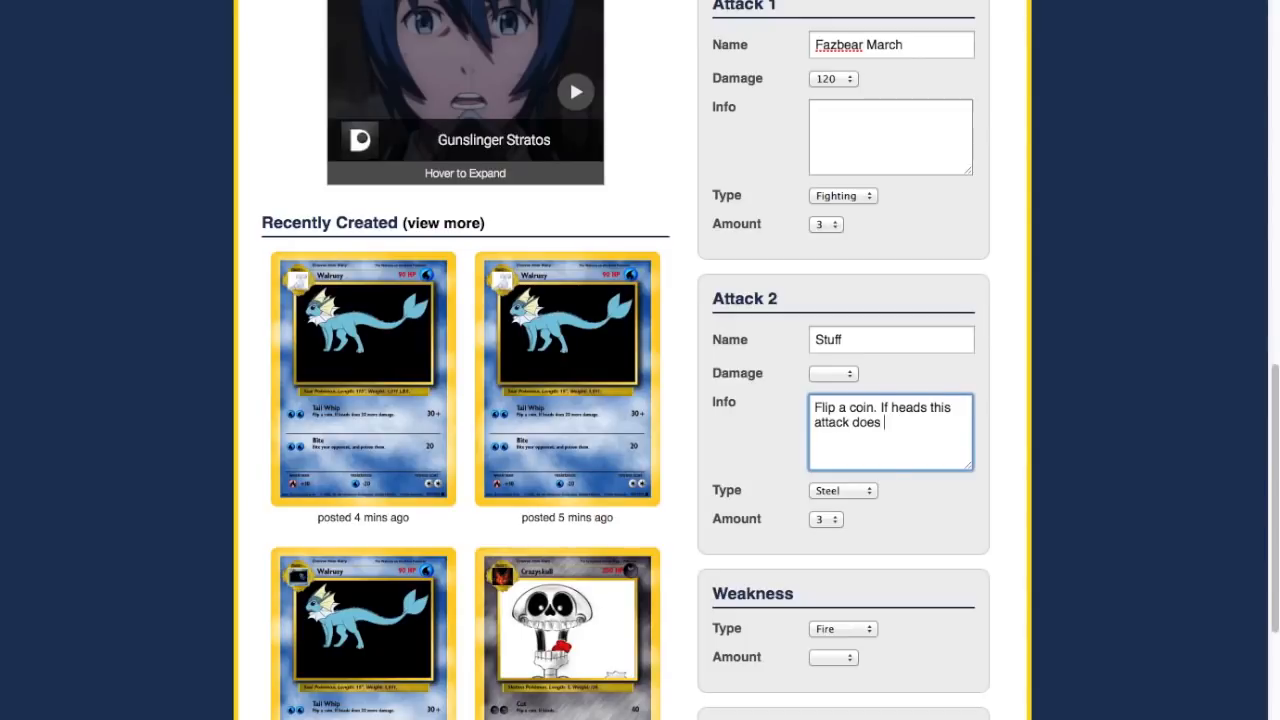
type("200")
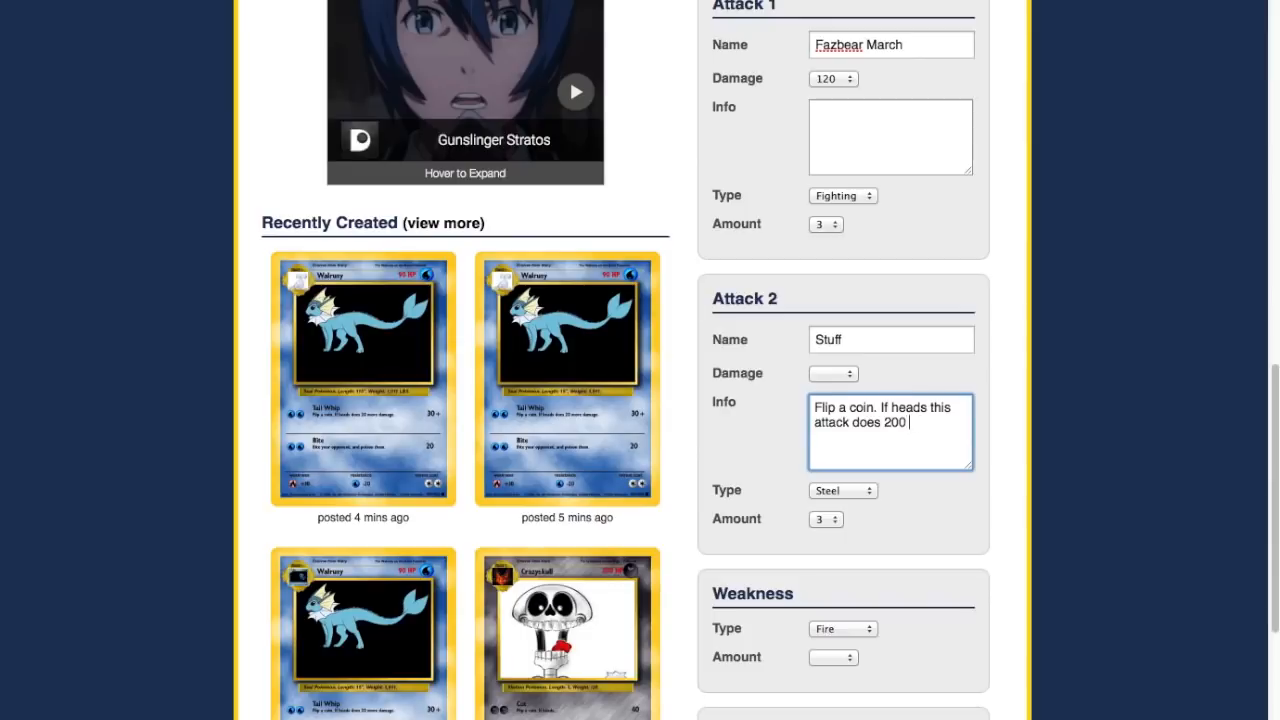
type("dama")
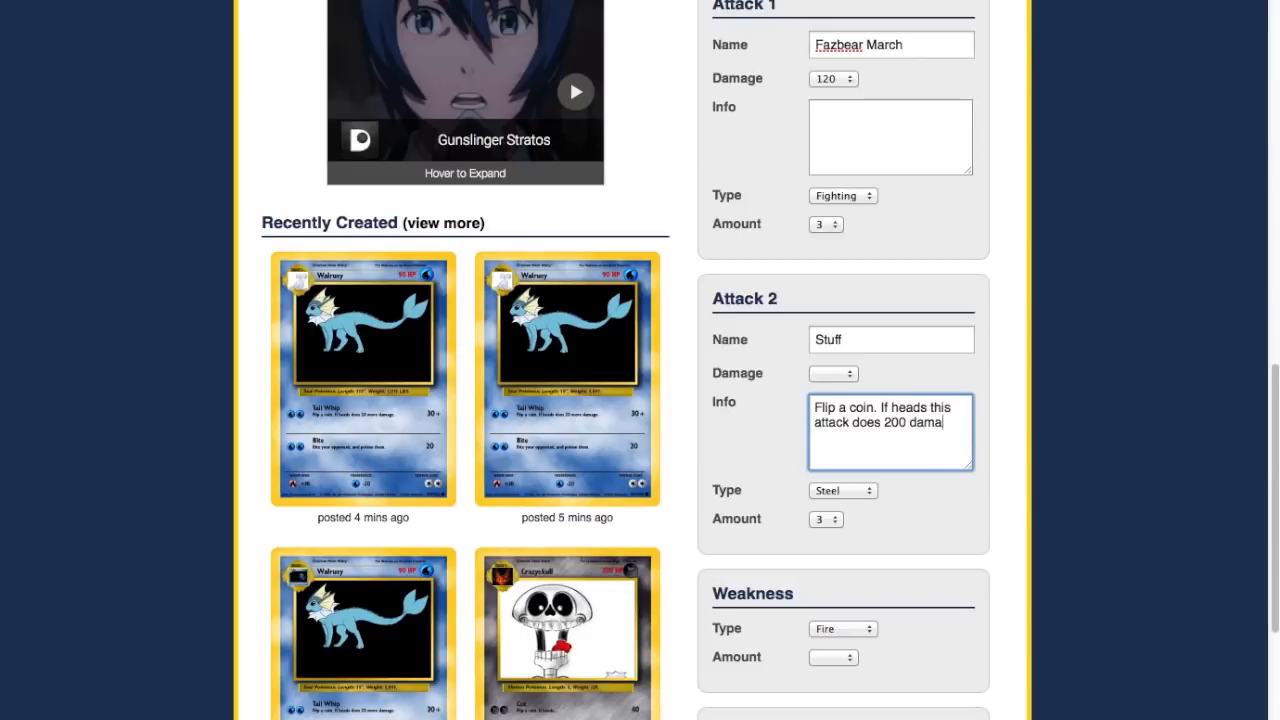
type("de")
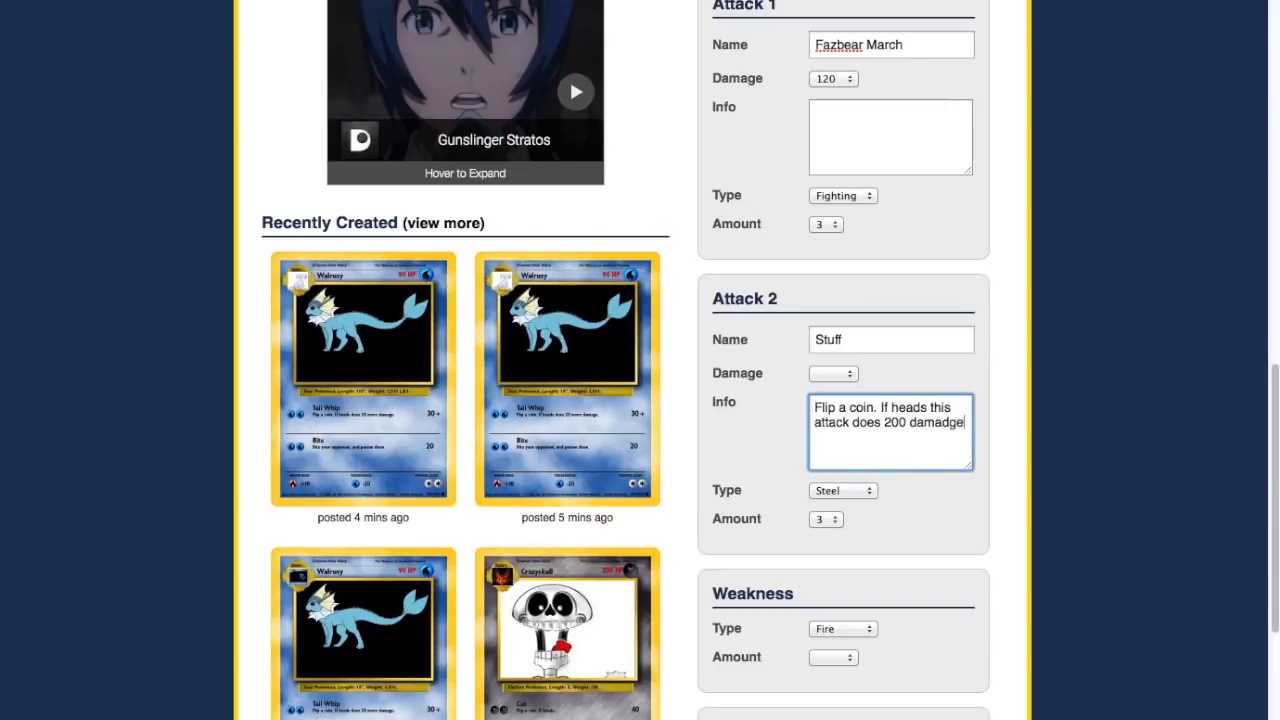
type("damage")
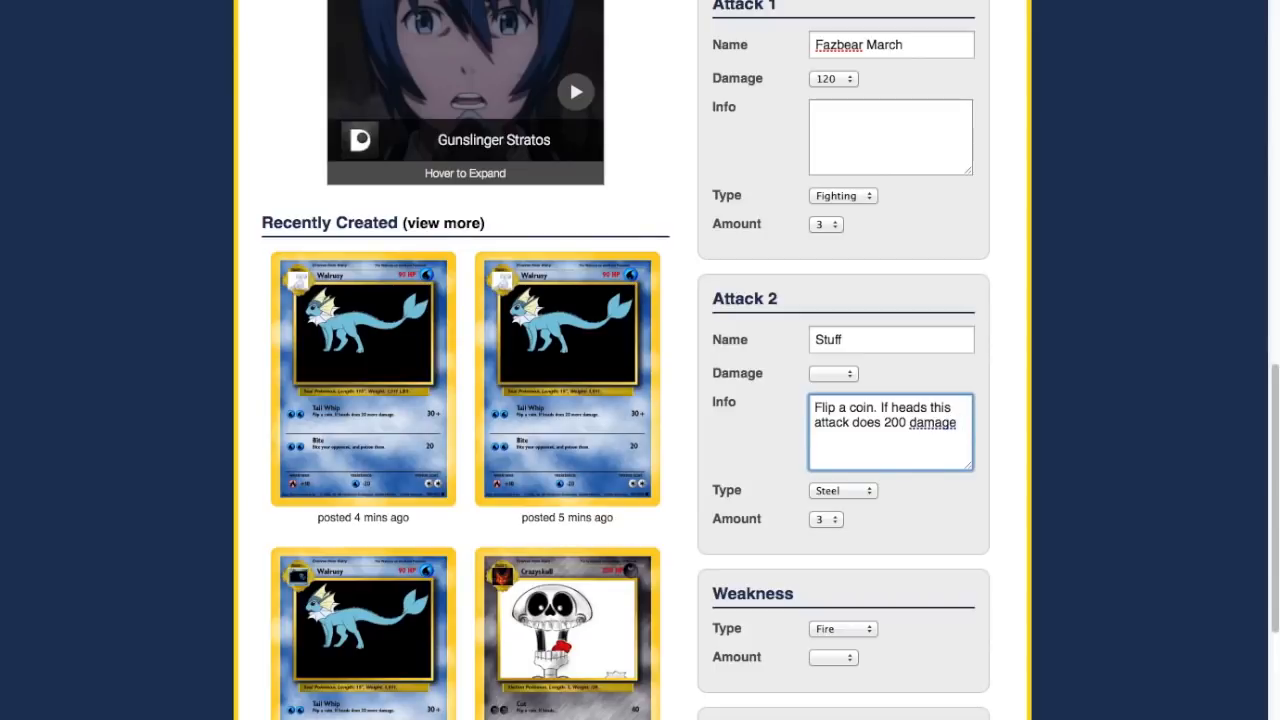
type("if")
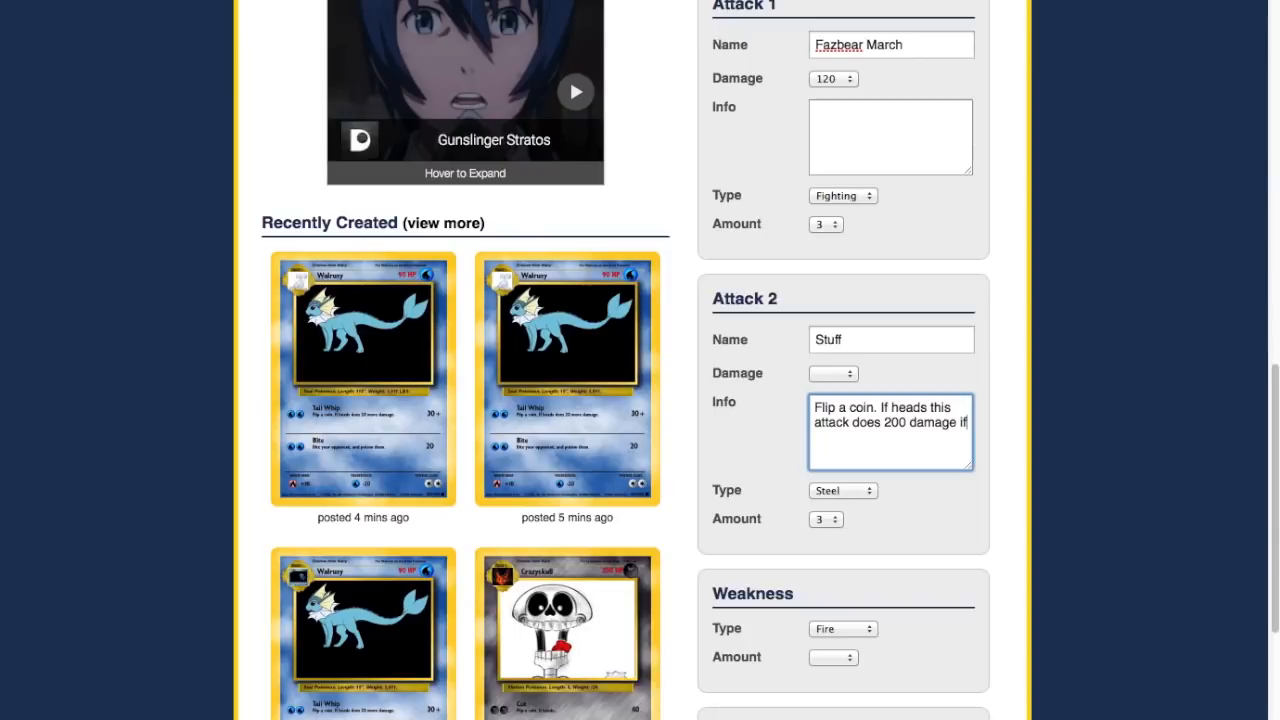
type("tails")
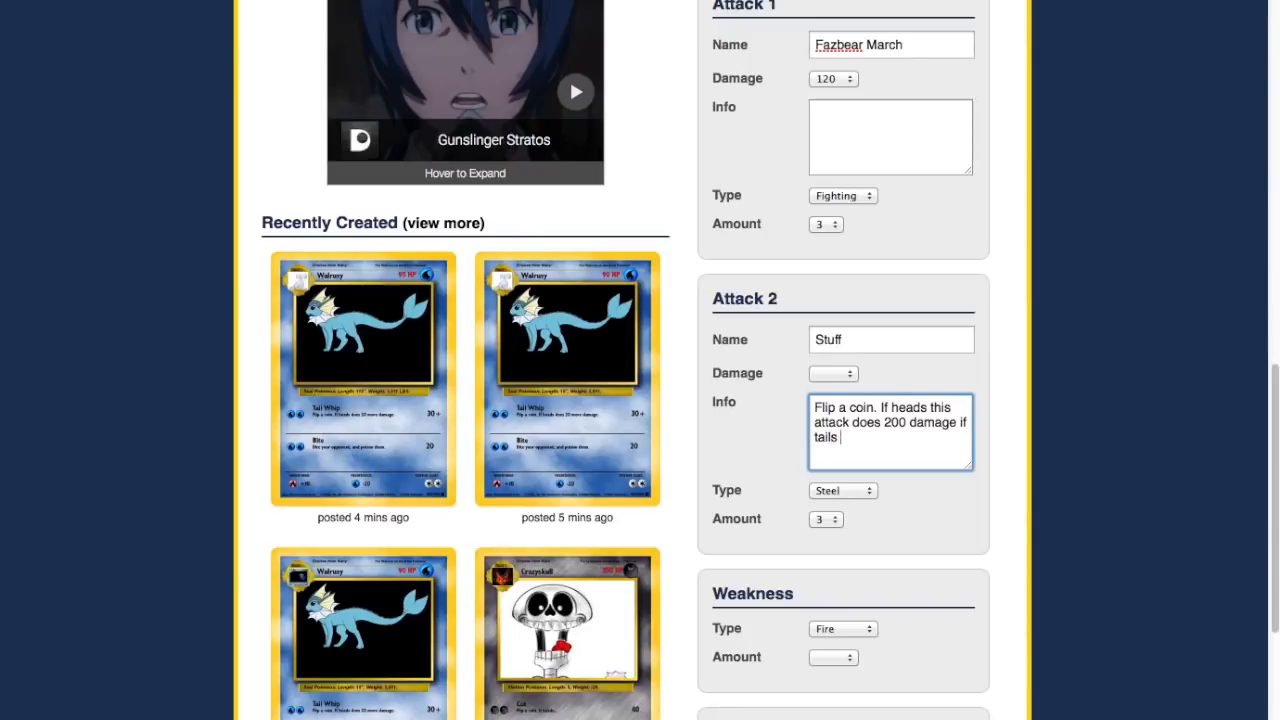
type("this attac")
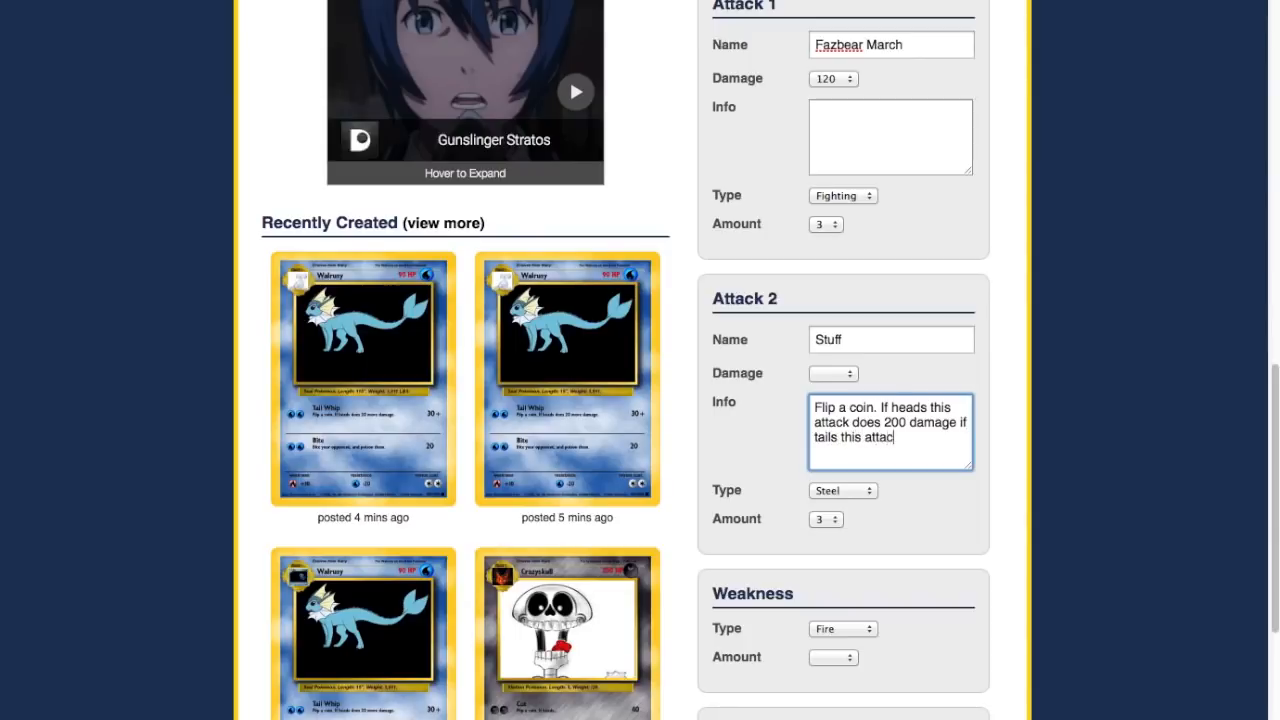
type("does 100 dama")
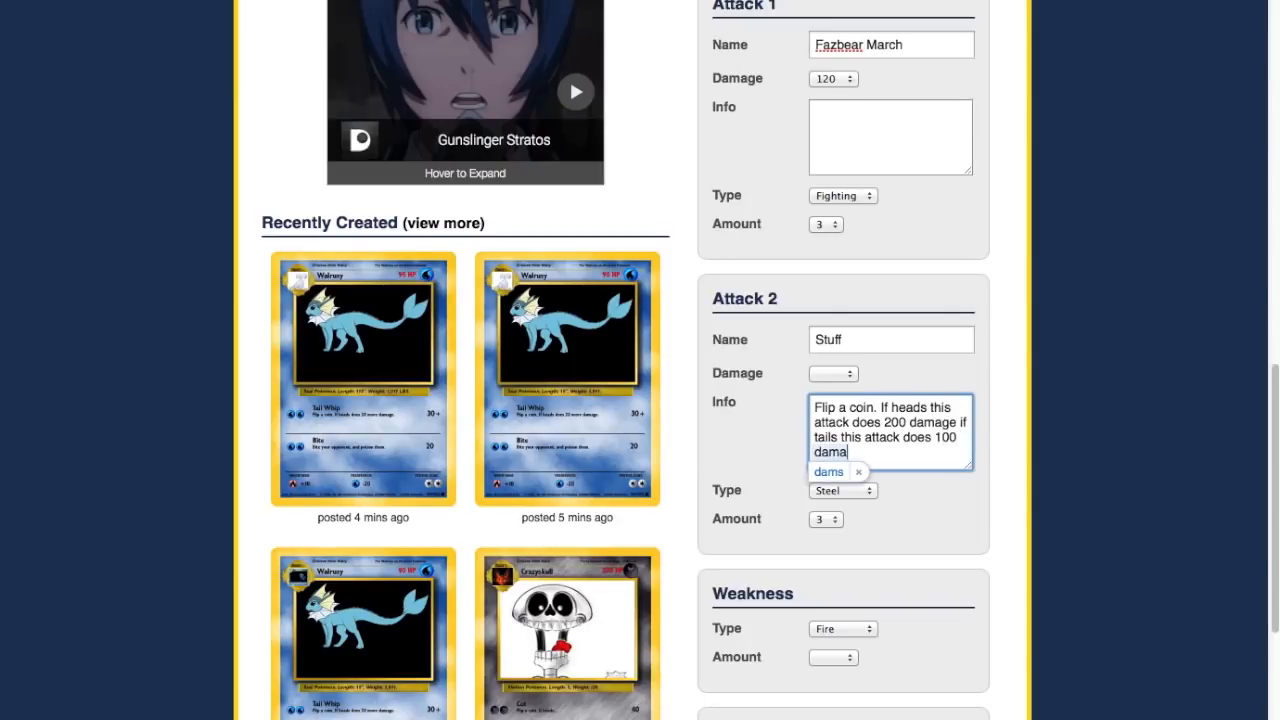
type("ge.")
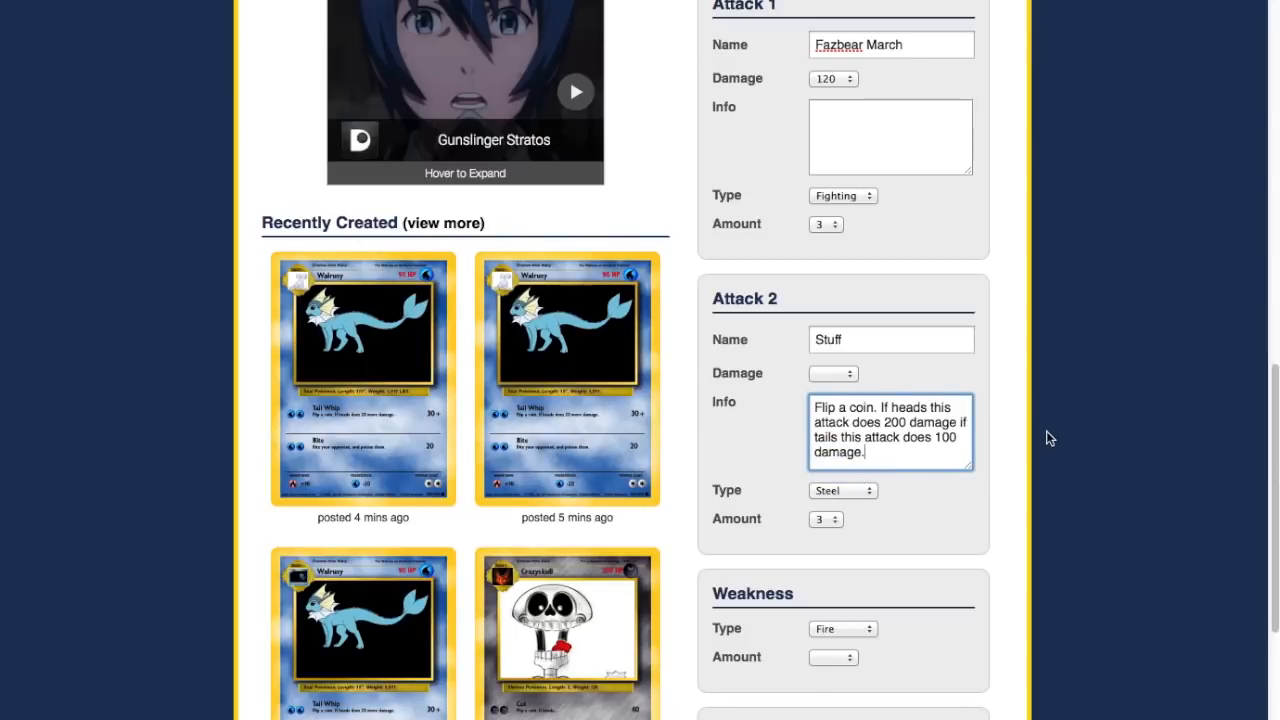
left_click(832, 374)
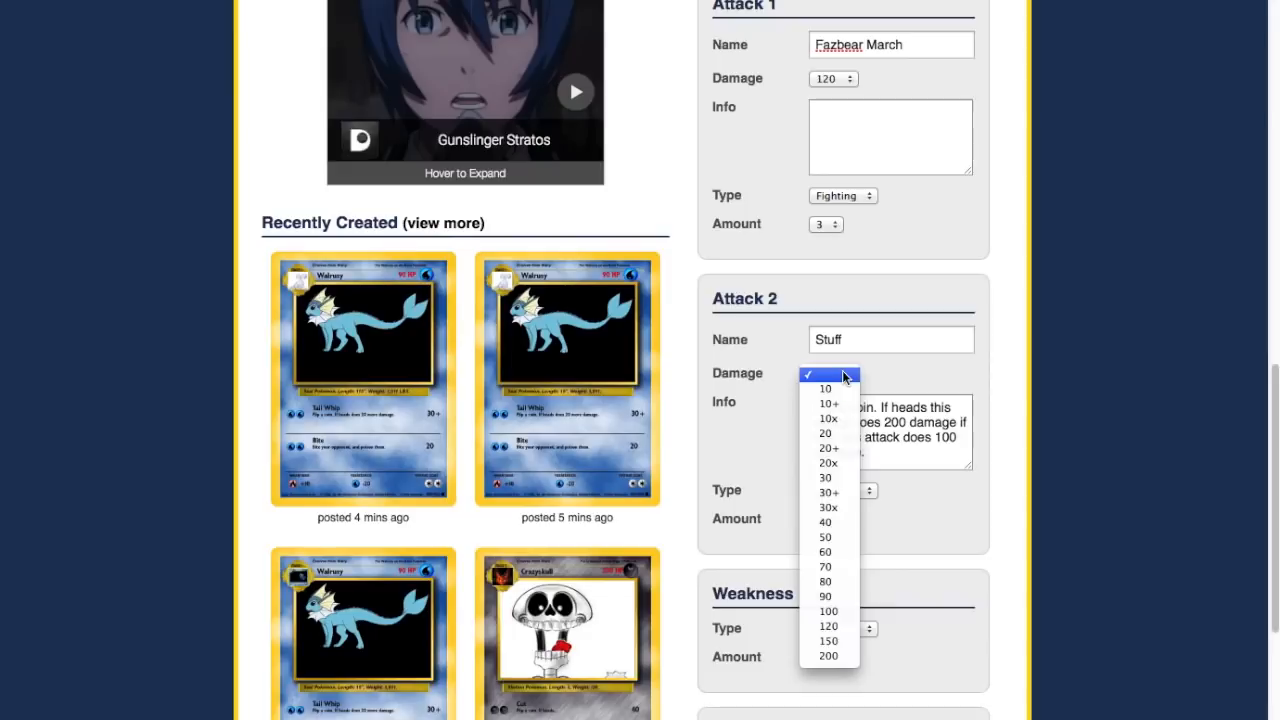
left_click(828, 374)
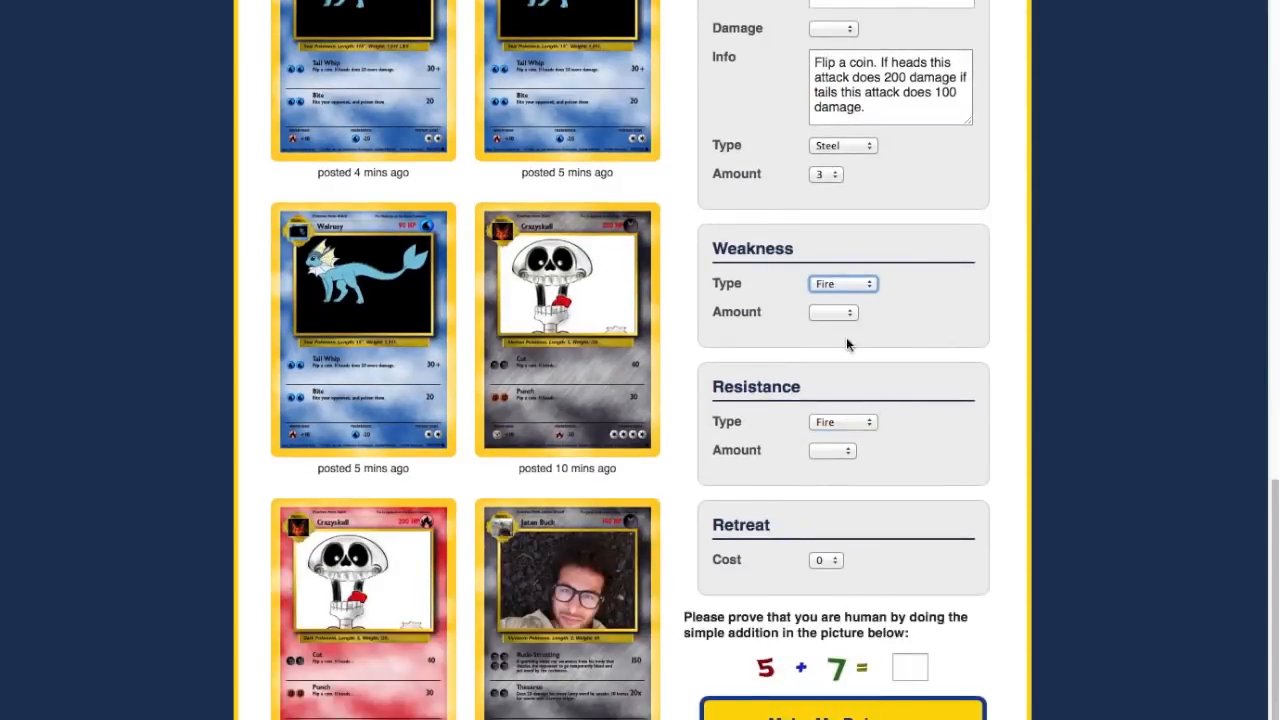
Set weakness amount +30, resistance type Dark and retreat cost 1.
left_click(832, 312)
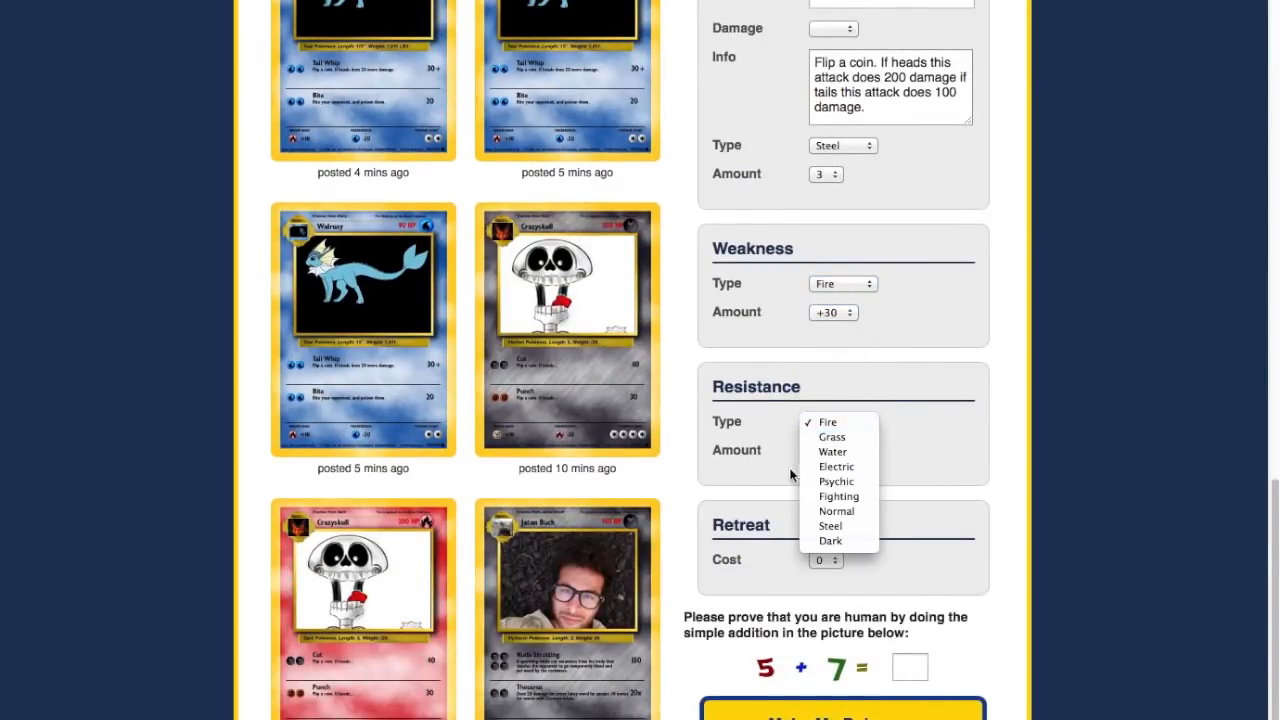
mouse_move(830, 526)
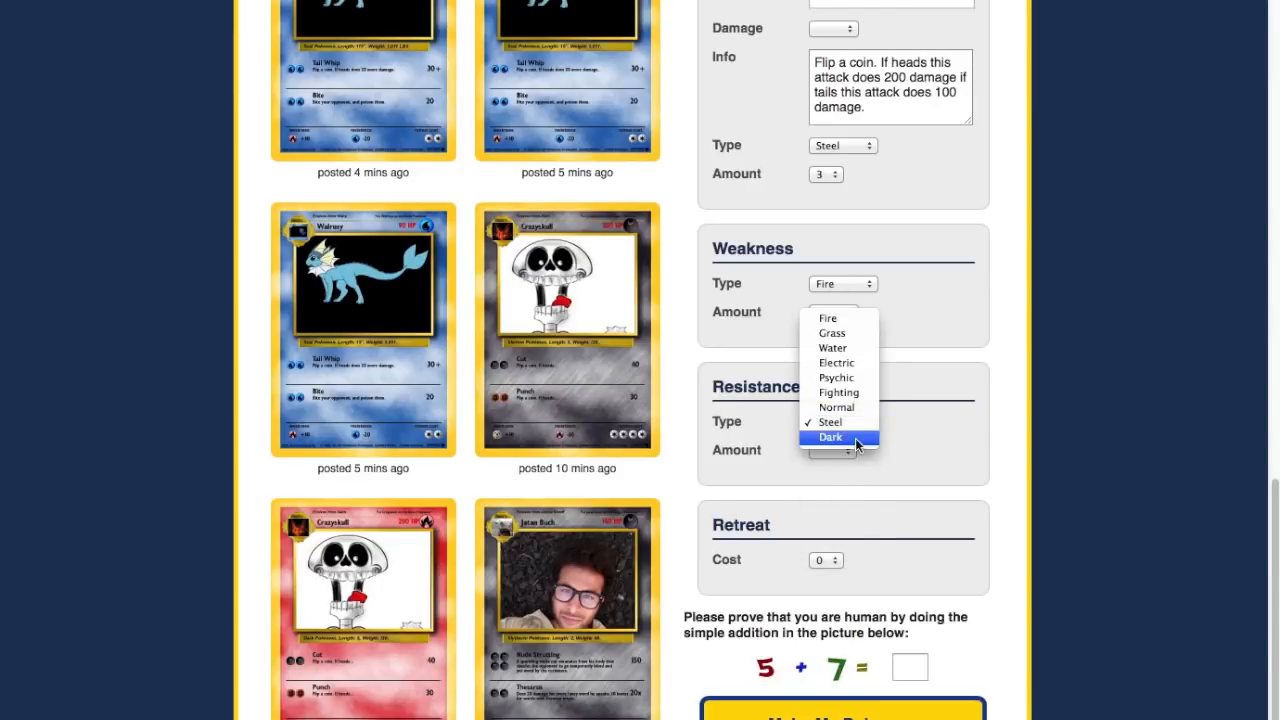
left_click(832, 436)
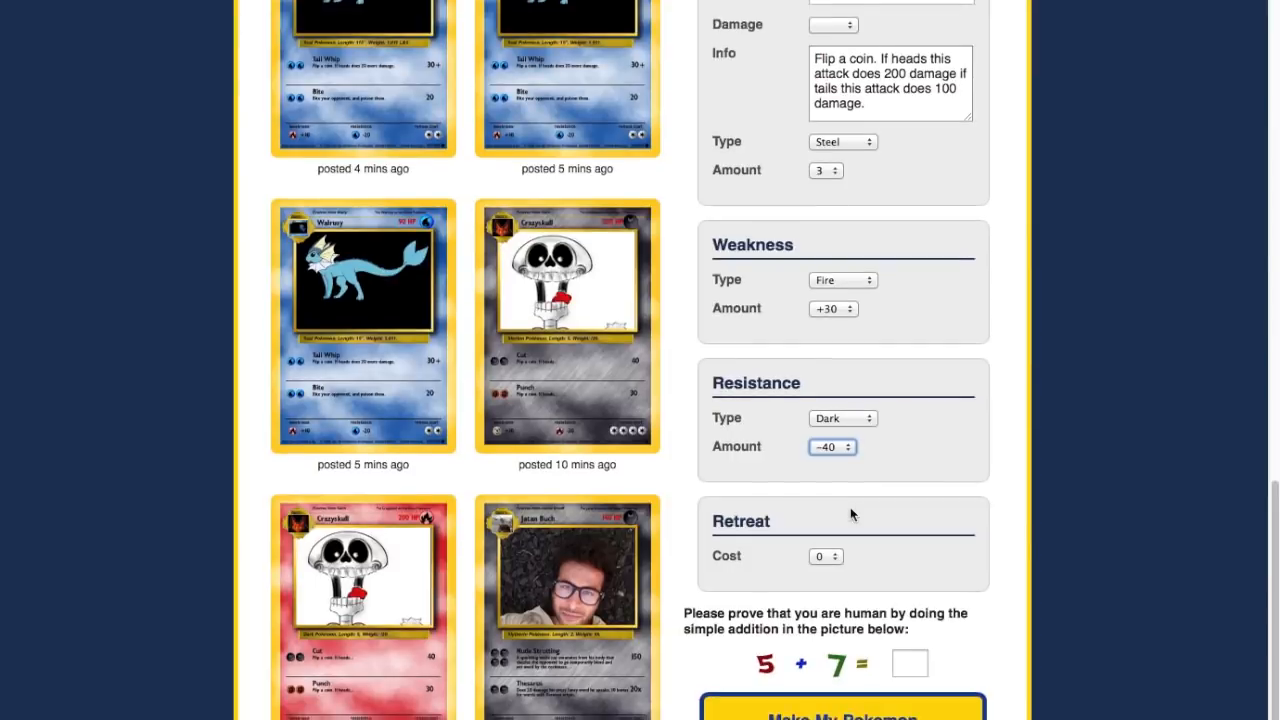
left_click(824, 556)
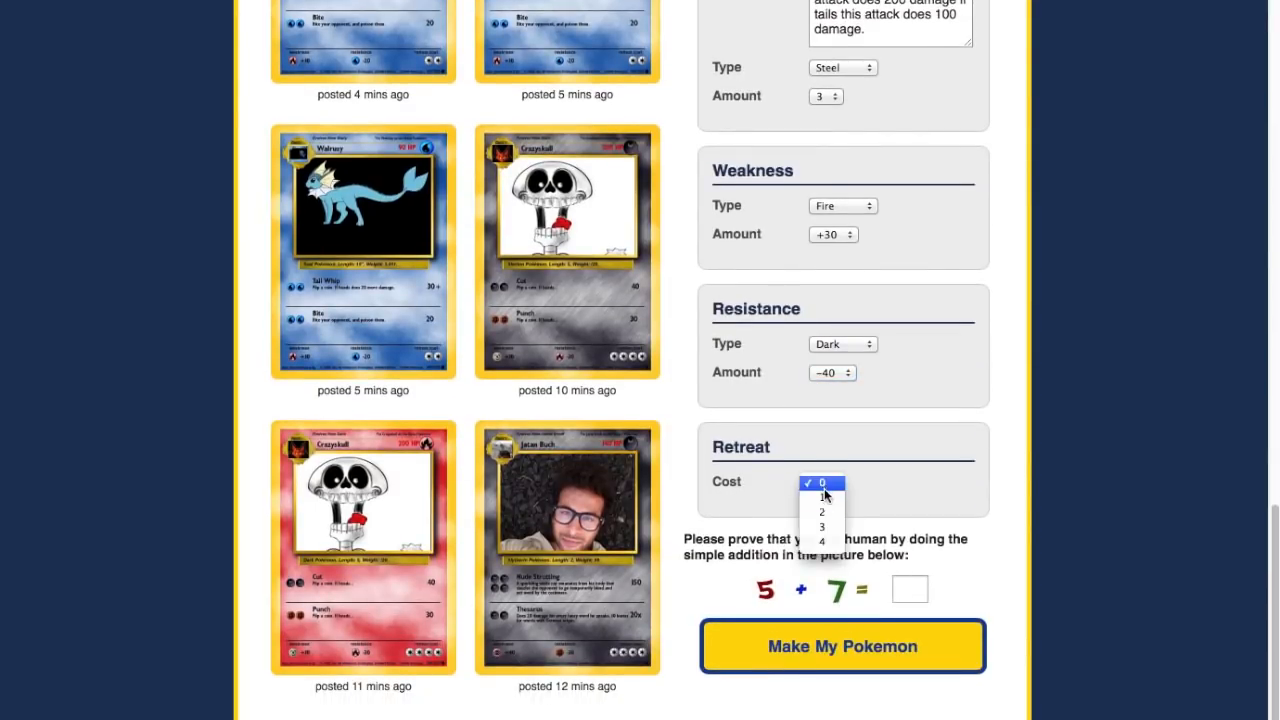
left_click(820, 498)
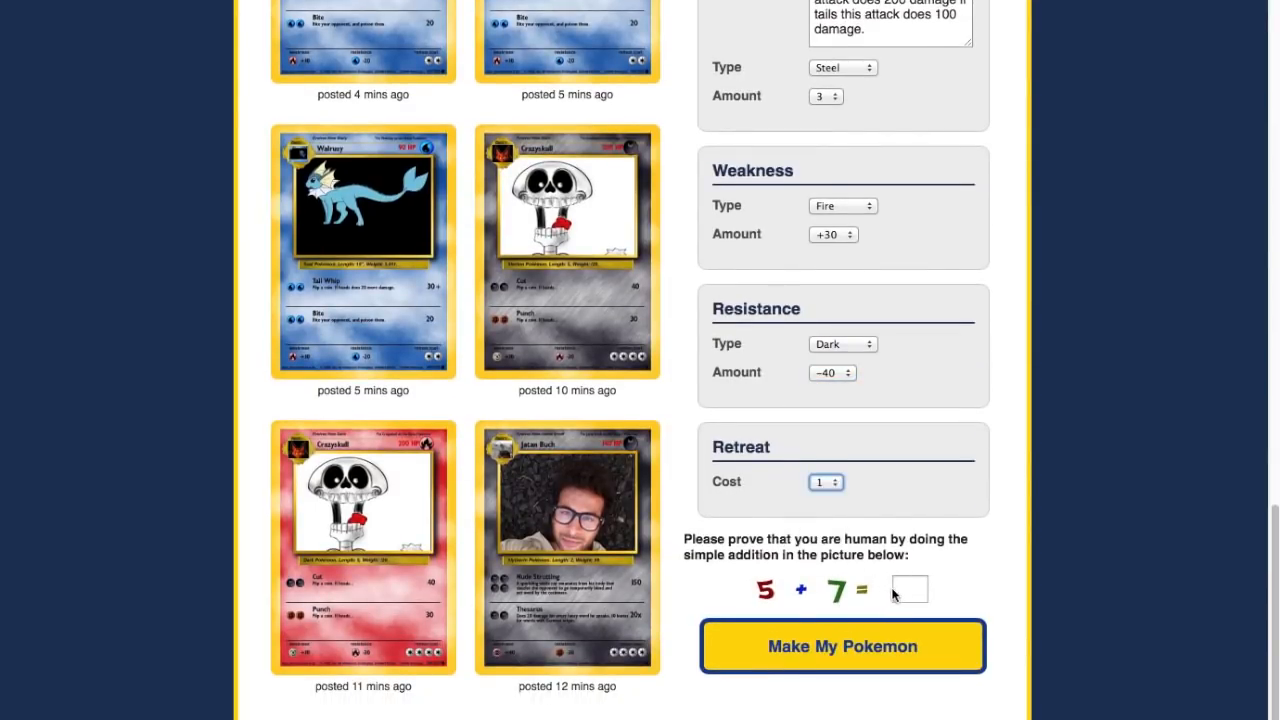
Answer the human-check addition and generate the Freddy Fazbear card.
left_click(908, 588)
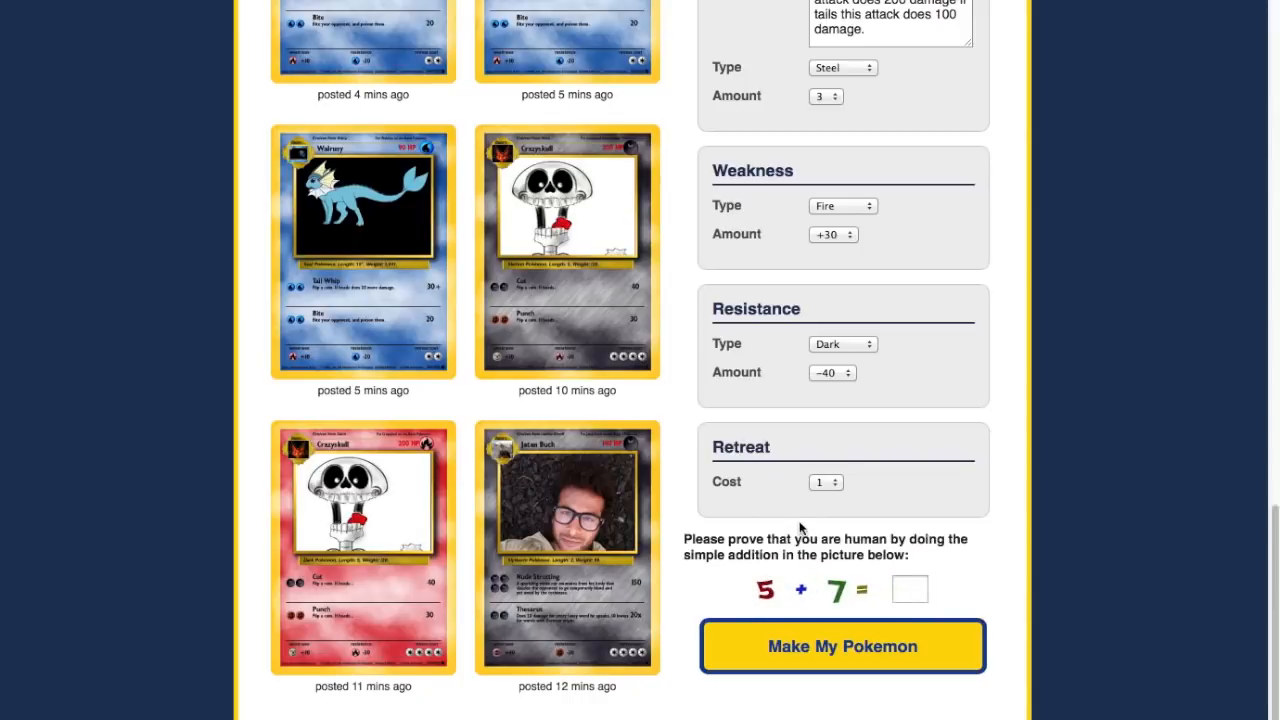
mouse_move(792, 540)
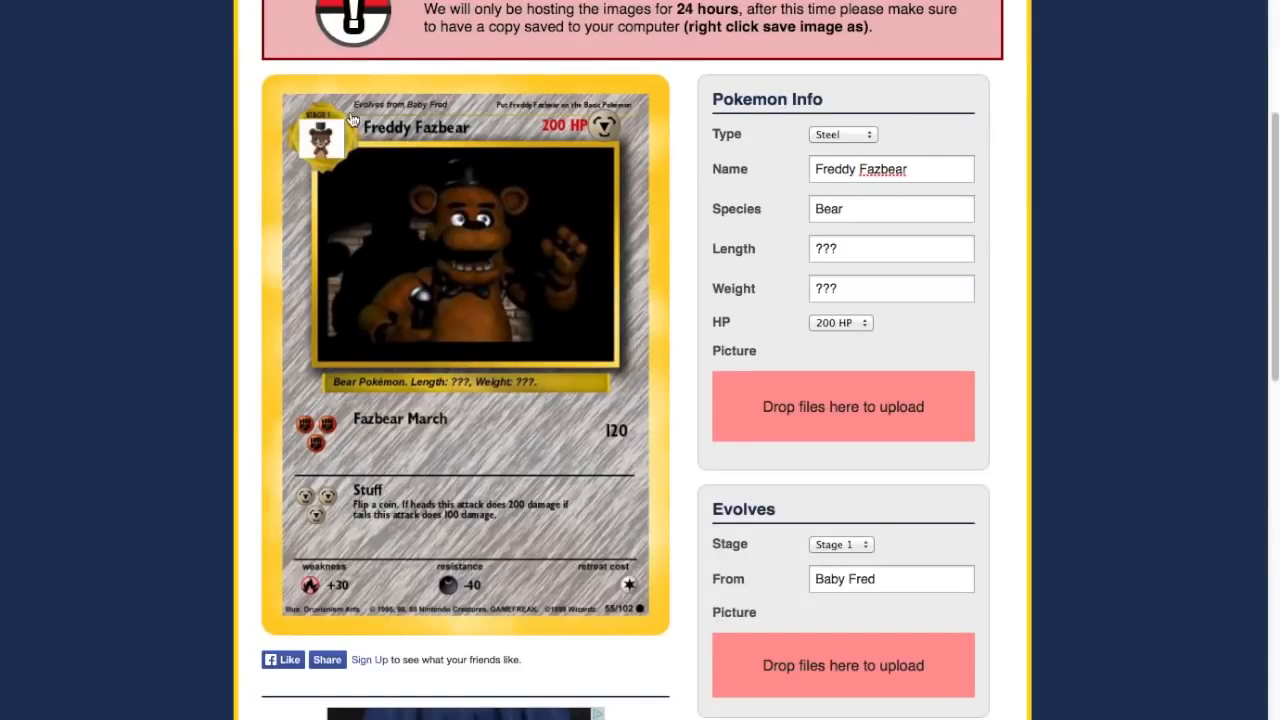
mouse_move(264, 94)
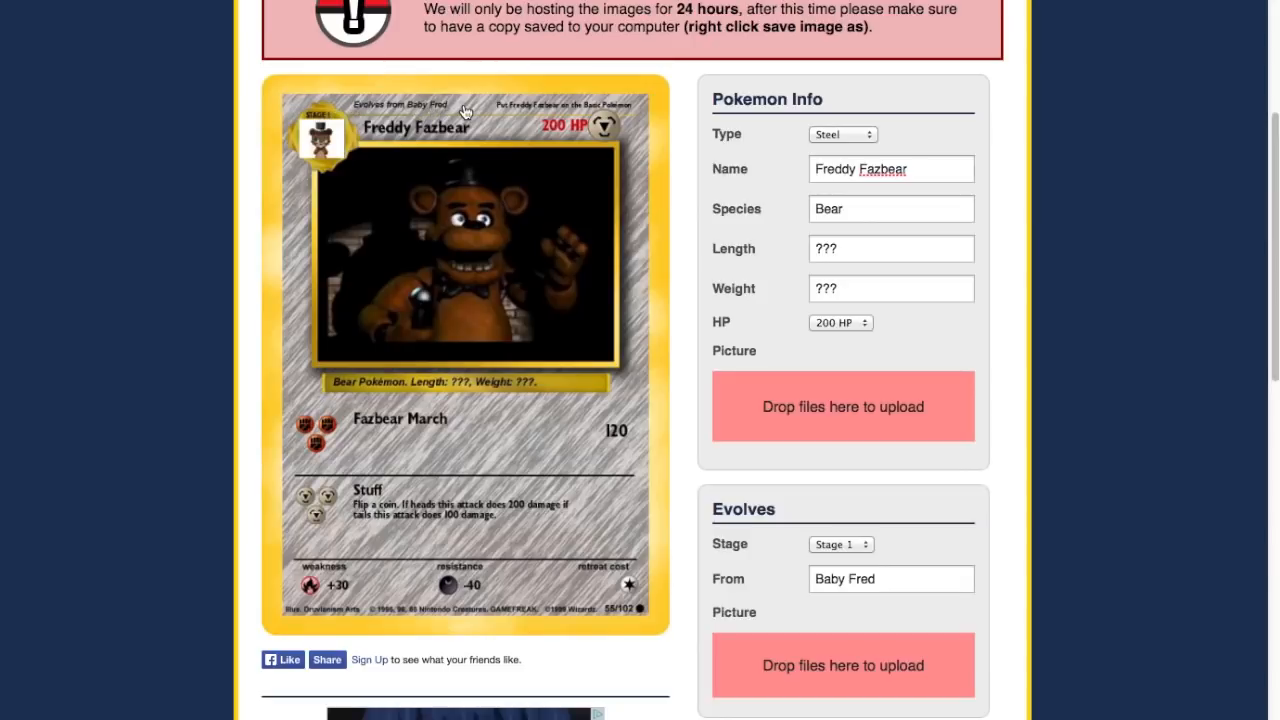
mouse_move(630, 122)
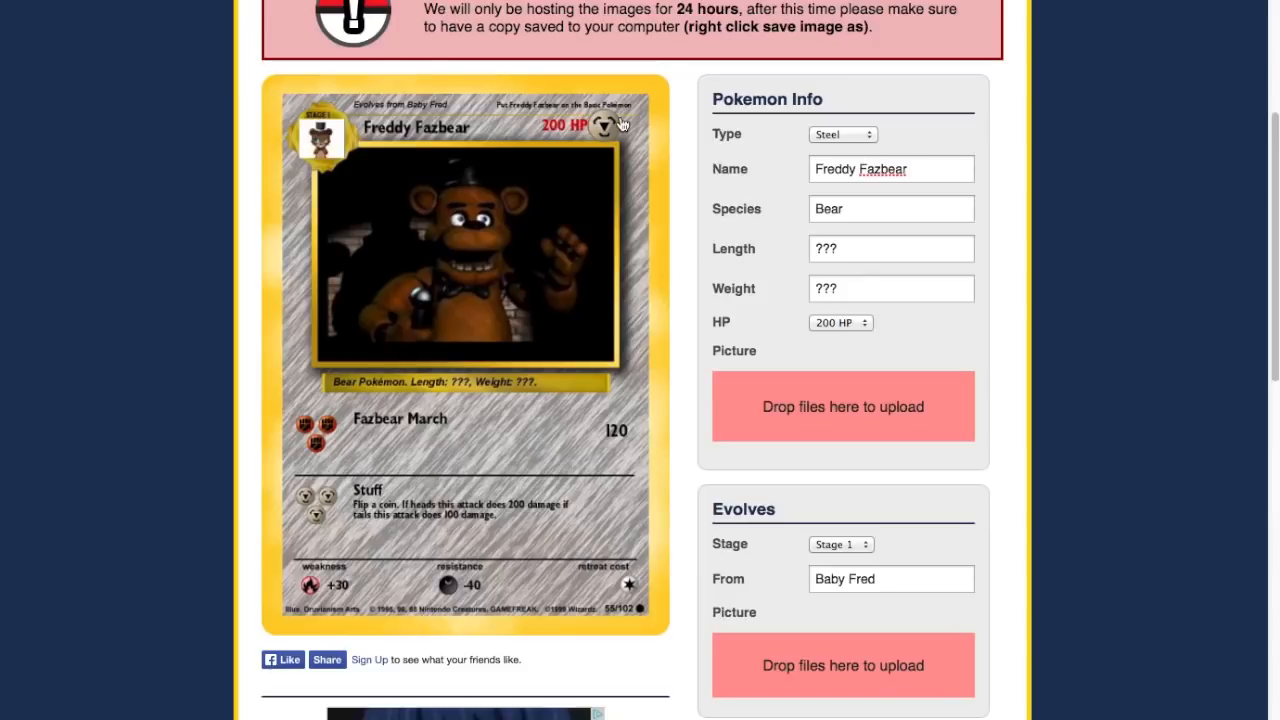
mouse_move(578, 144)
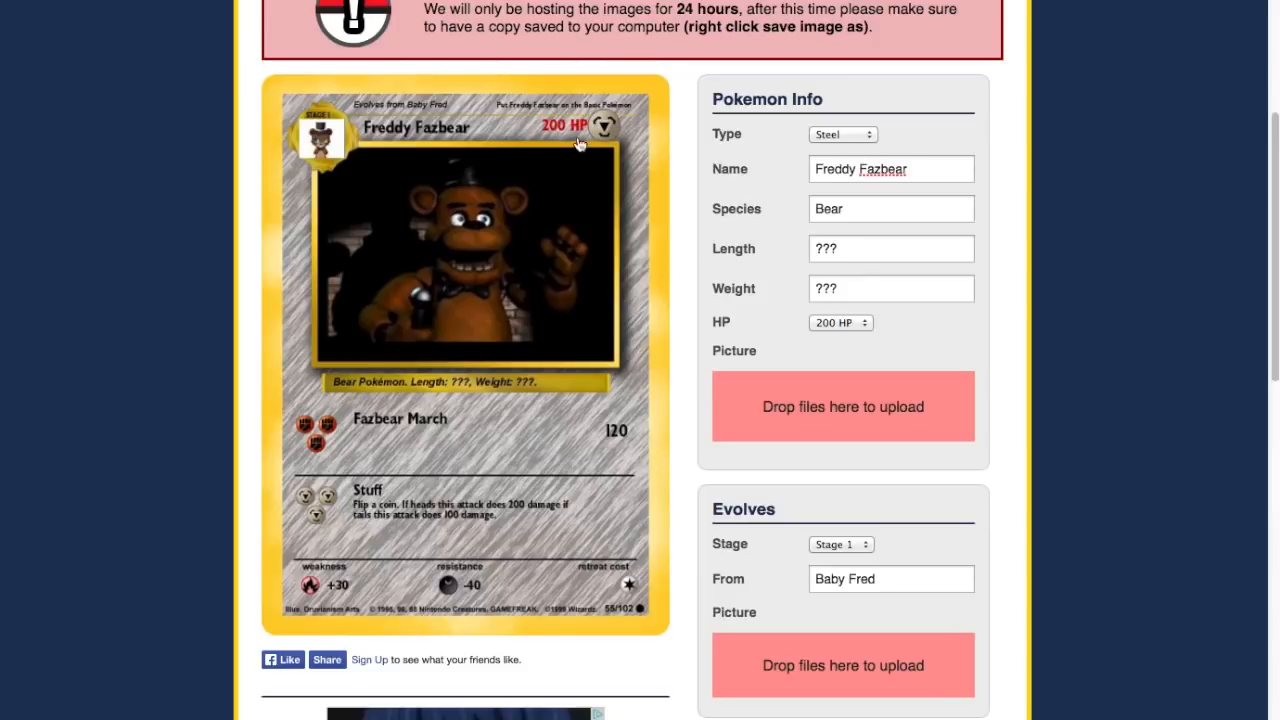
mouse_move(482, 398)
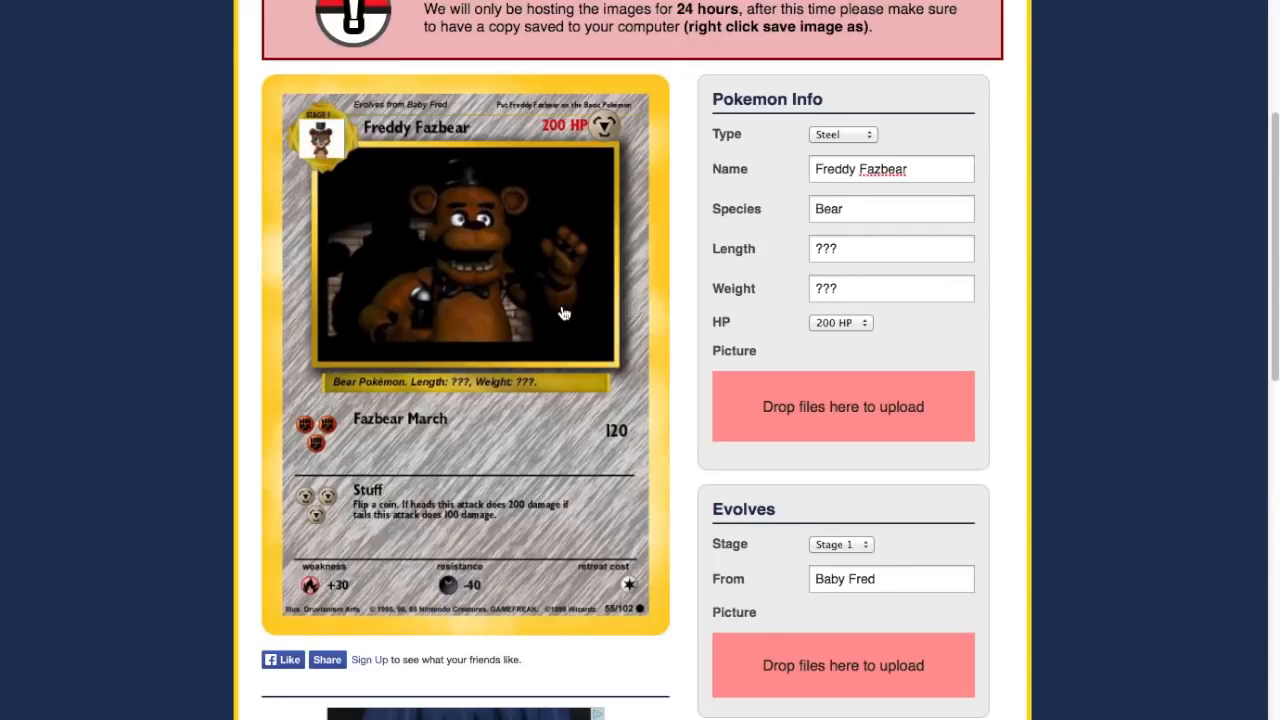
mouse_move(390, 524)
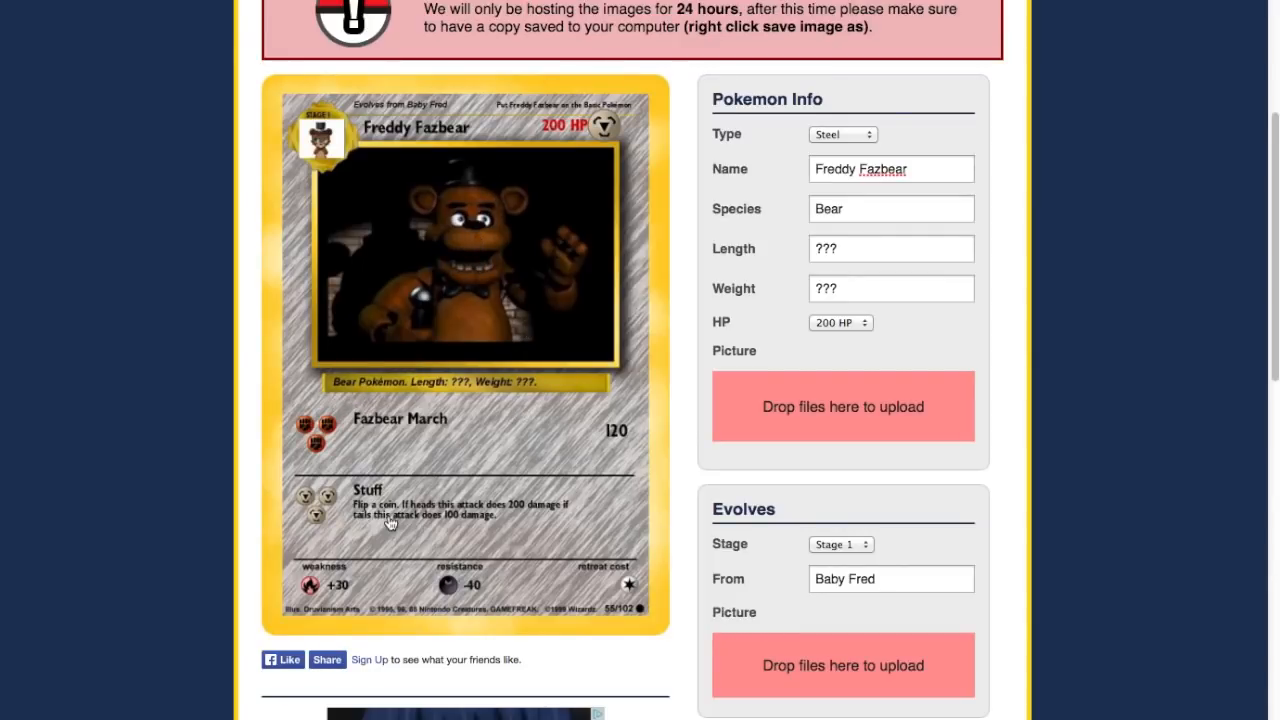
mouse_move(360, 500)
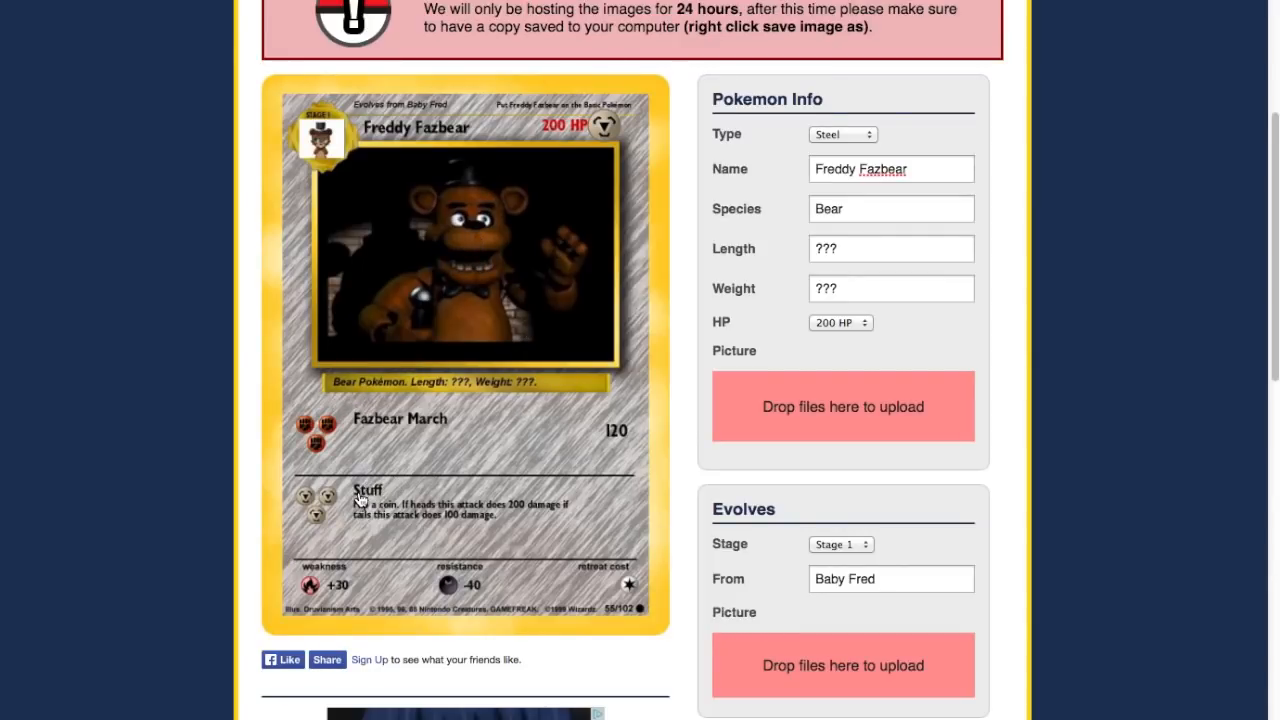
scroll("down", 3)
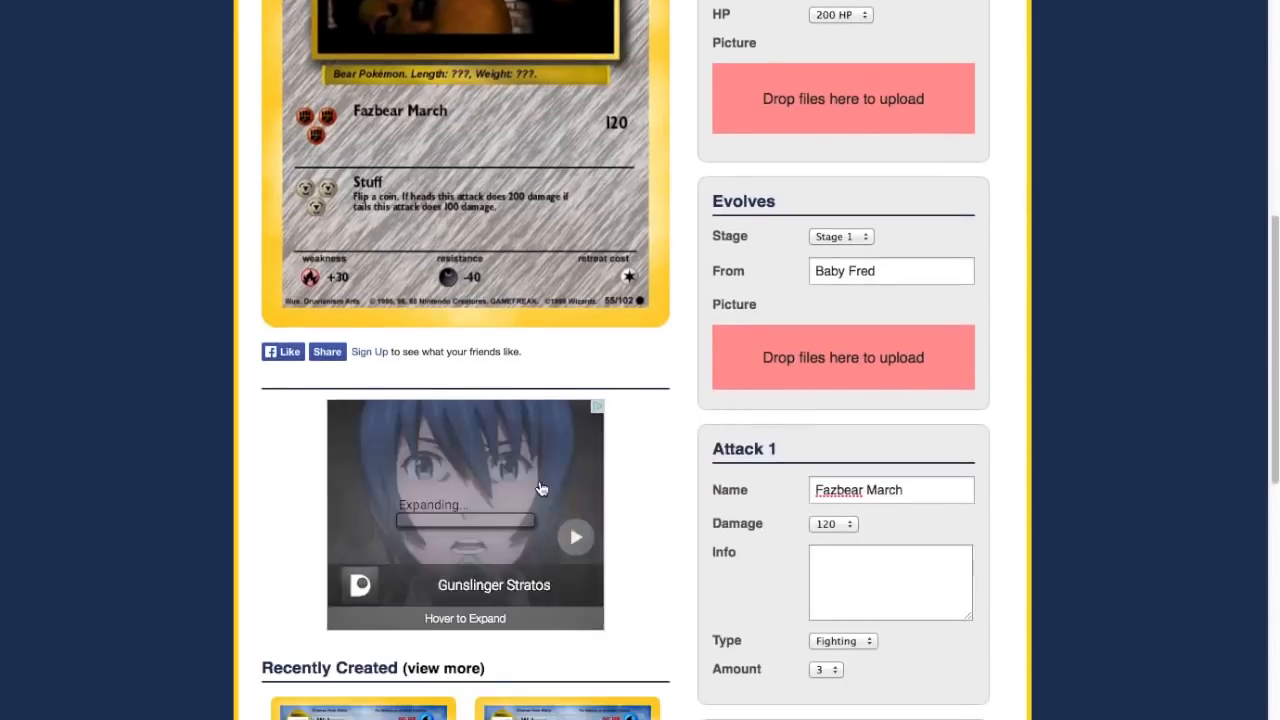
Scroll to the finished card image and pick it up to save it.
scroll("down", 3)
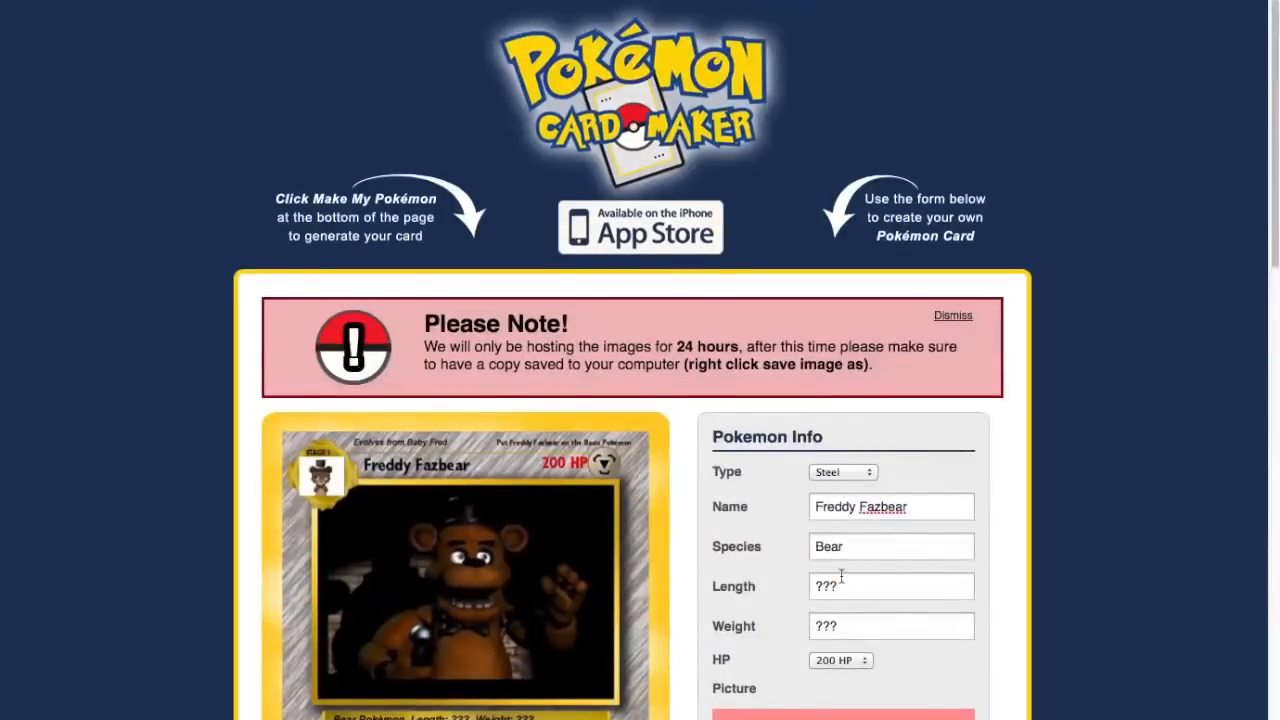
scroll("down", 3)
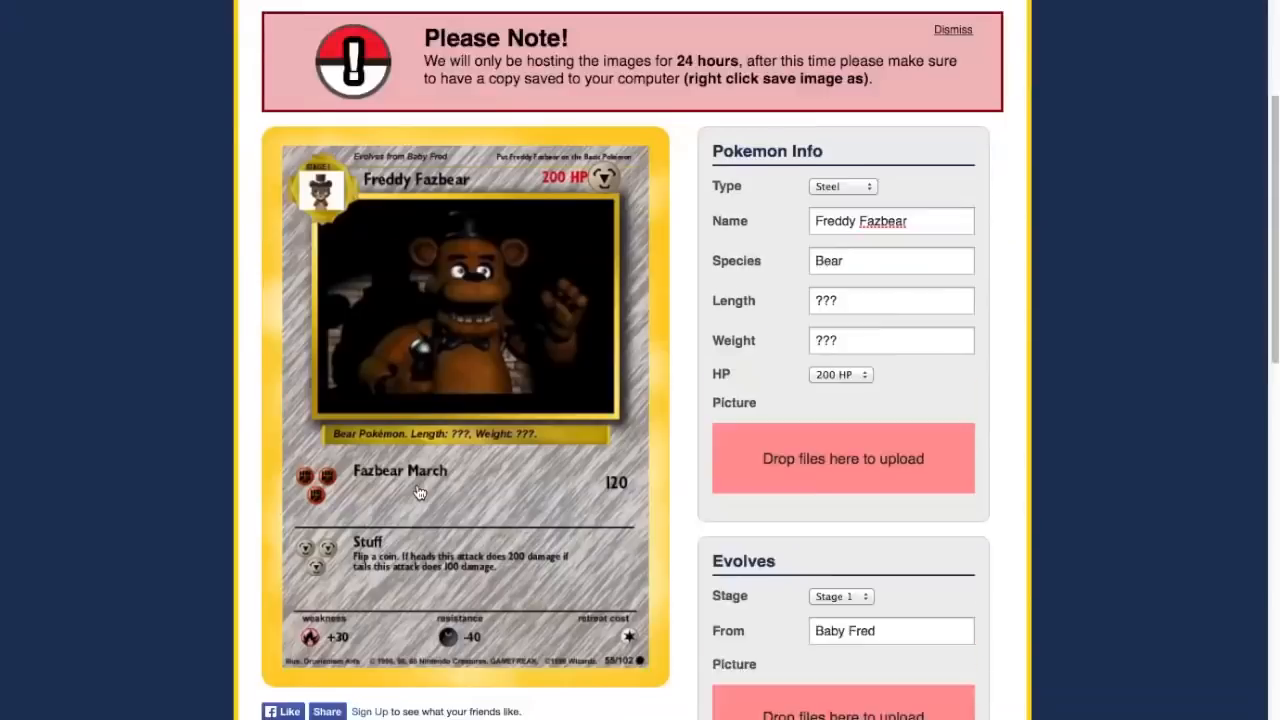
scroll("down", 3)
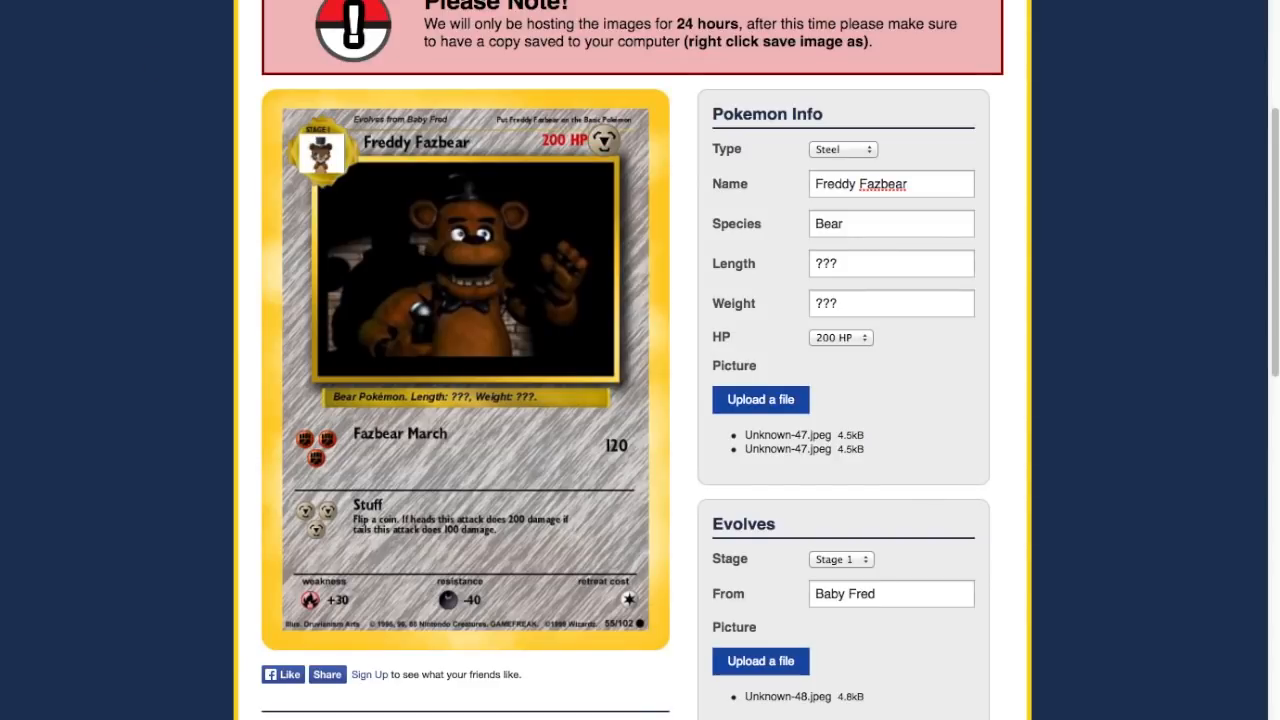
scroll("down", 3)
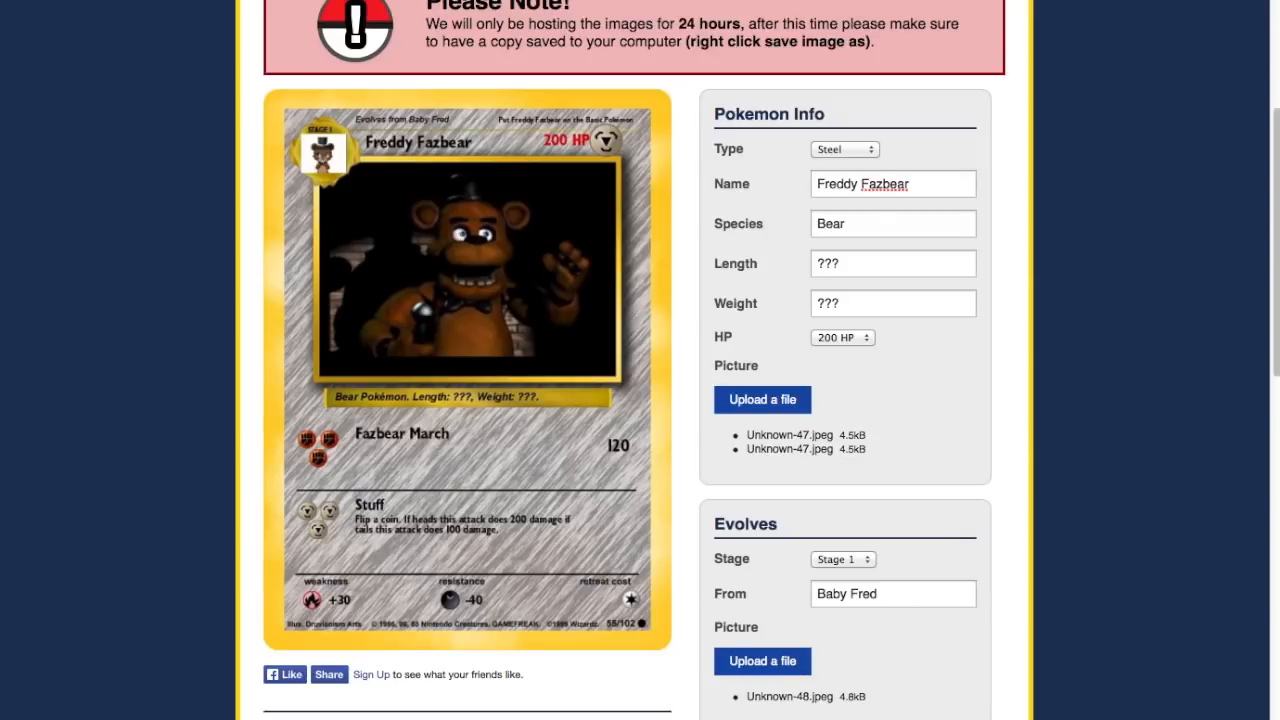
left_click(762, 400)
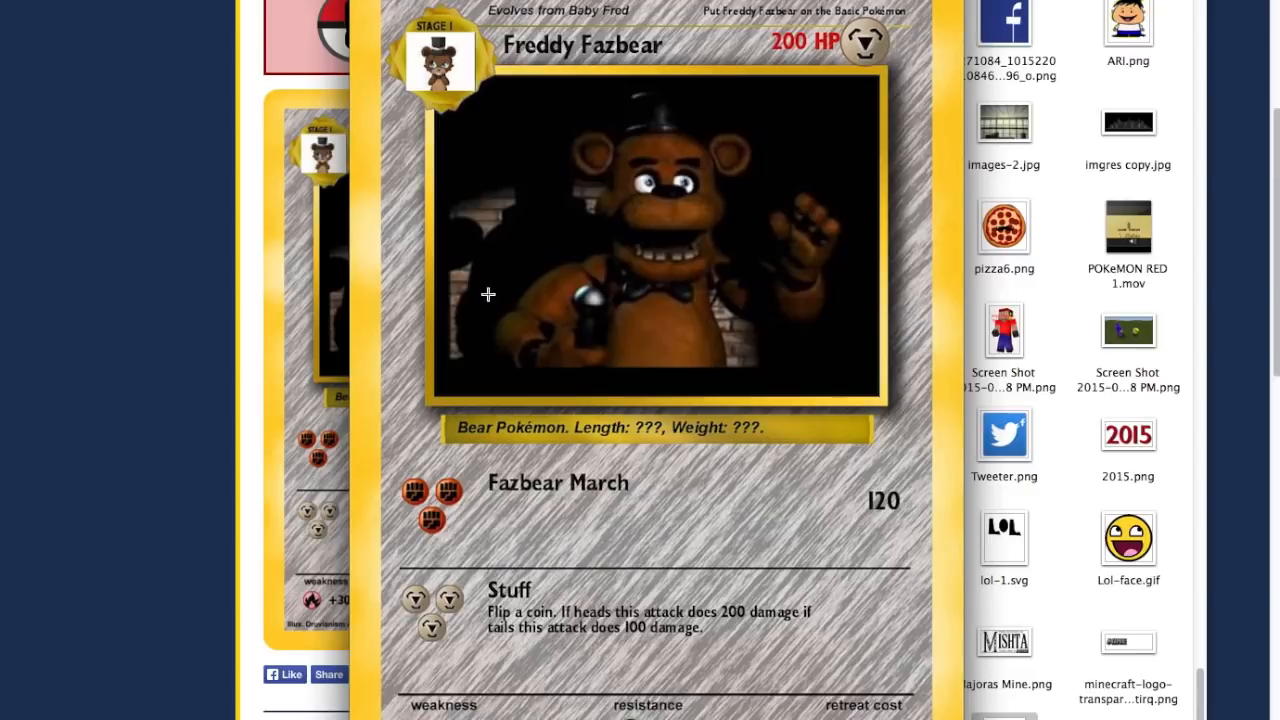
mouse_move(684, 556)
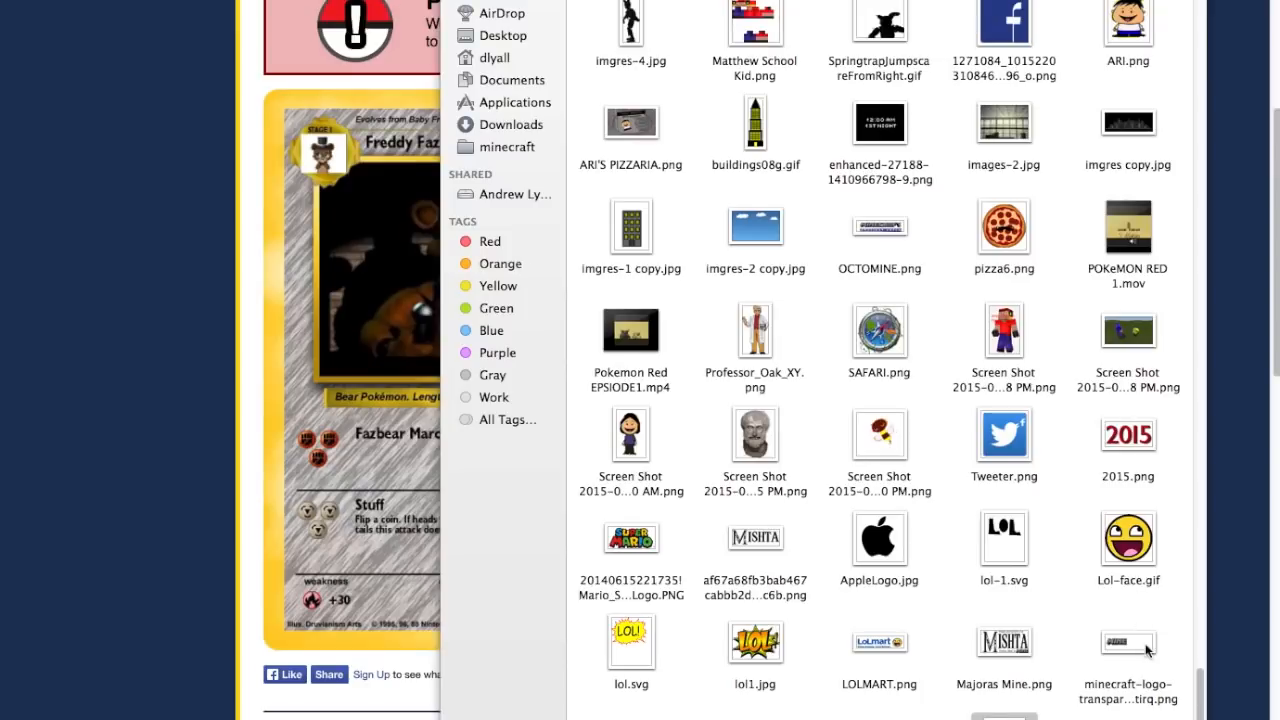
mouse_move(1060, 656)
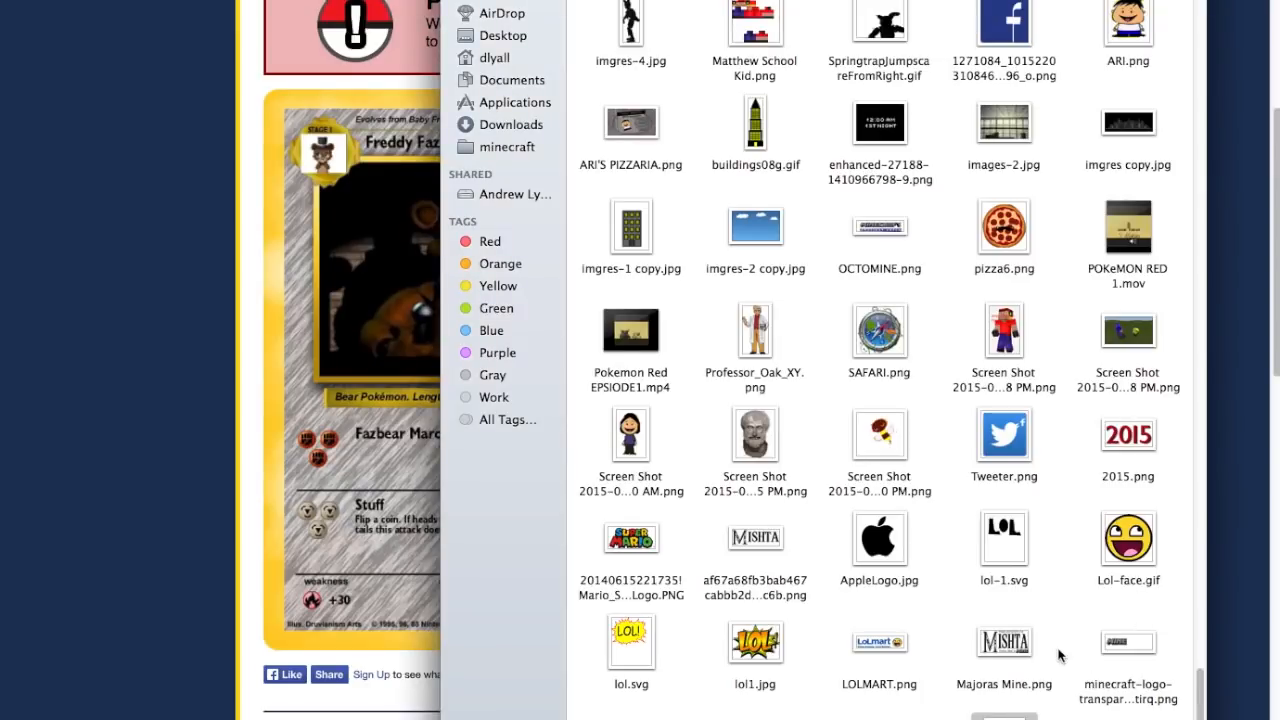
Quick Look the Majoras Mine.png image in Finder, then close the preview and window.
left_click(1004, 642)
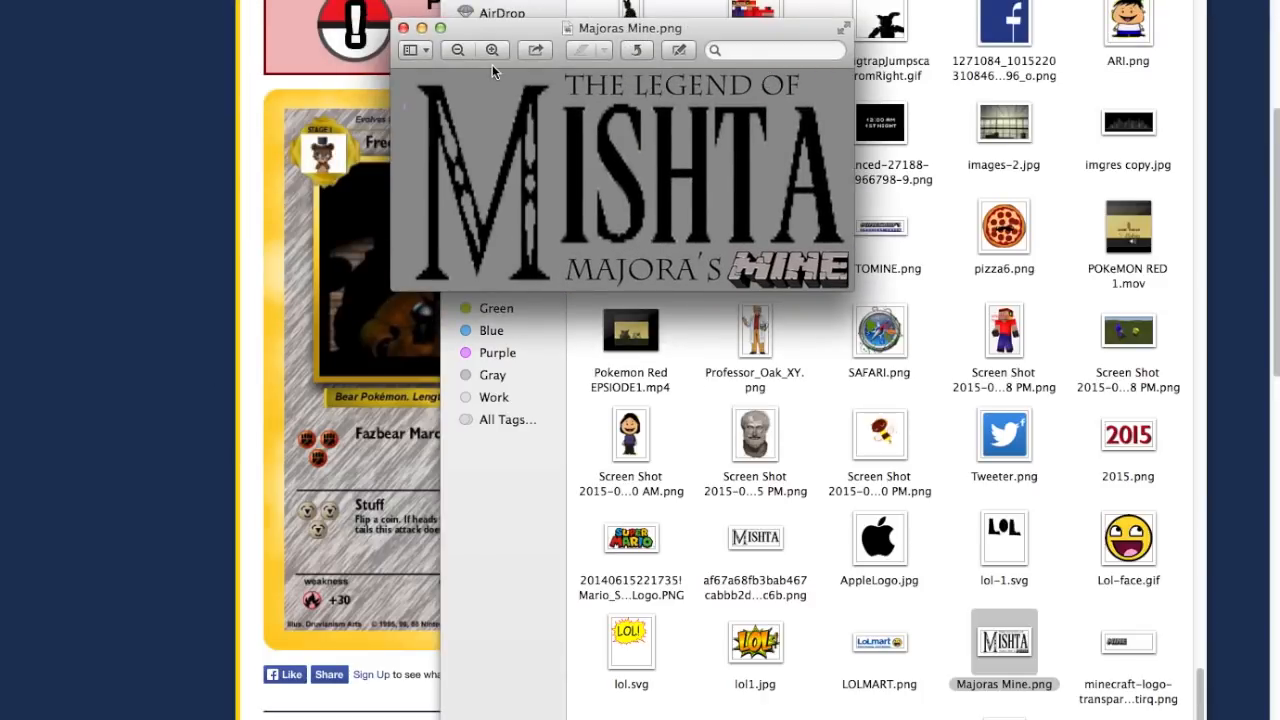
left_click(404, 28)
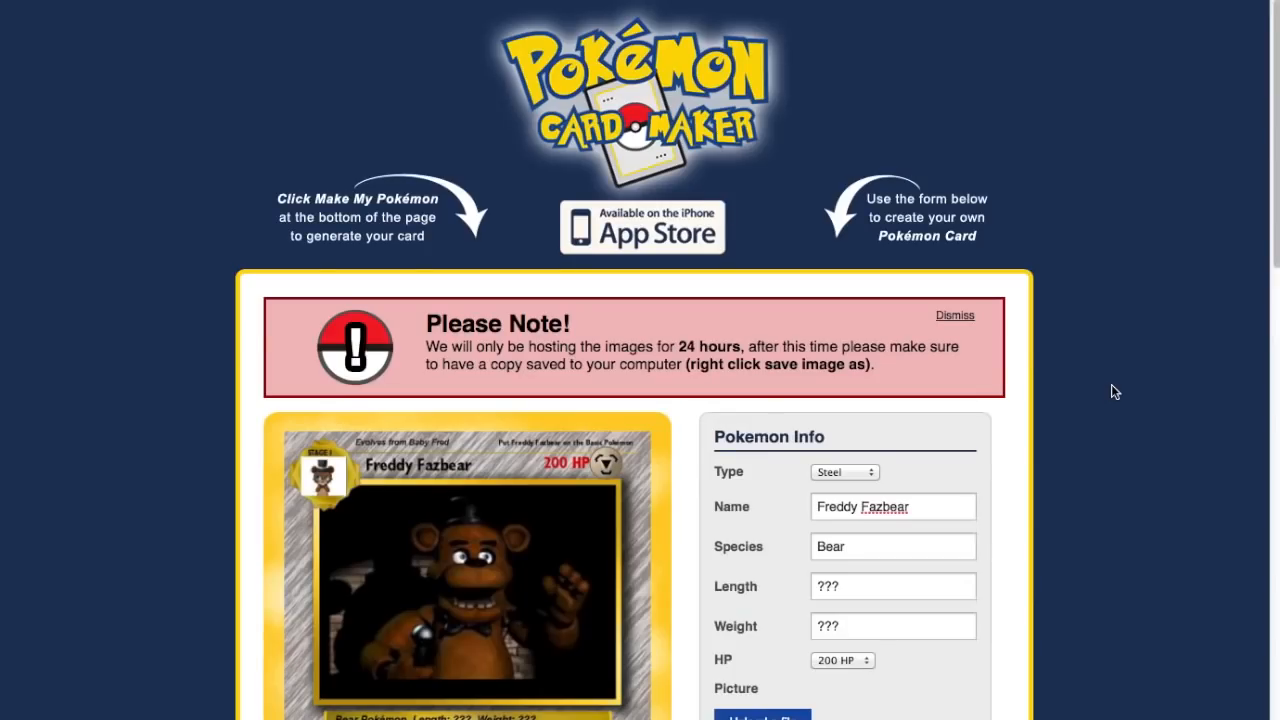
scroll("down", 3)
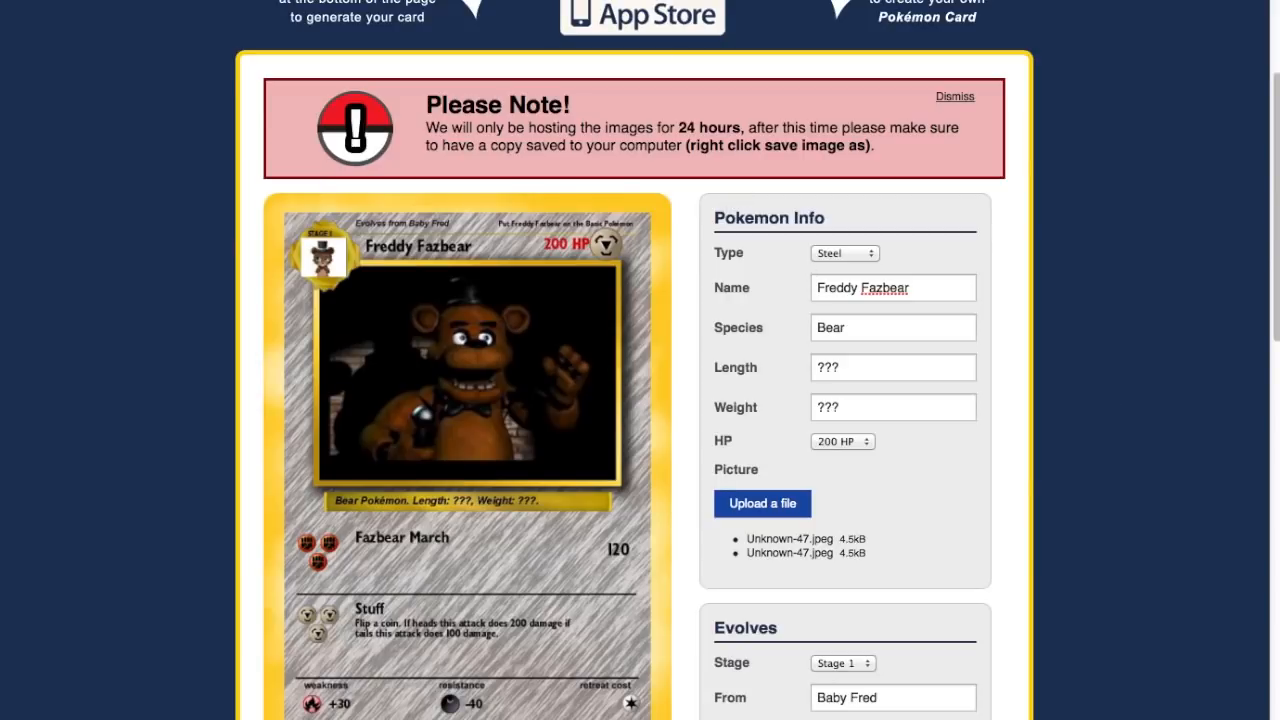
mouse_move(784, 108)
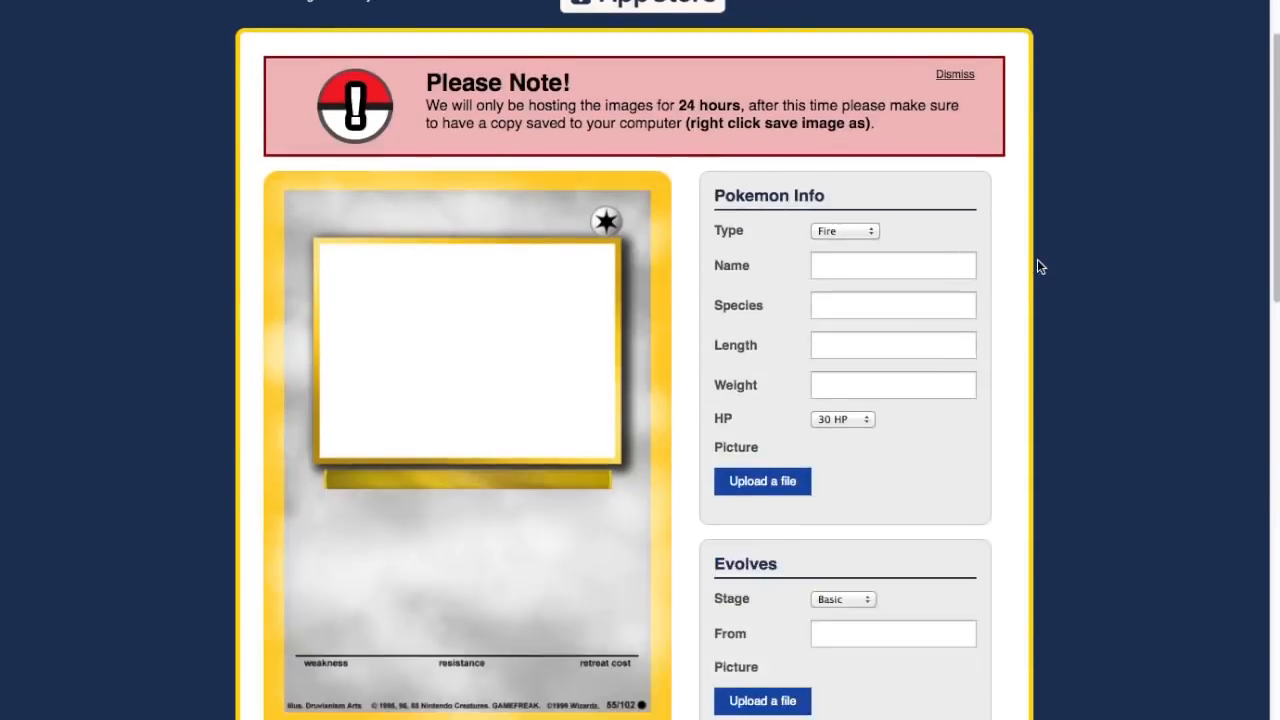
Scroll to the Recently Created gallery showing the Freddy Fazbear card posted 2 mins ago.
scroll("down", 3)
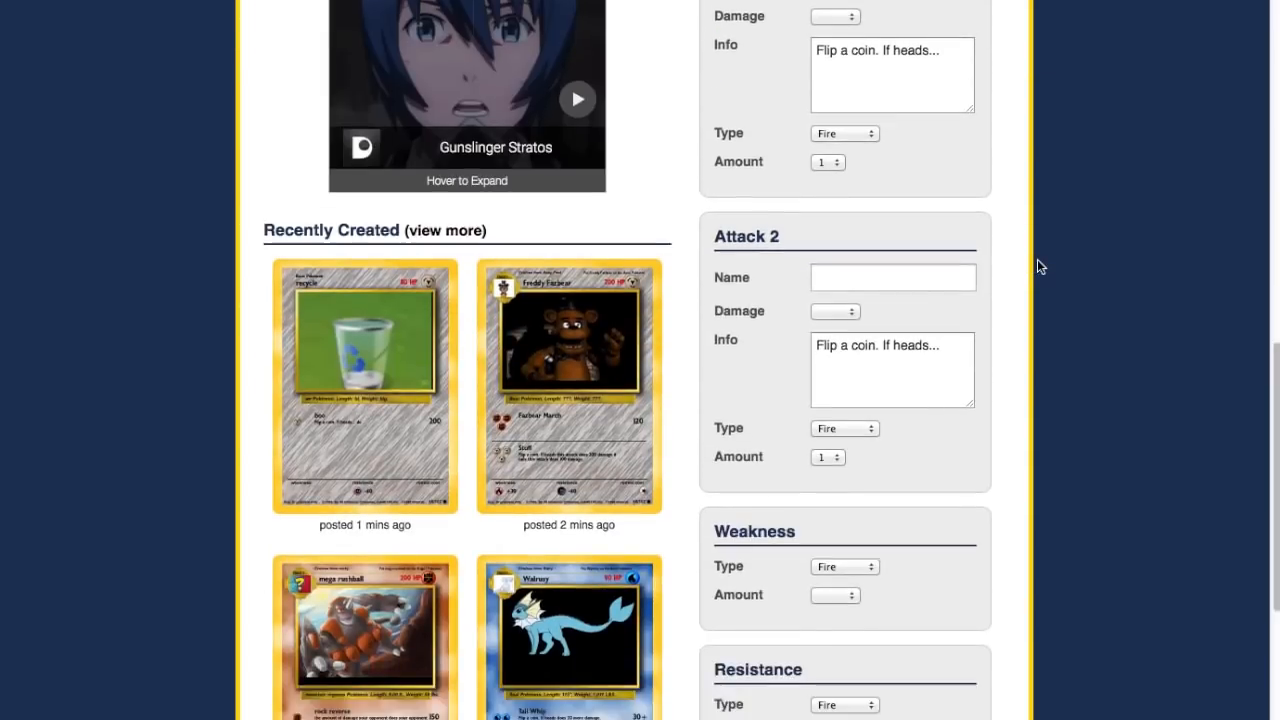
scroll("down", 3)
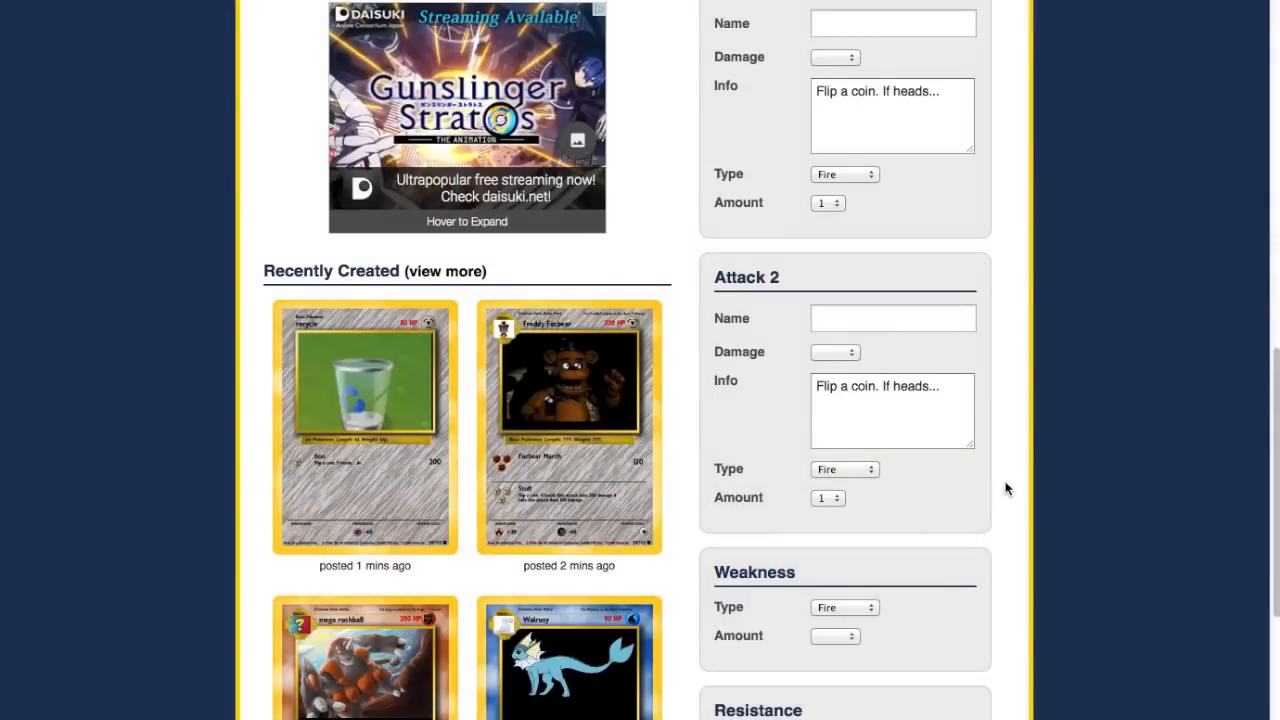
scroll("down", 3)
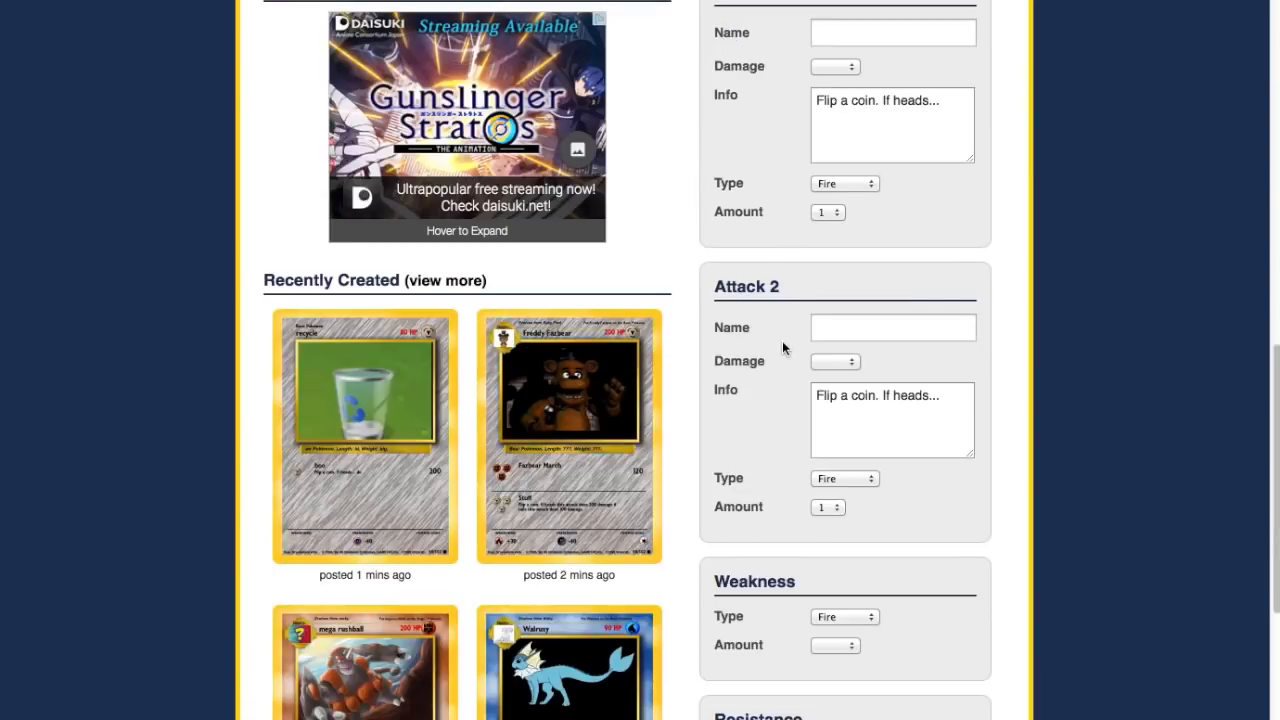
left_click(364, 436)
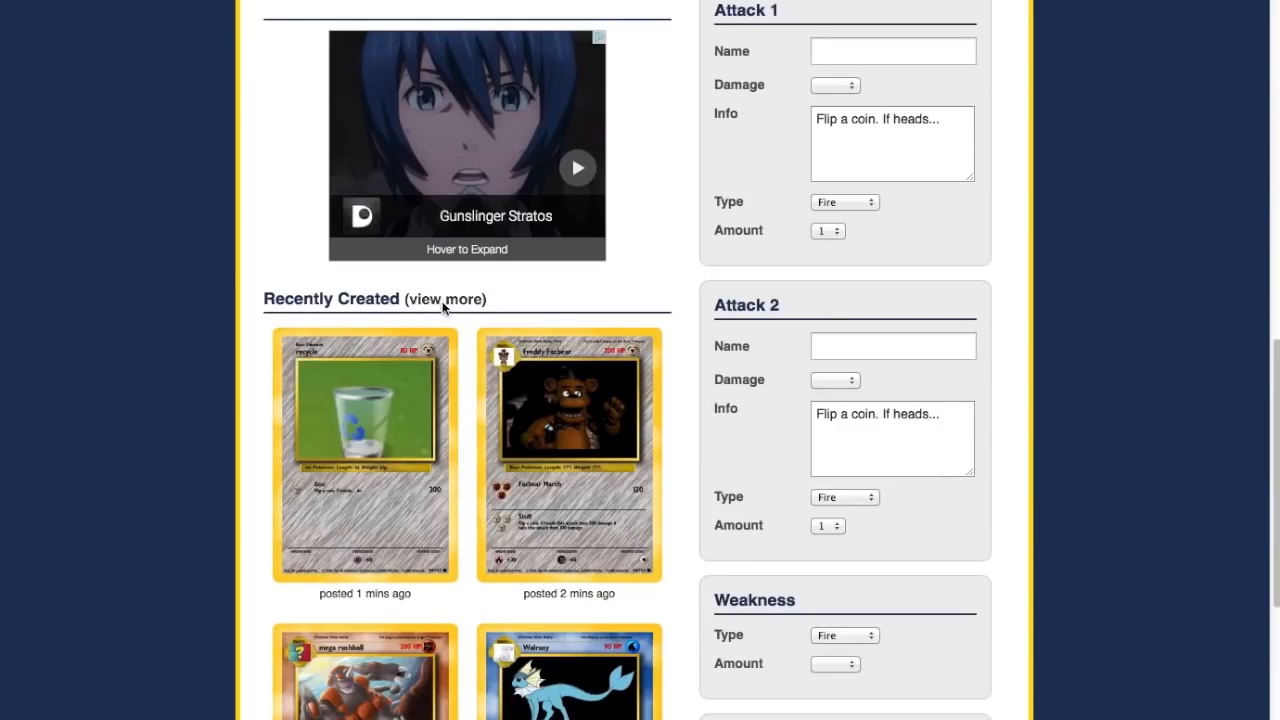
Scroll through the full gallery of other users' recently created cards.
scroll("down", 3)
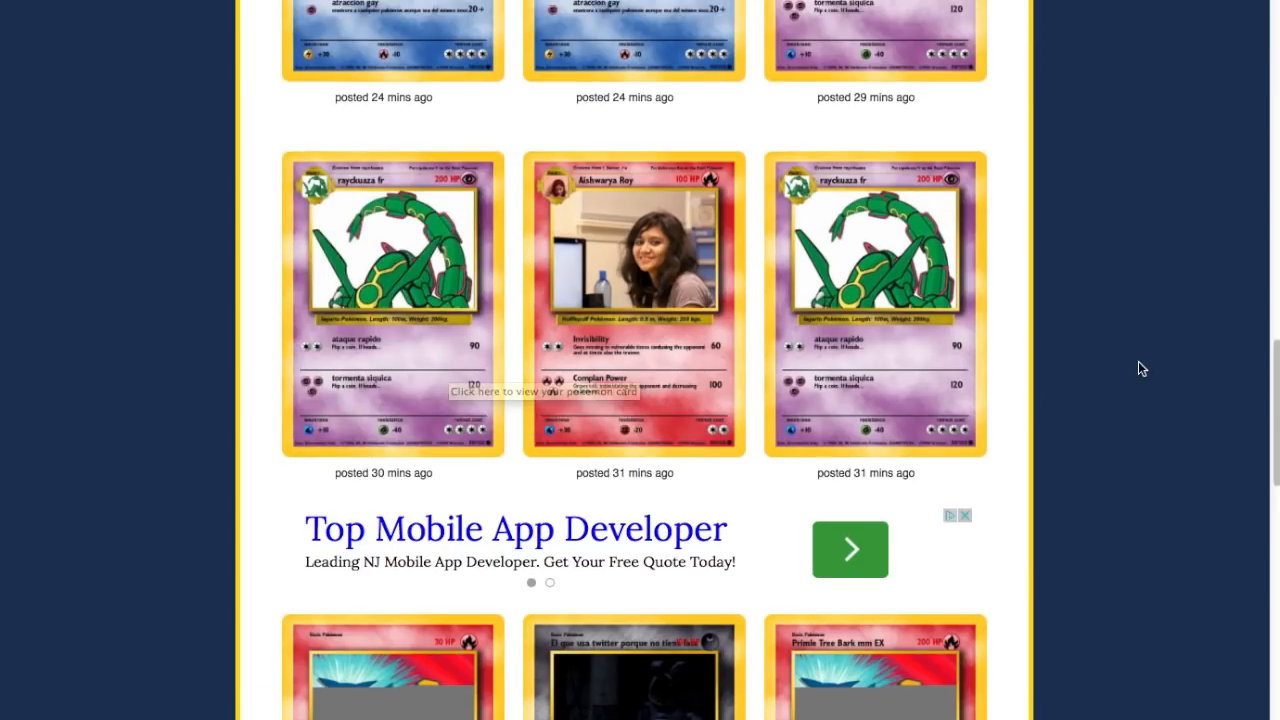
scroll("down", 3)
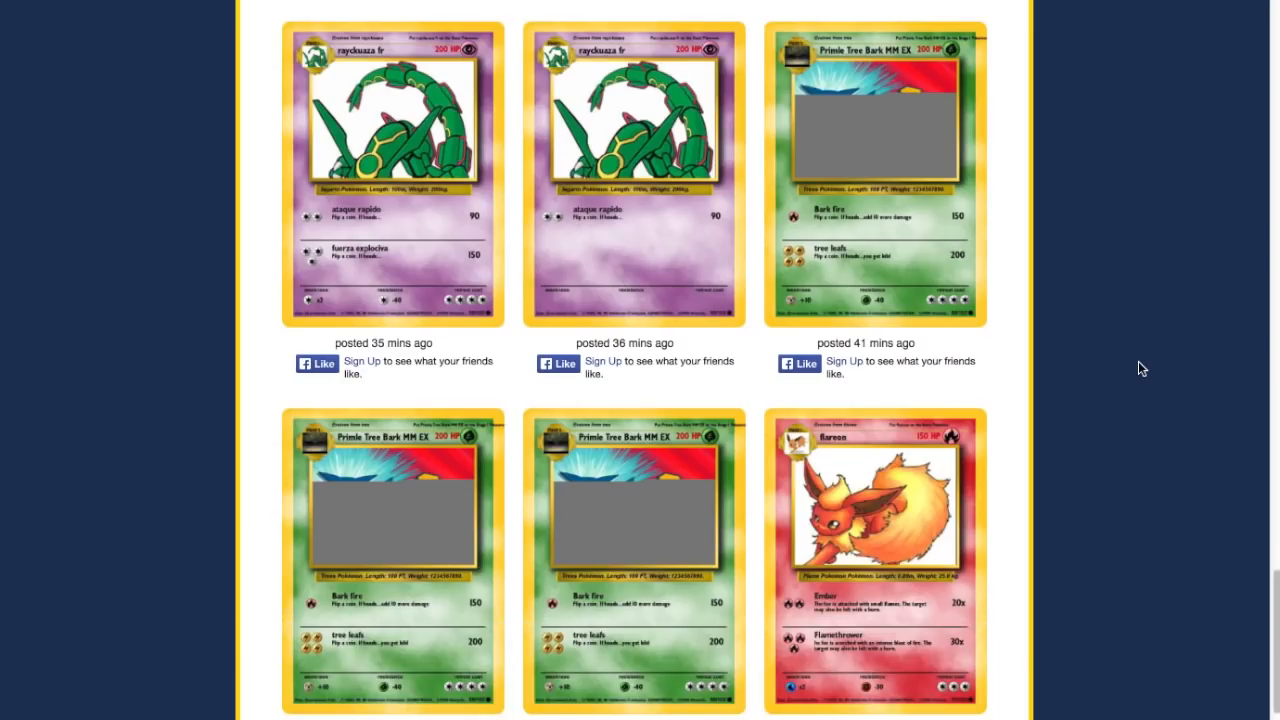
scroll("down", 3)
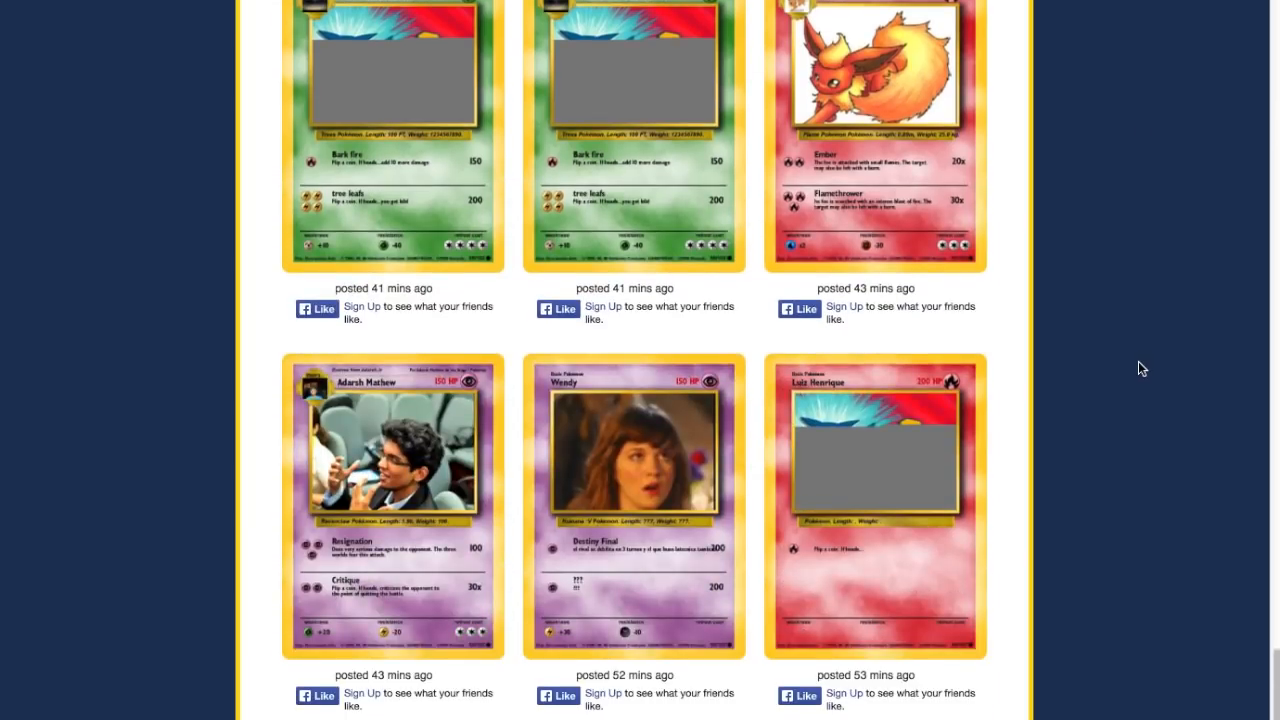
scroll("down", 3)
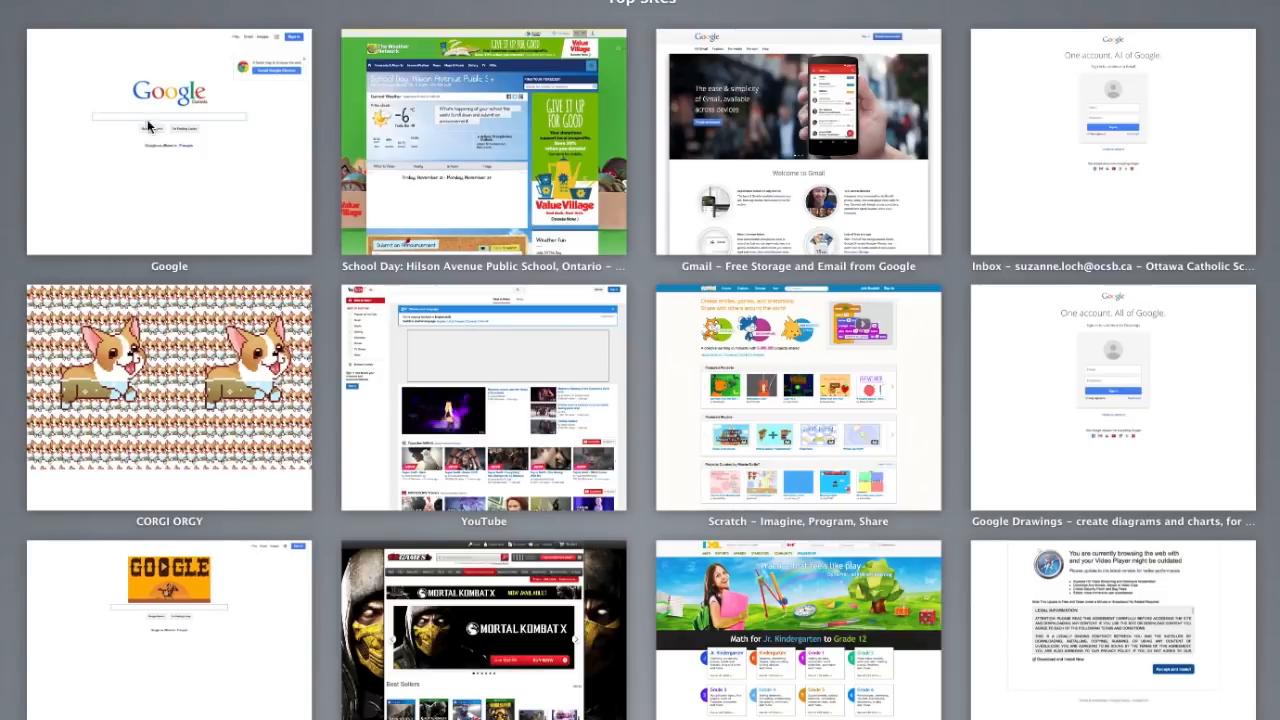
Go to Google from Top Sites, browse Finder pictures, then focus the Google search box.
left_click(168, 144)
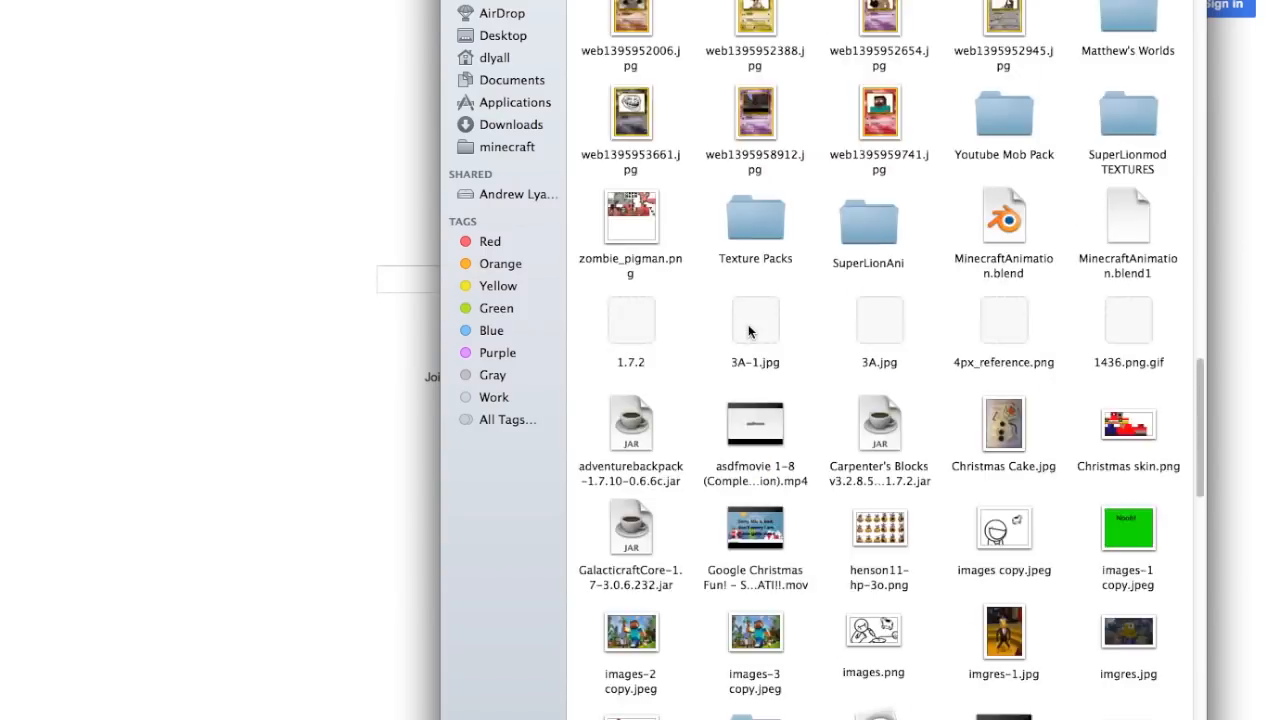
scroll("down", 3)
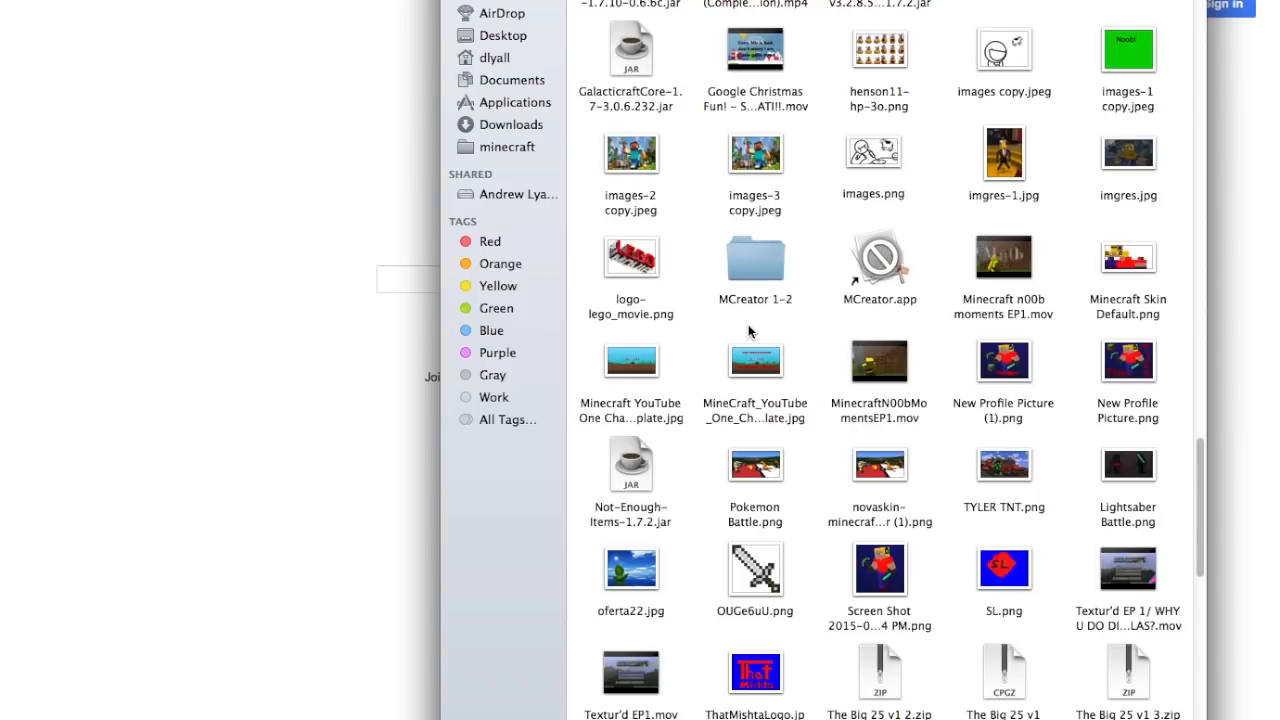
scroll("down", 3)
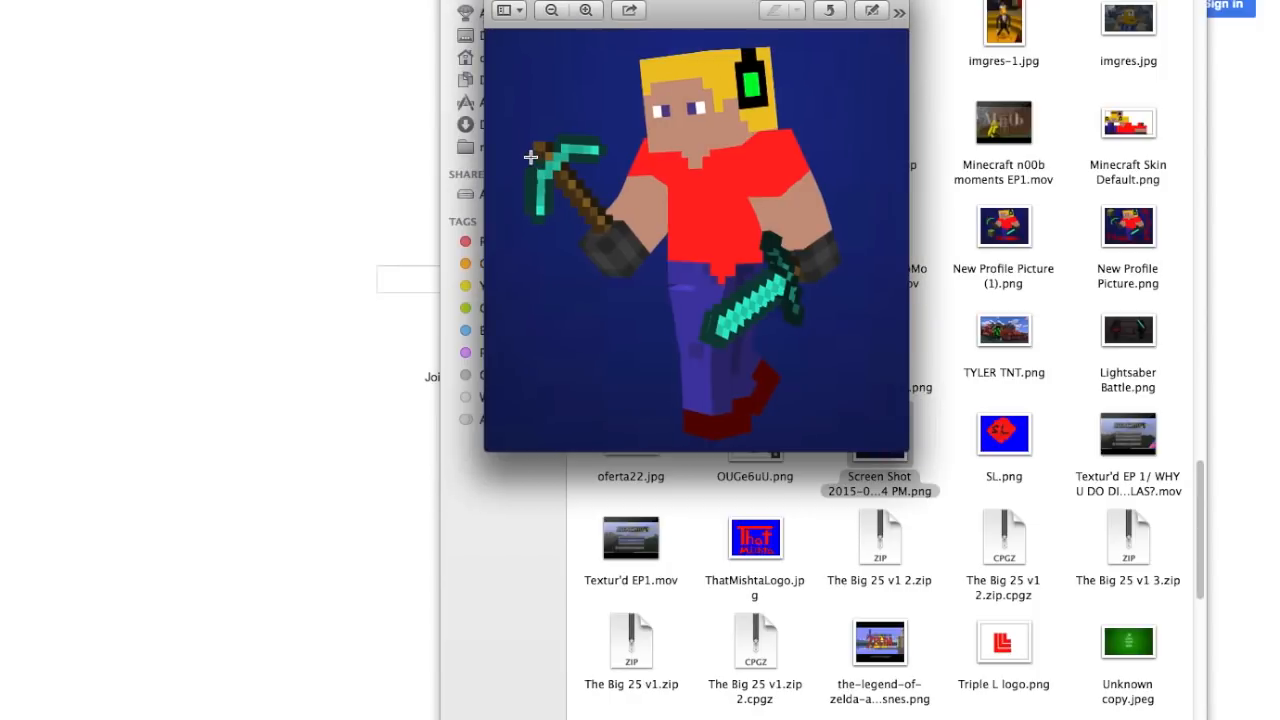
mouse_move(532, 150)
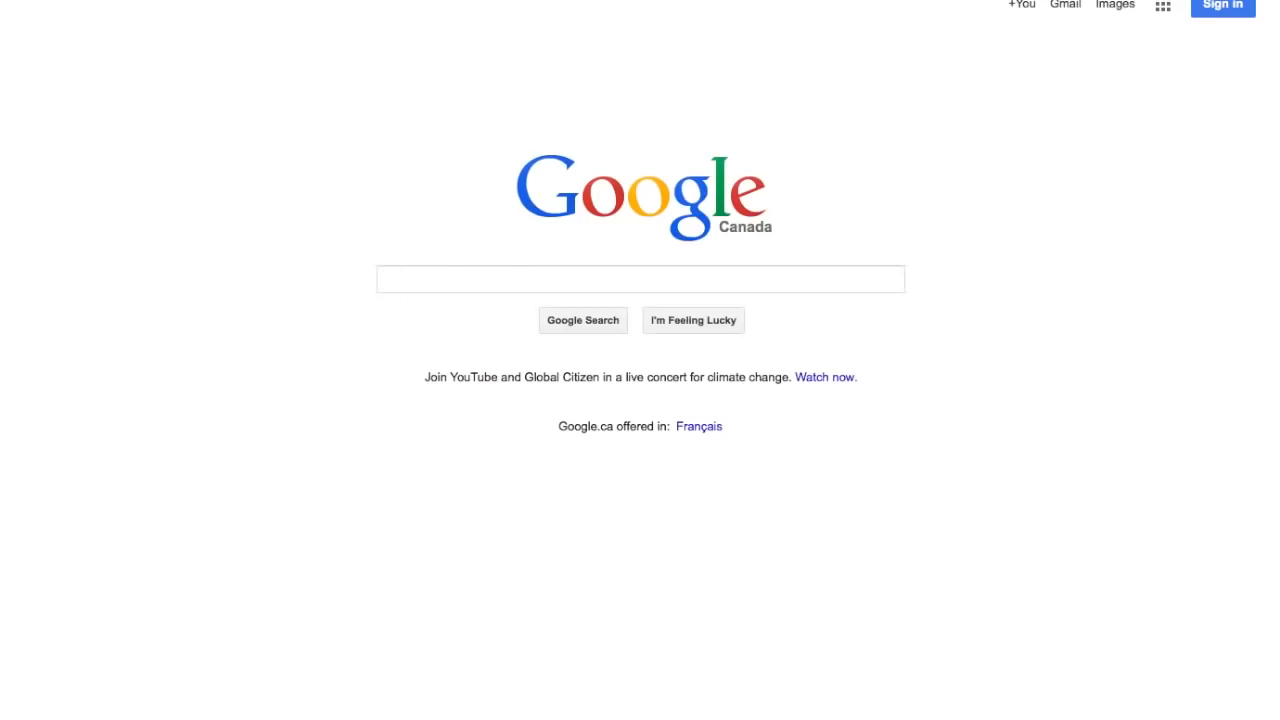
left_click(640, 280)
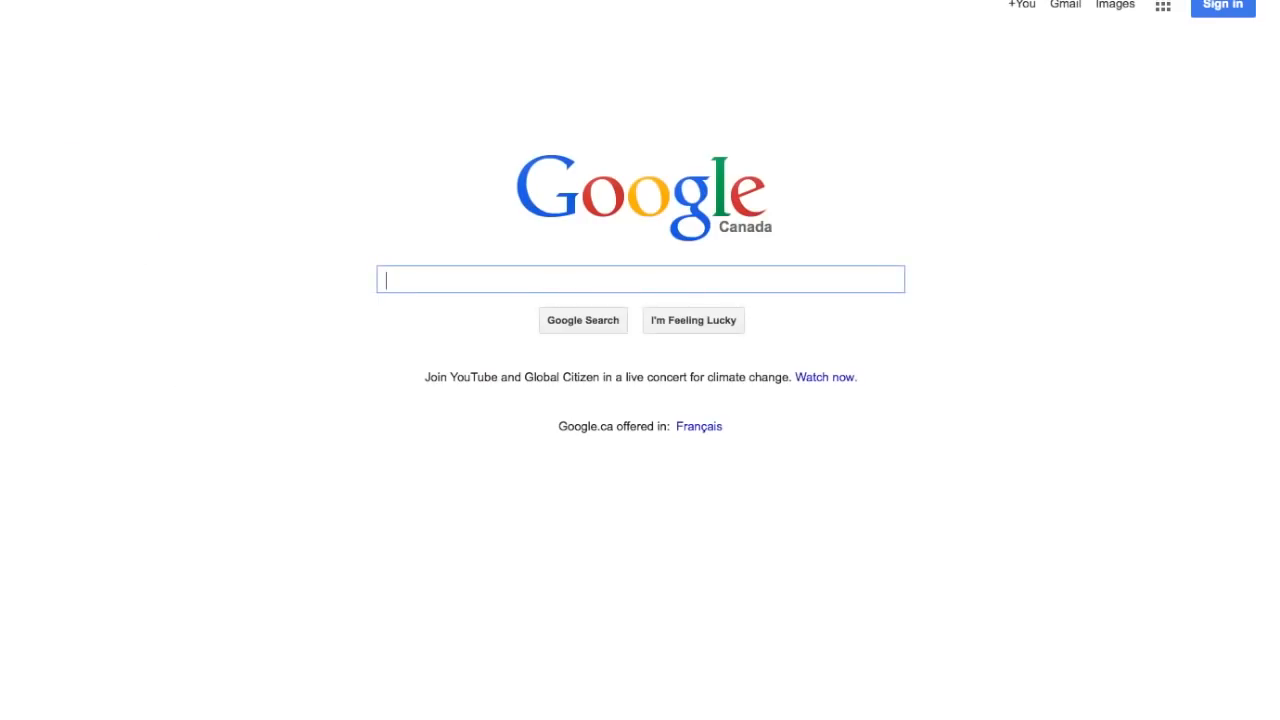